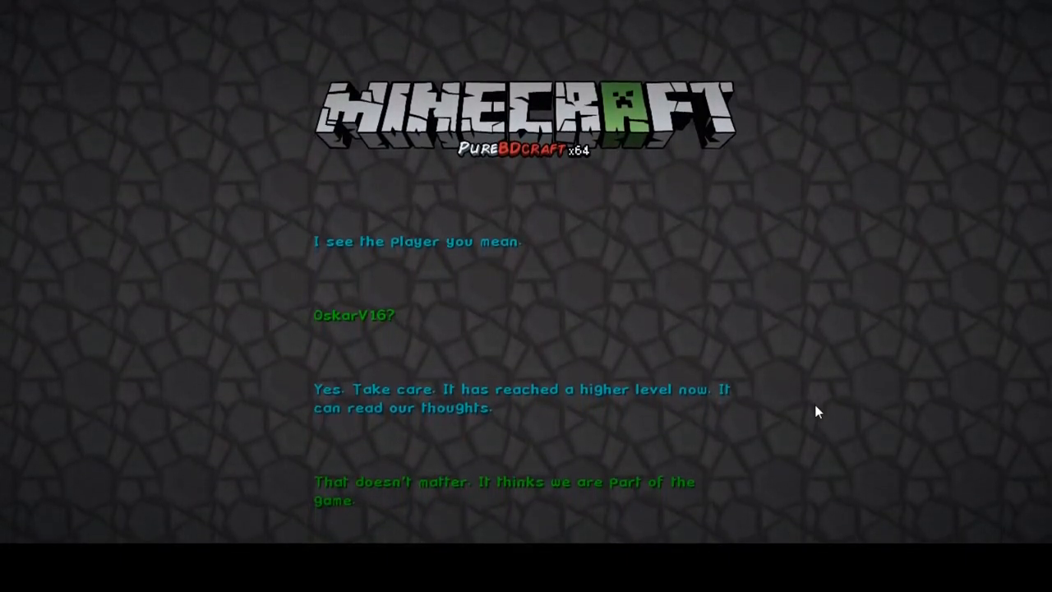
- Scroll the End Poem from "I see the player you mean" down to "It cannot read that thought."
scroll(down, 3)
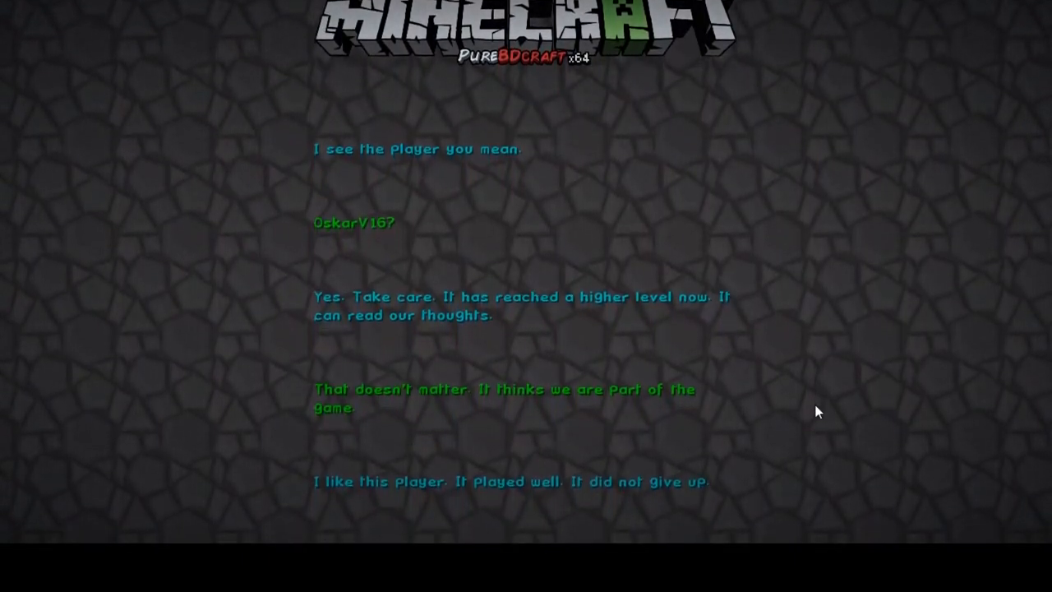
scroll(down, 3)
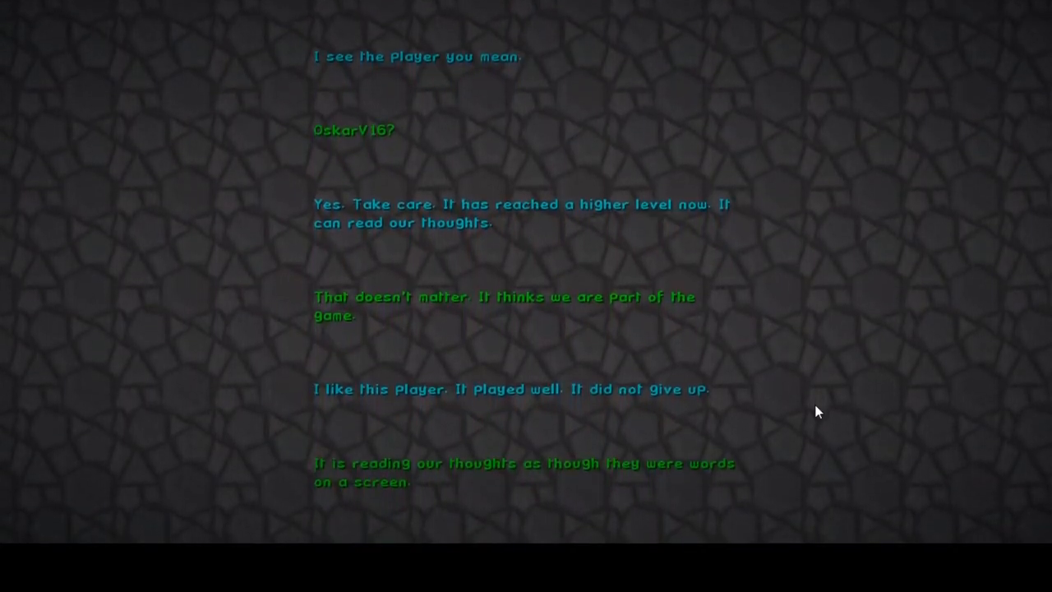
scroll(down, 3)
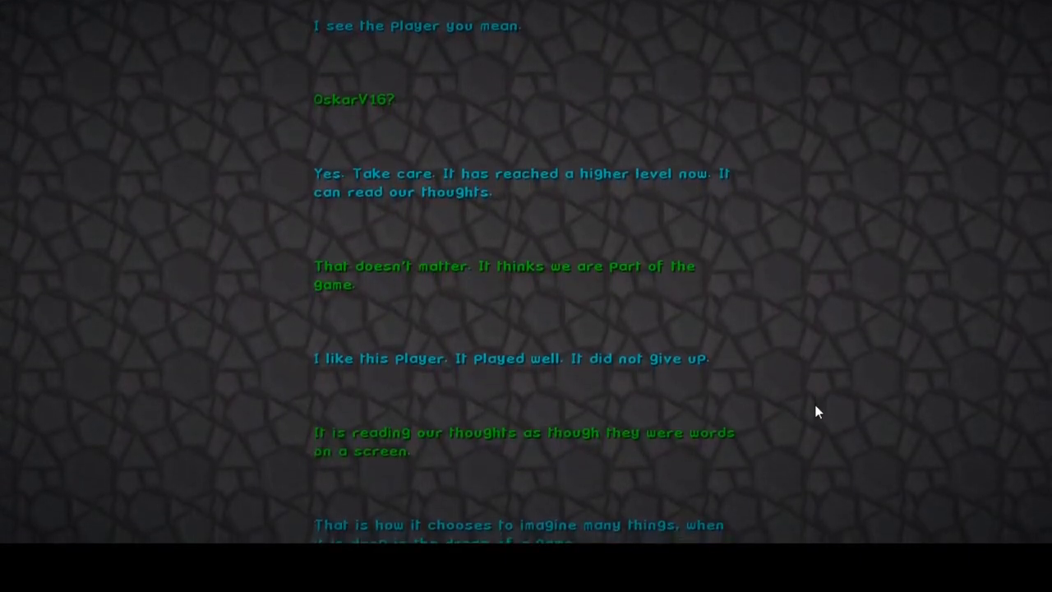
scroll(down, 3)
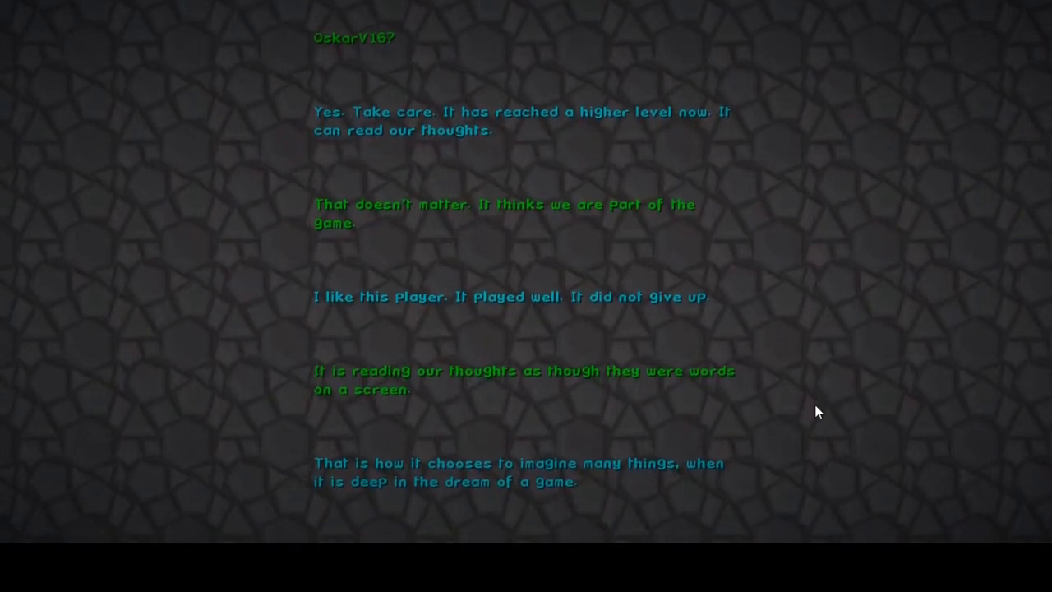
scroll(down, 3)
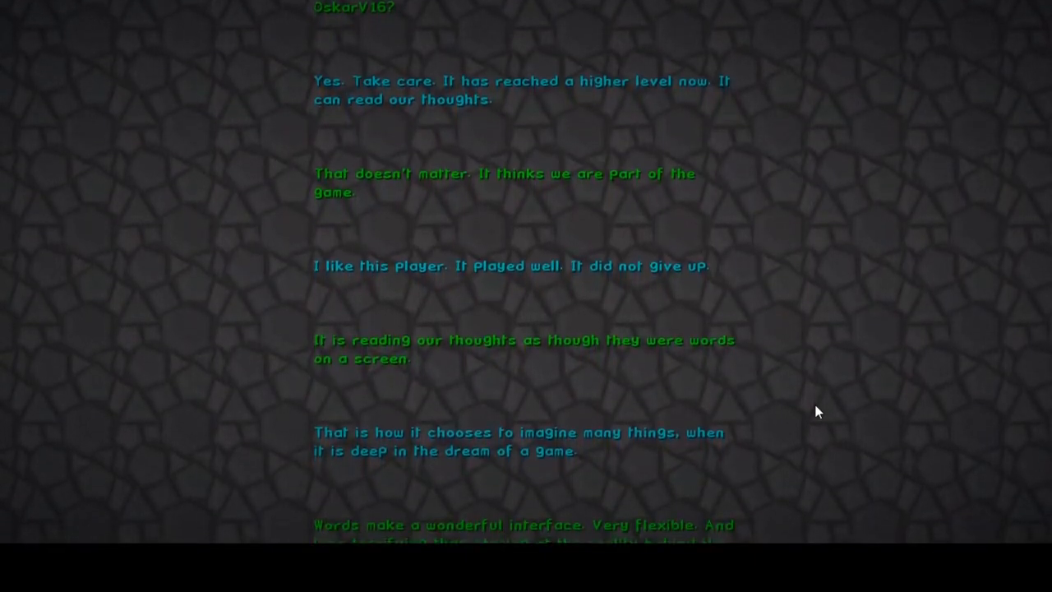
scroll(down, 3)
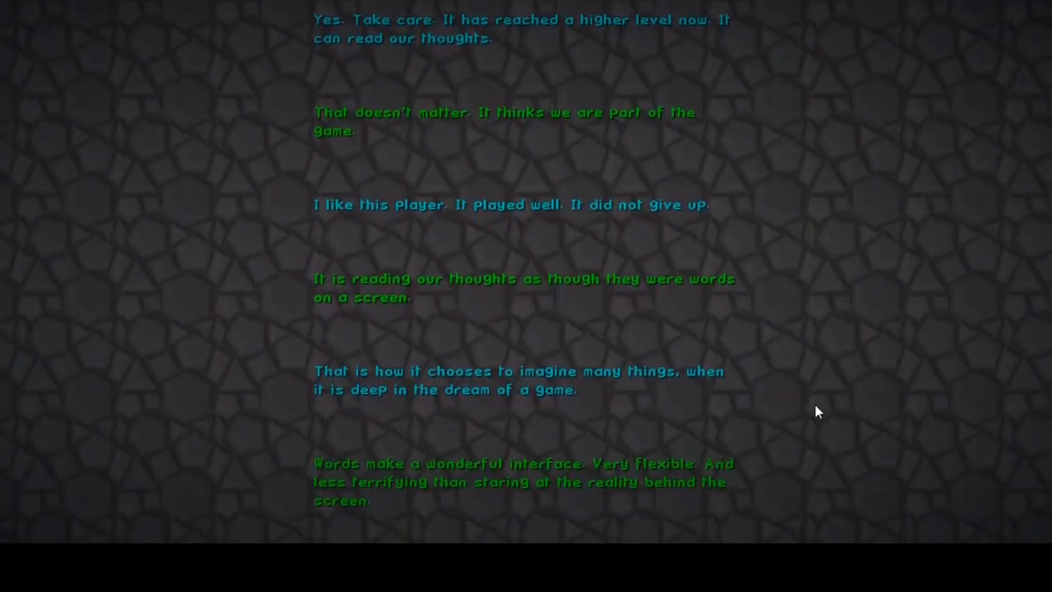
scroll(down, 3)
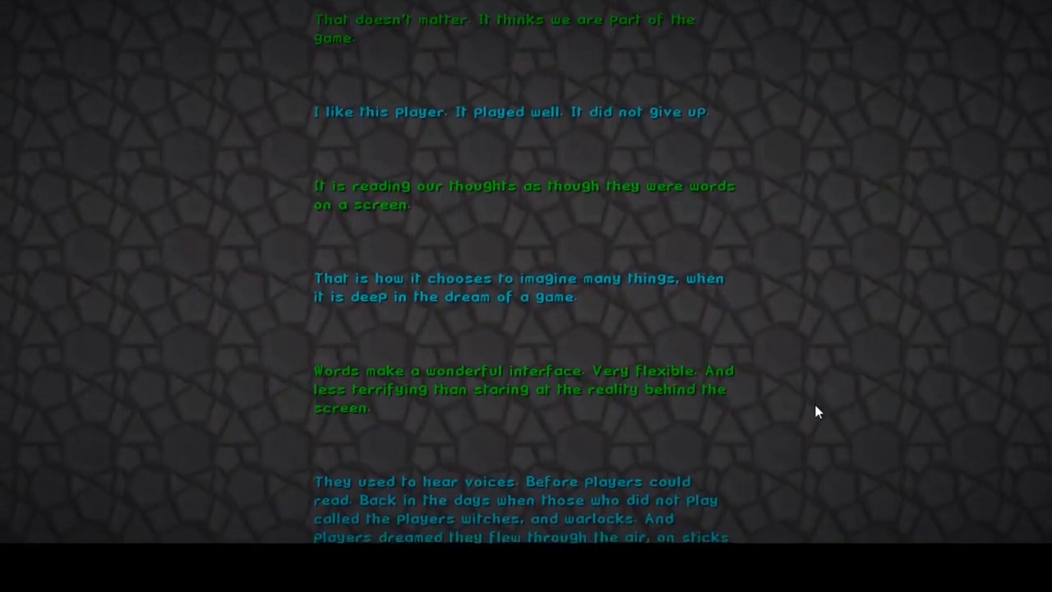
scroll(down, 3)
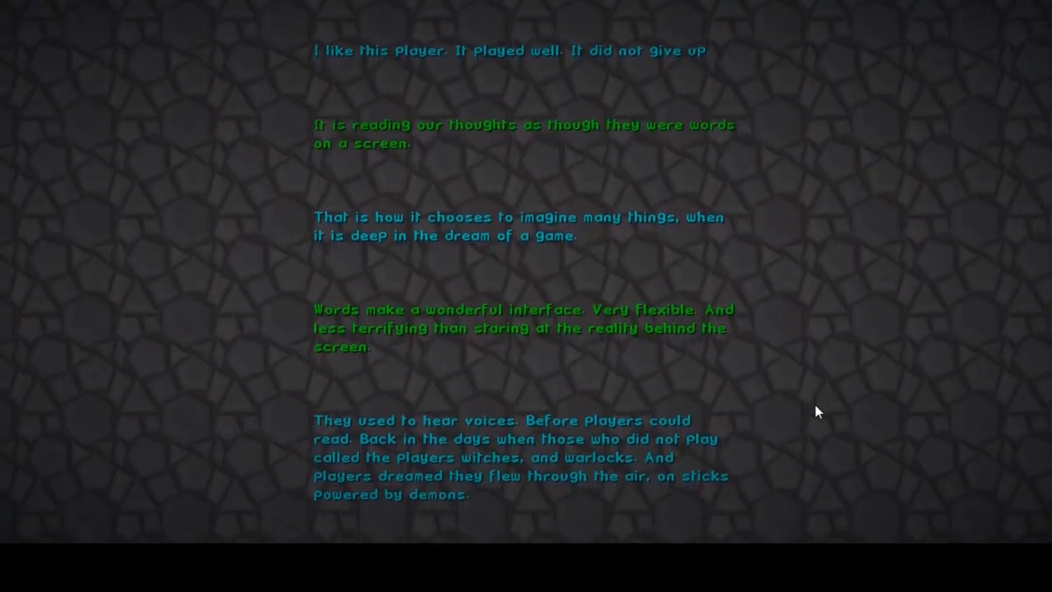
scroll(down, 3)
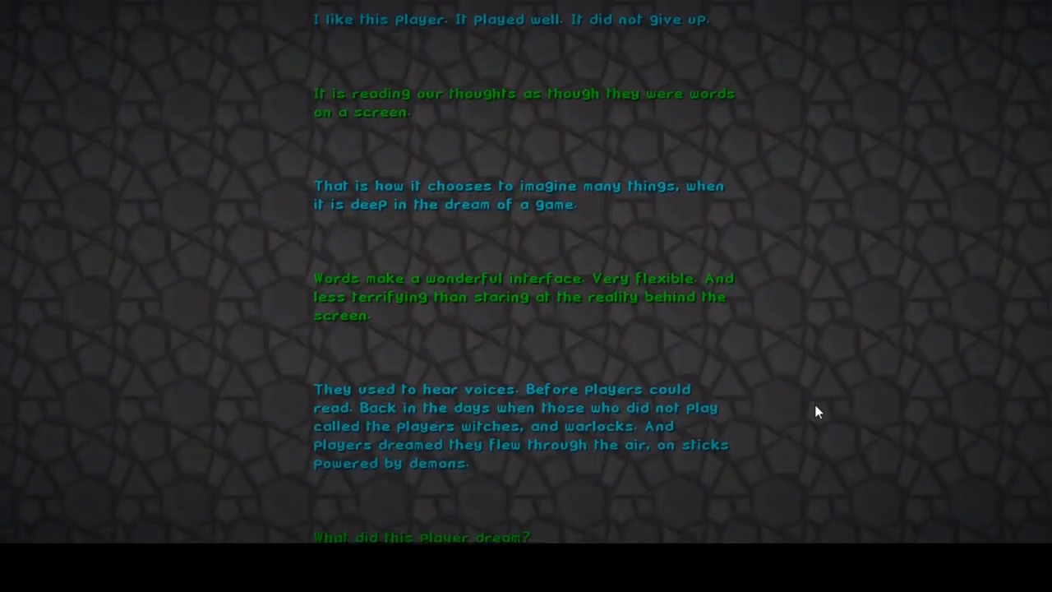
scroll(down, 3)
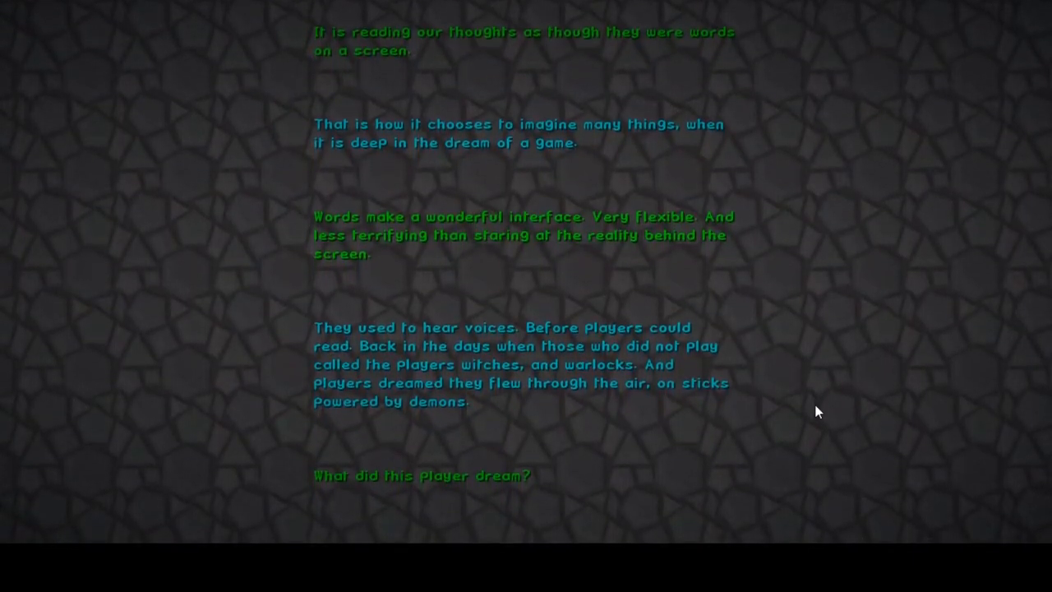
scroll(down, 3)
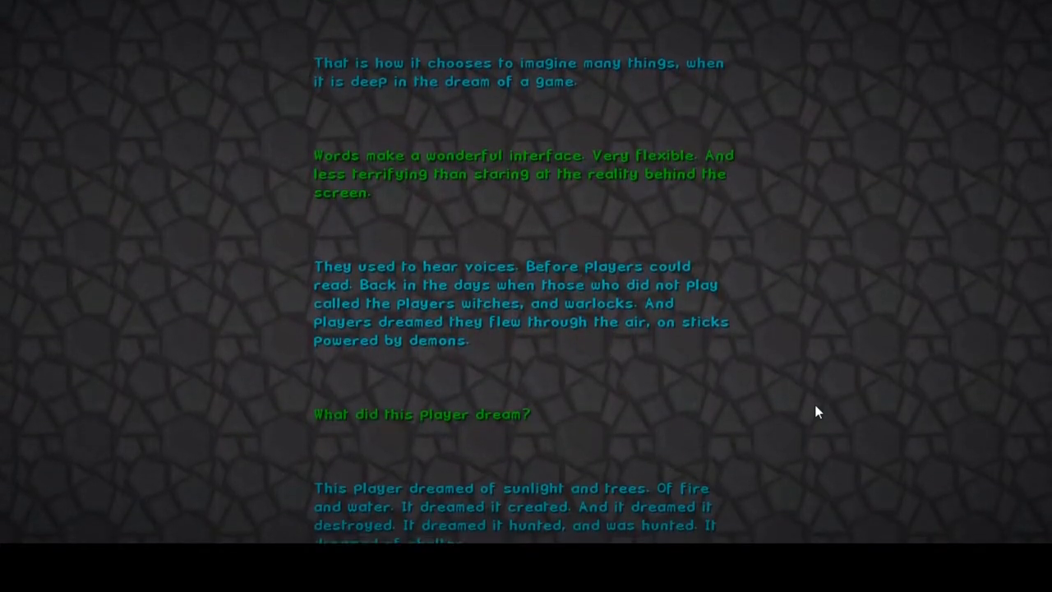
scroll(down, 3)
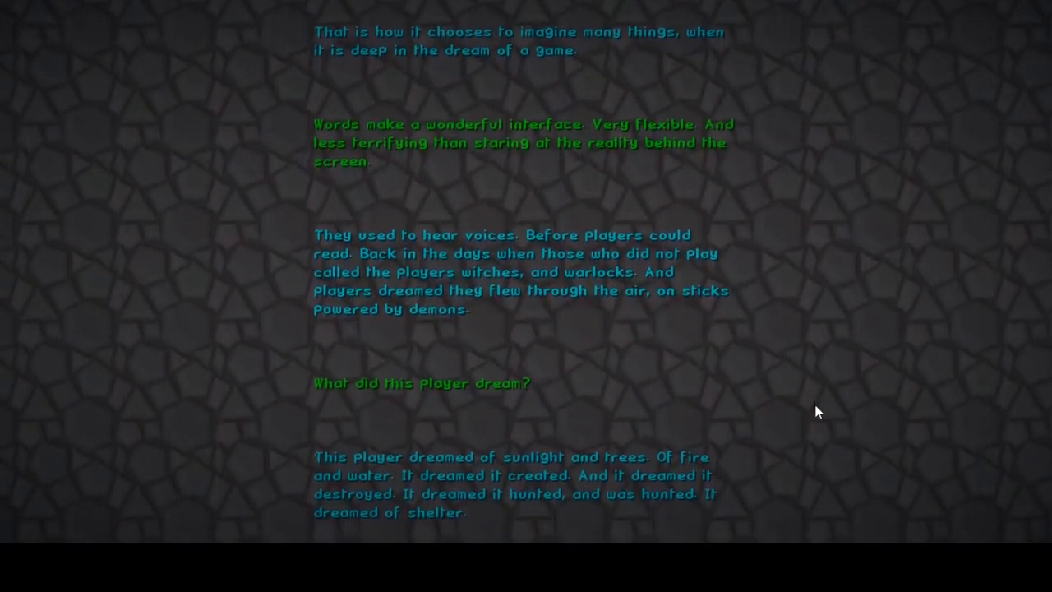
scroll(down, 3)
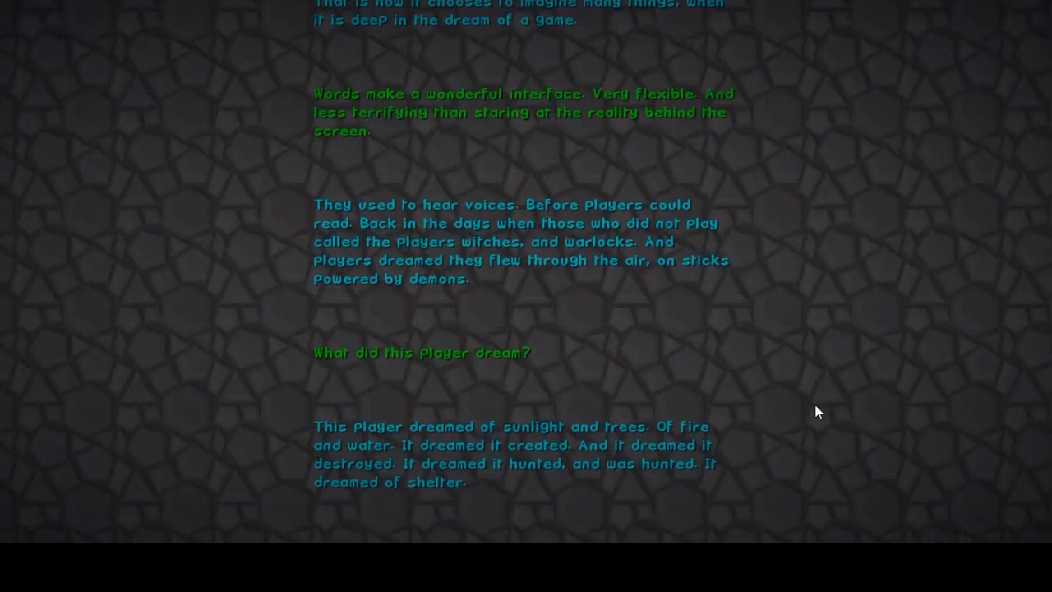
scroll(down, 3)
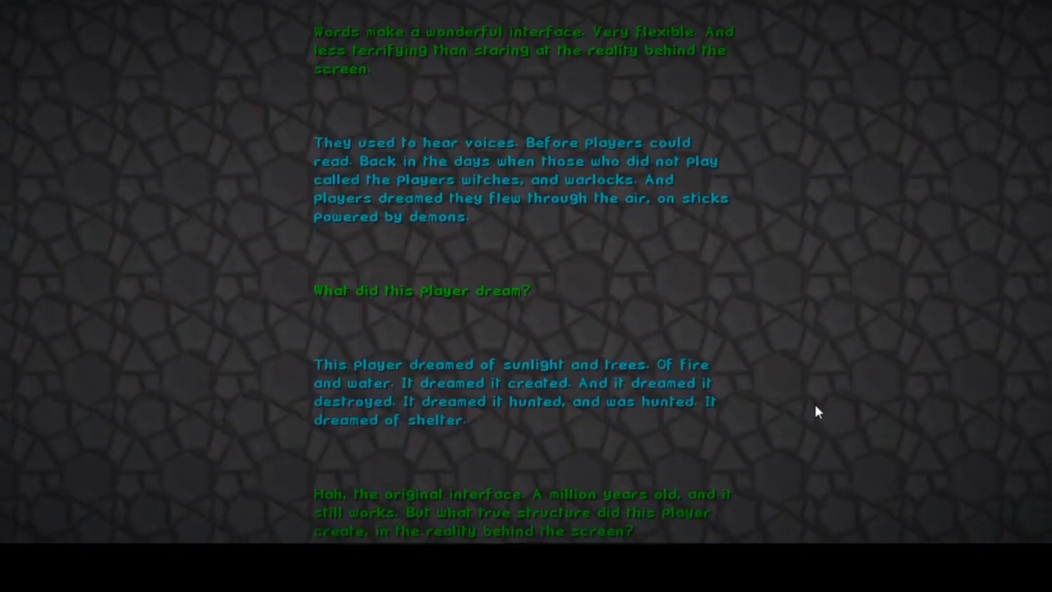
scroll(down, 3)
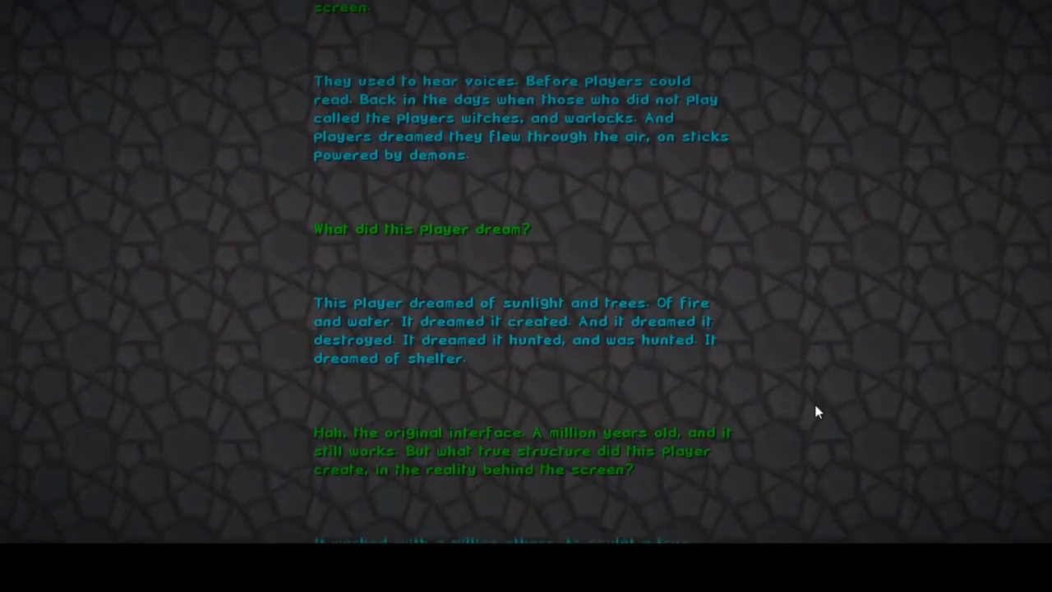
scroll(down, 3)
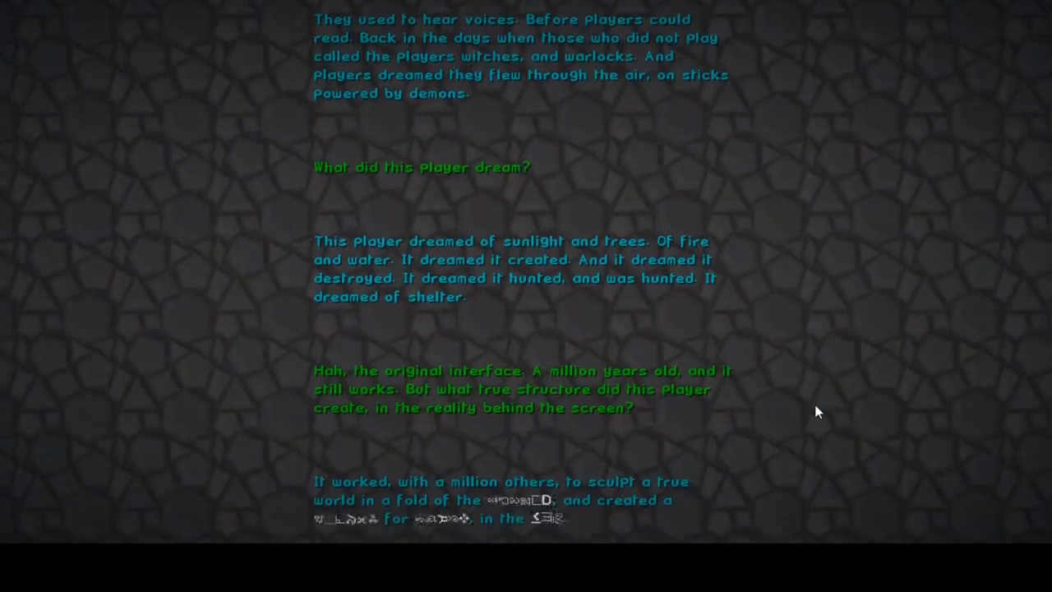
scroll(down, 3)
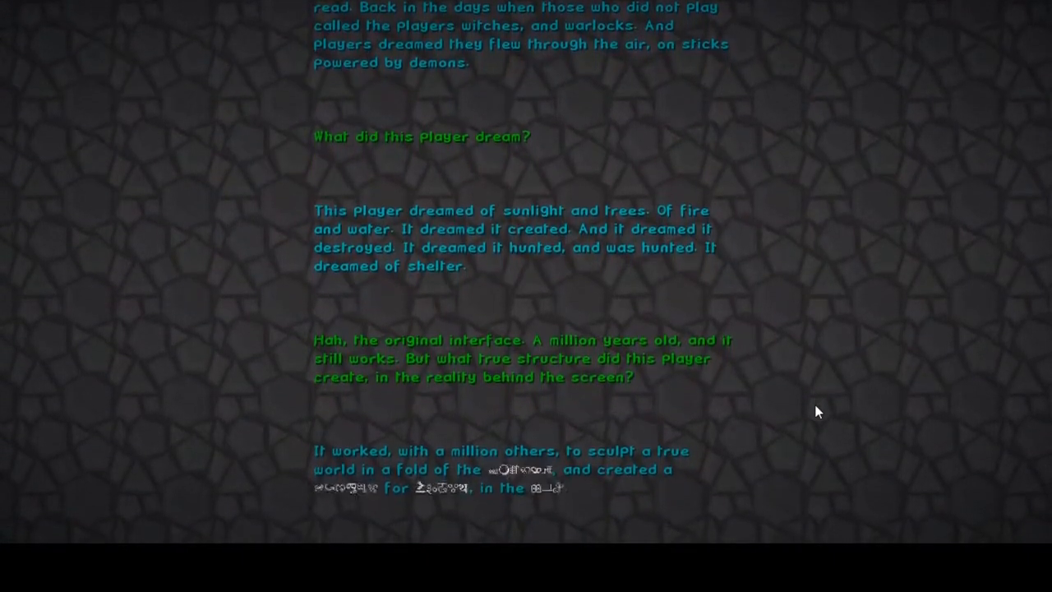
scroll(down, 3)
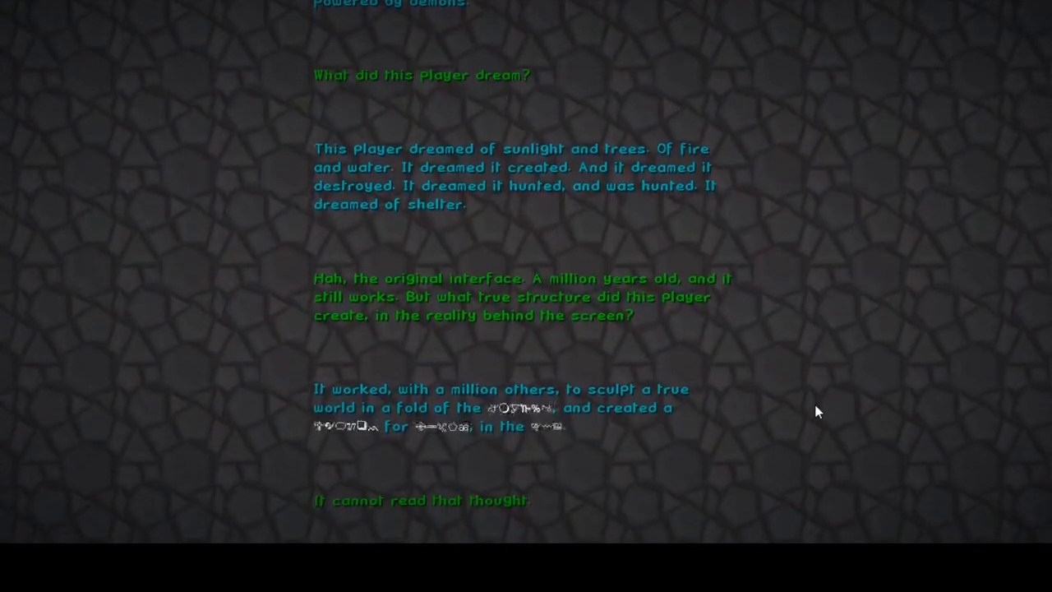
- Scroll the End Poem past the decision to tell the player a story, reaching the line "Good."
scroll(down, 3)
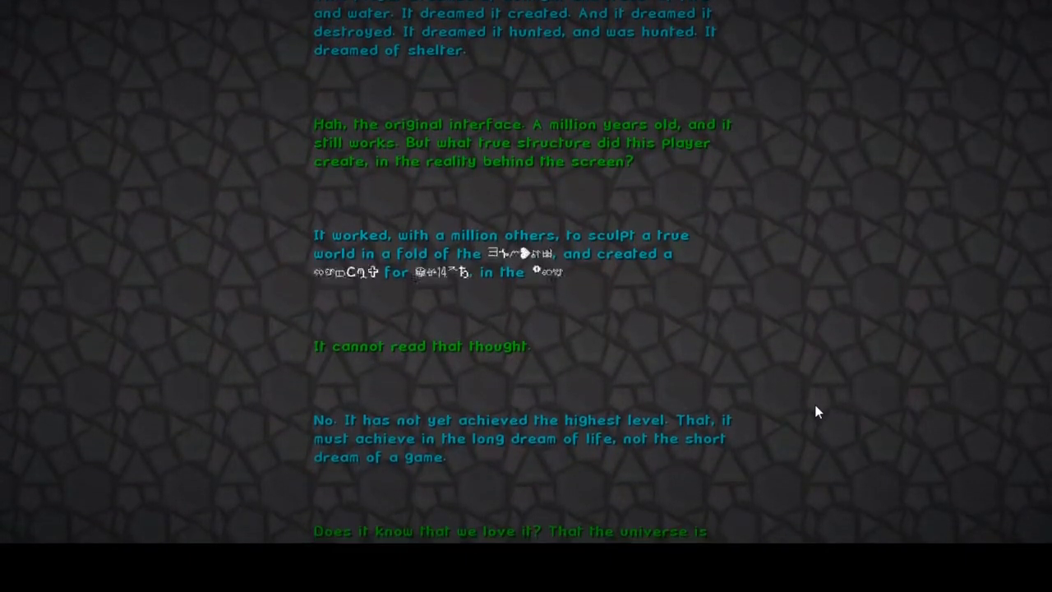
scroll(down, 3)
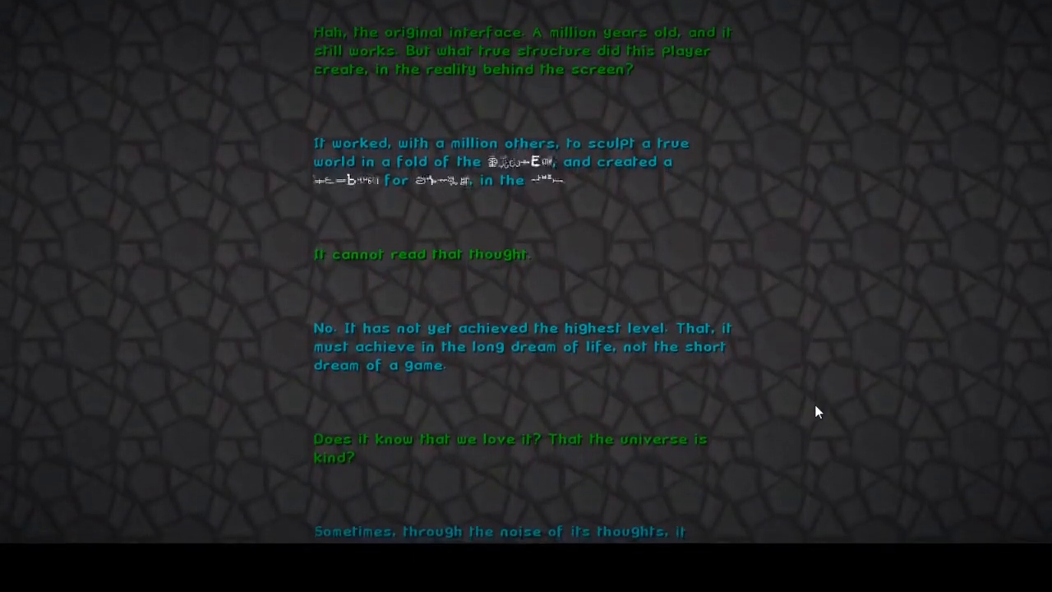
scroll(down, 3)
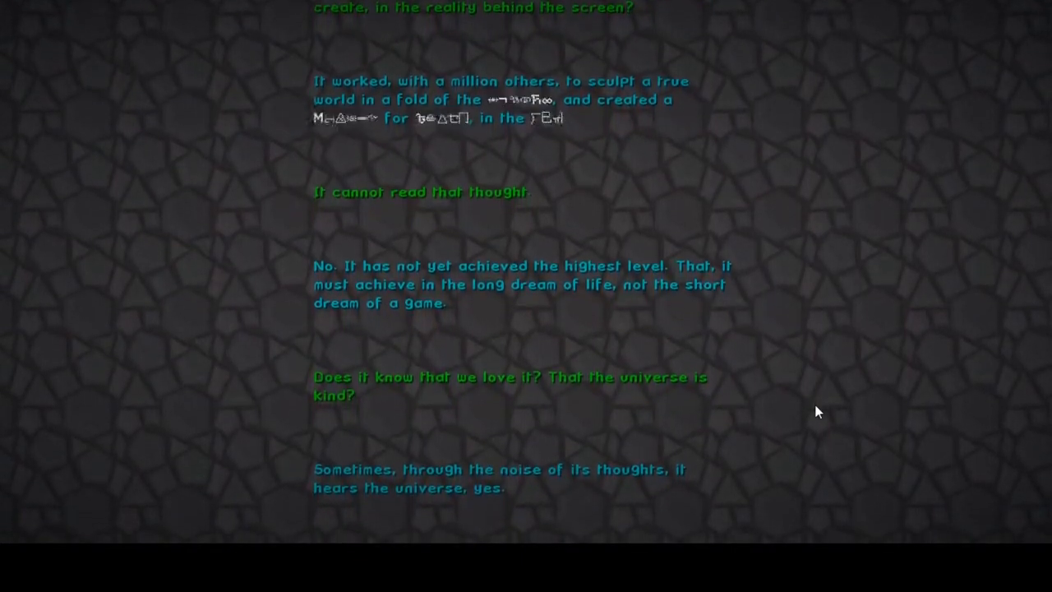
scroll(down, 3)
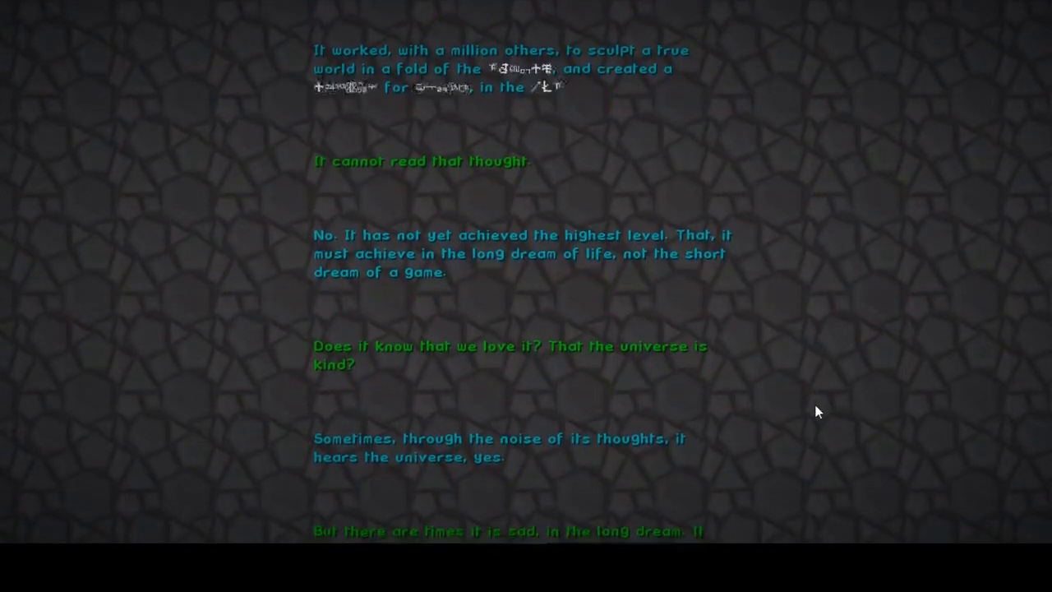
scroll(down, 3)
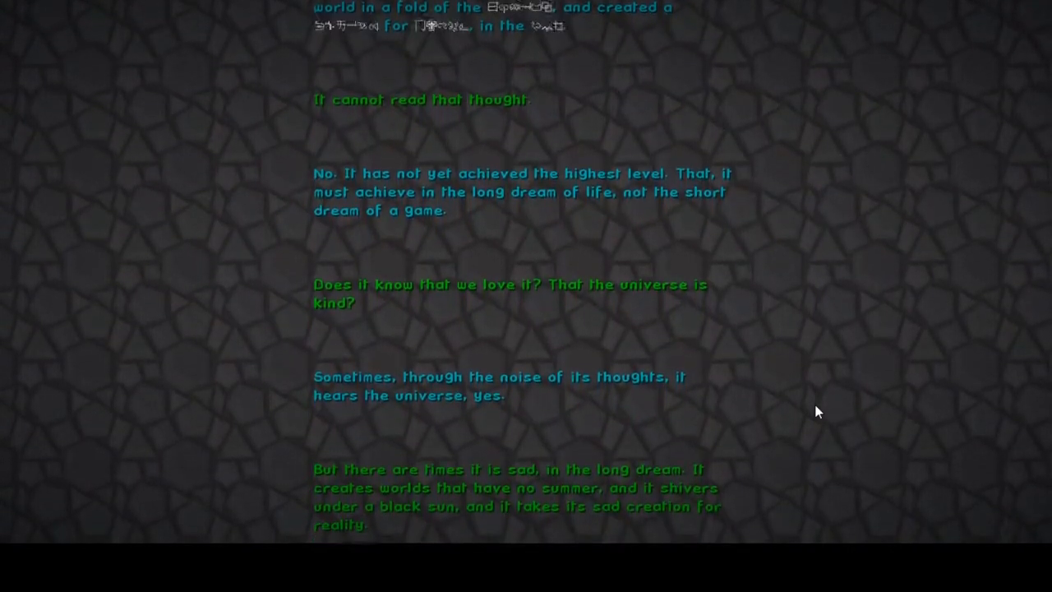
scroll(down, 3)
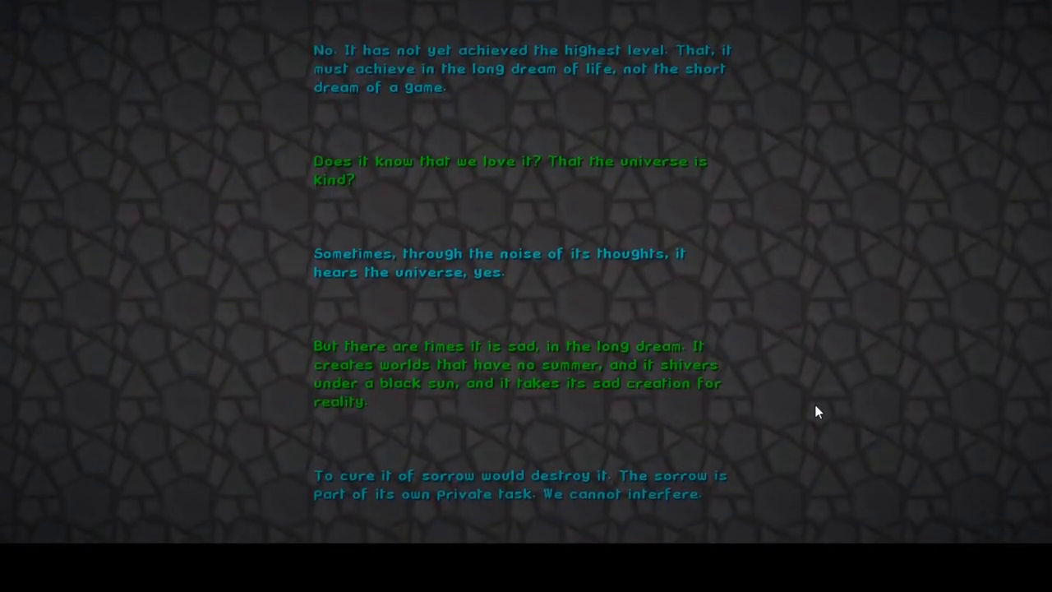
scroll(down, 3)
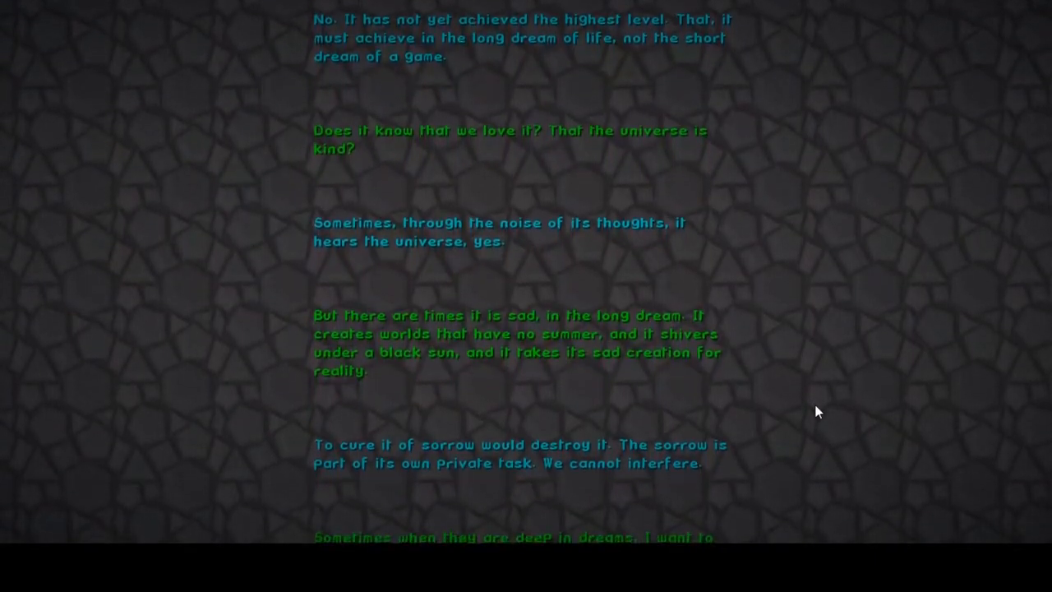
scroll(down, 3)
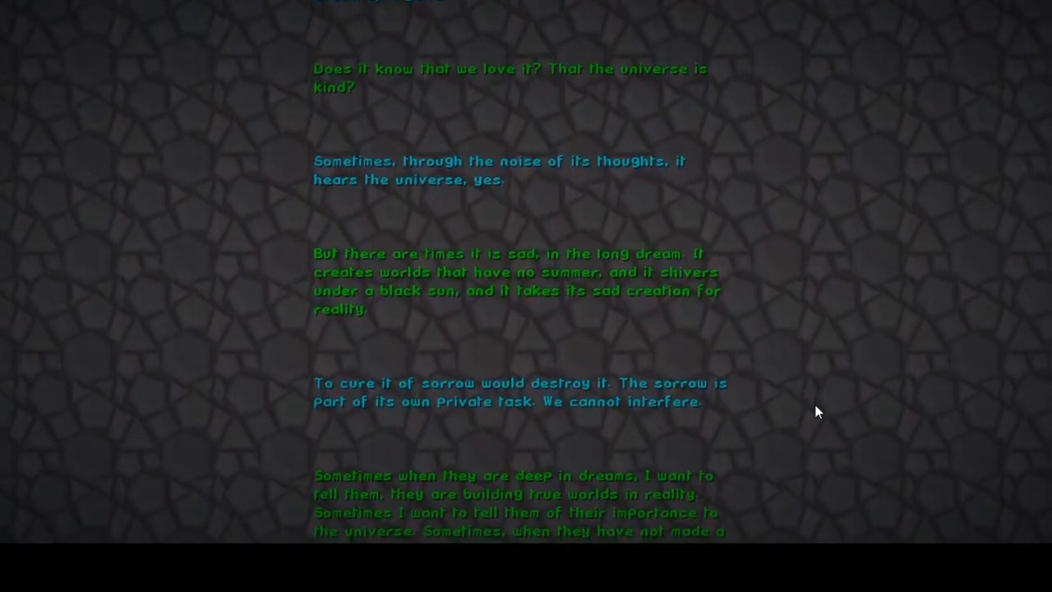
scroll(down, 3)
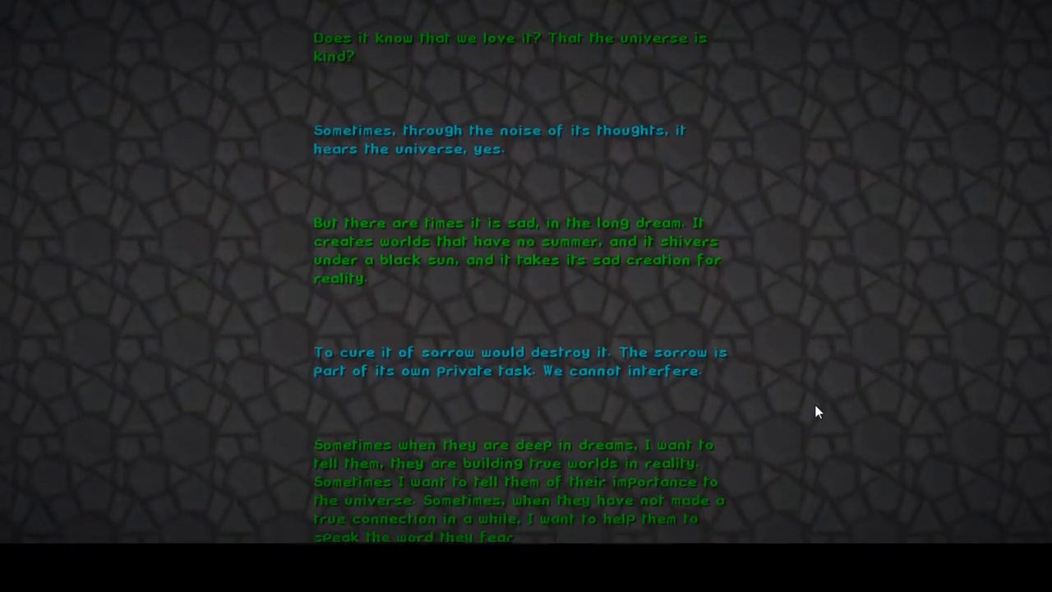
scroll(down, 3)
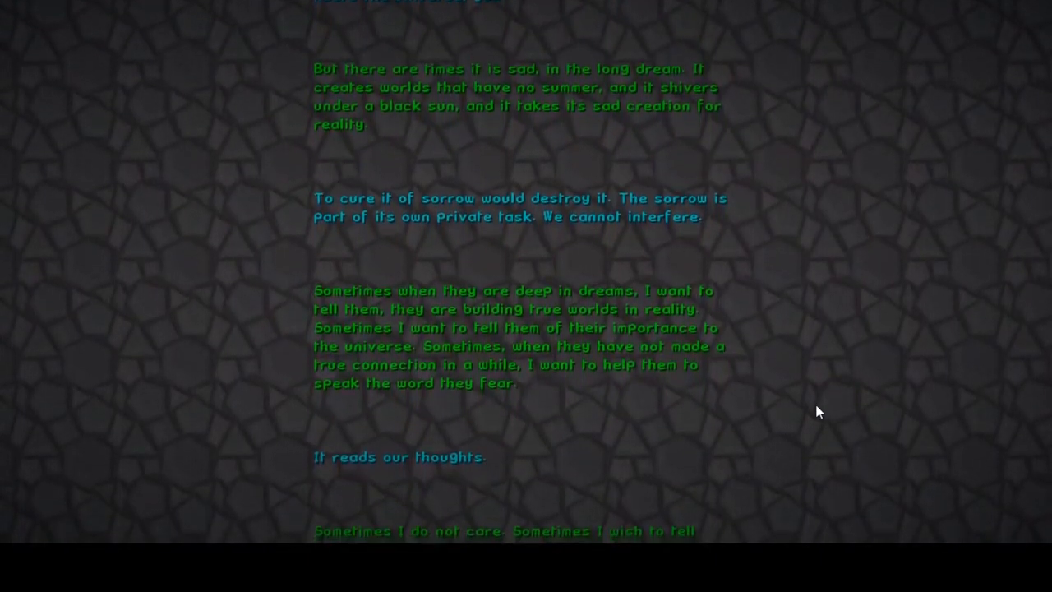
scroll(down, 3)
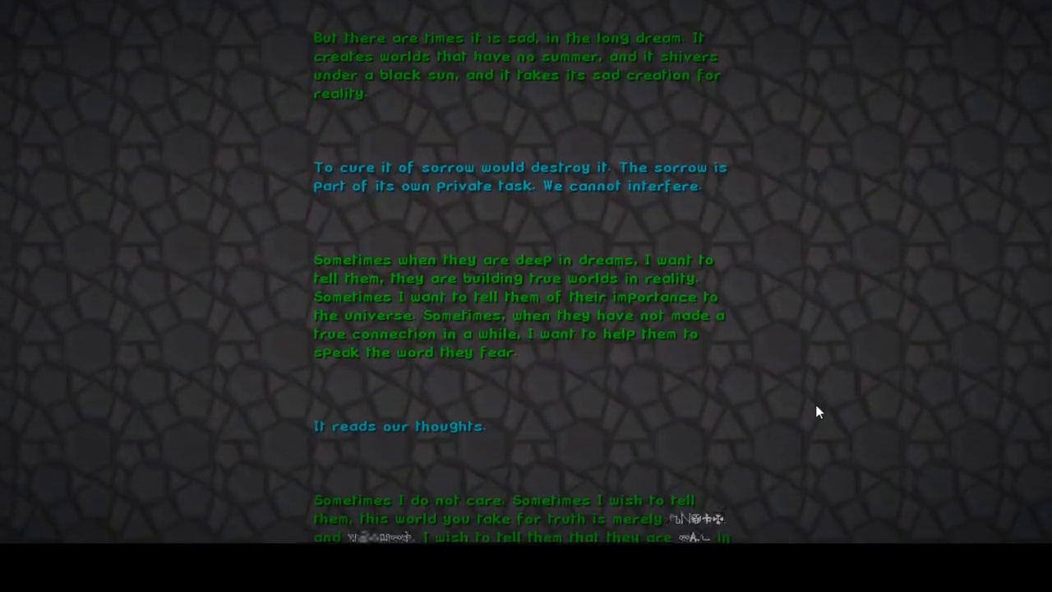
scroll(down, 3)
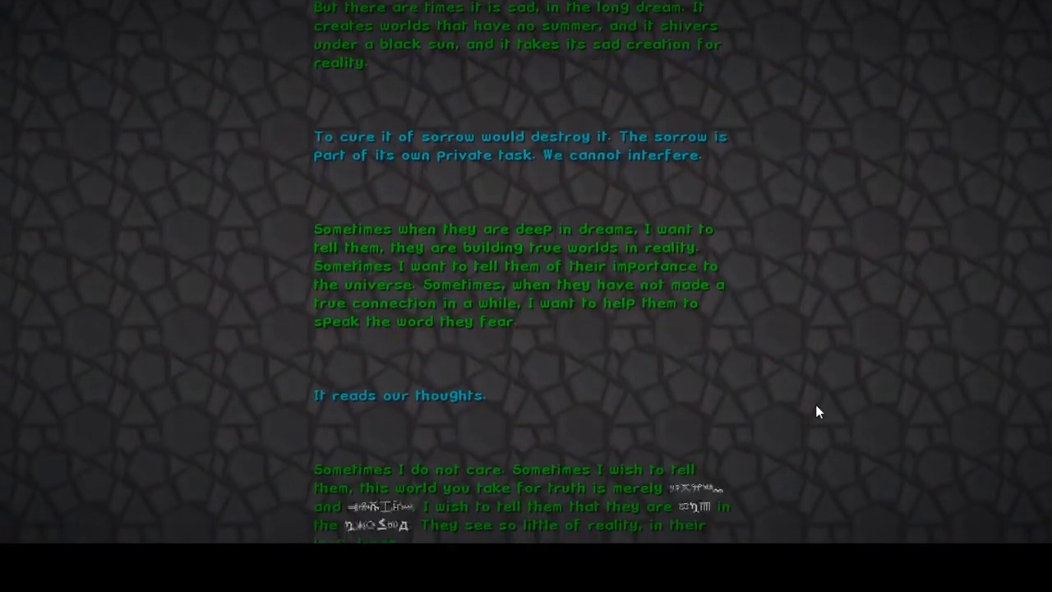
scroll(down, 3)
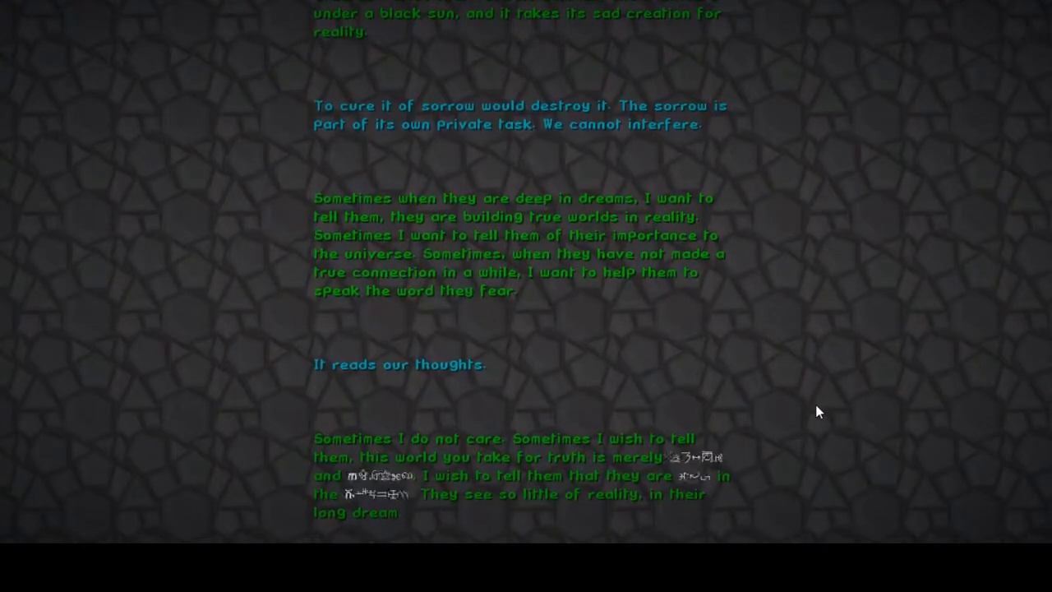
scroll(down, 3)
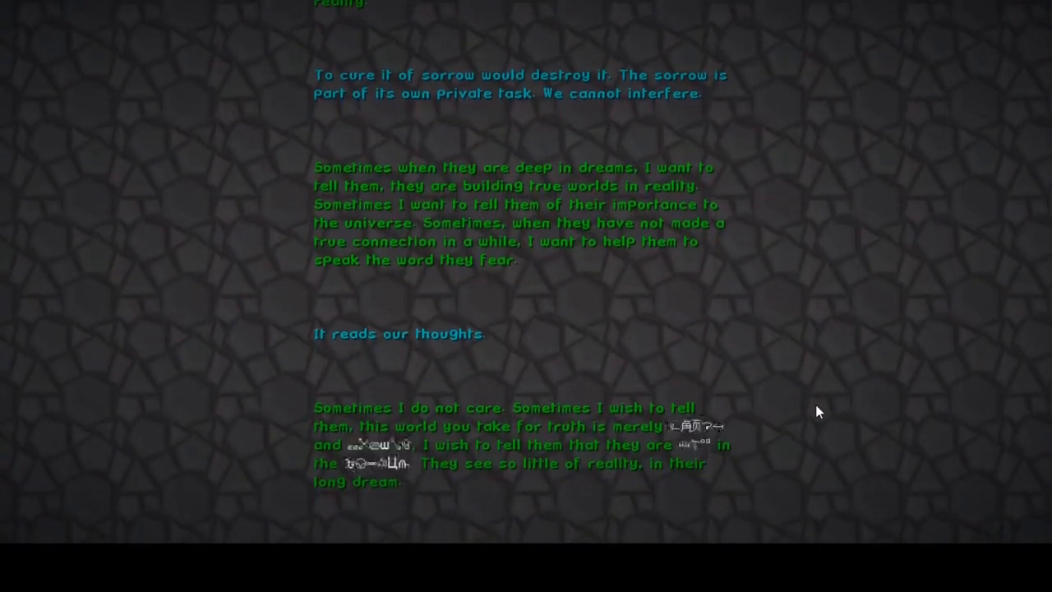
scroll(down, 3)
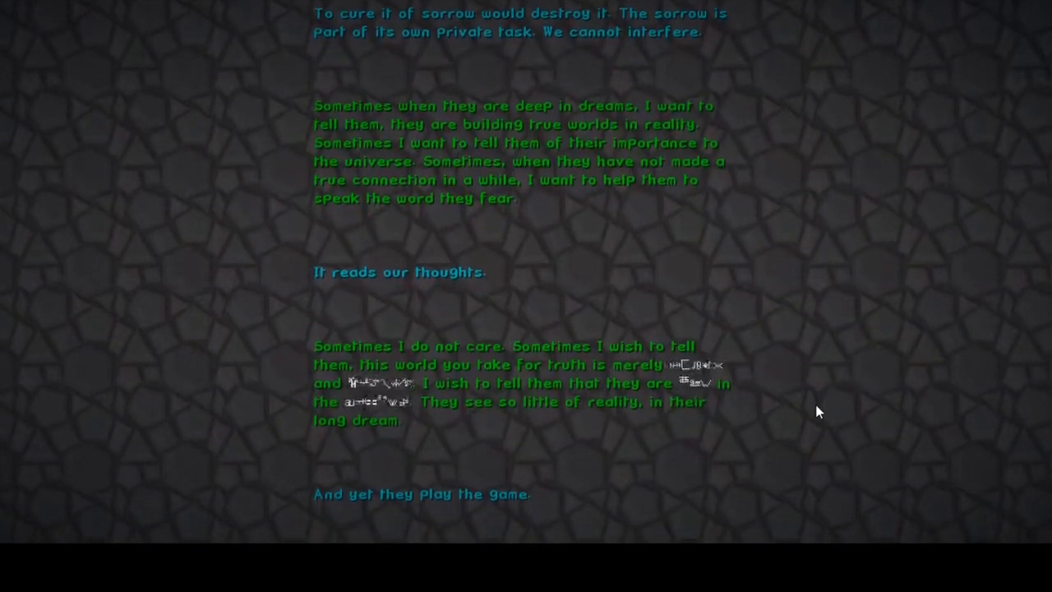
scroll(down, 3)
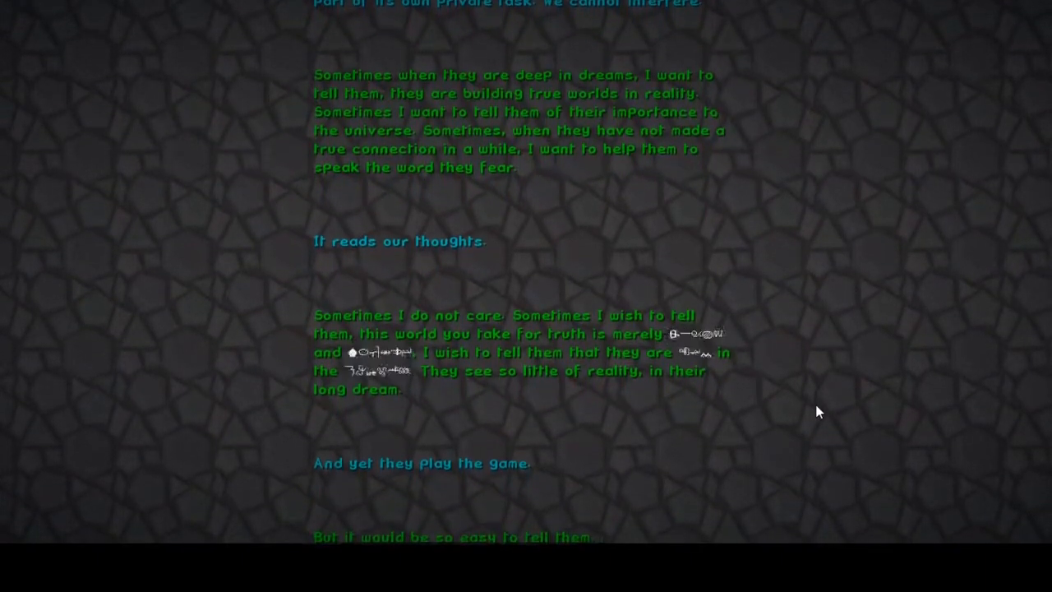
scroll(down, 3)
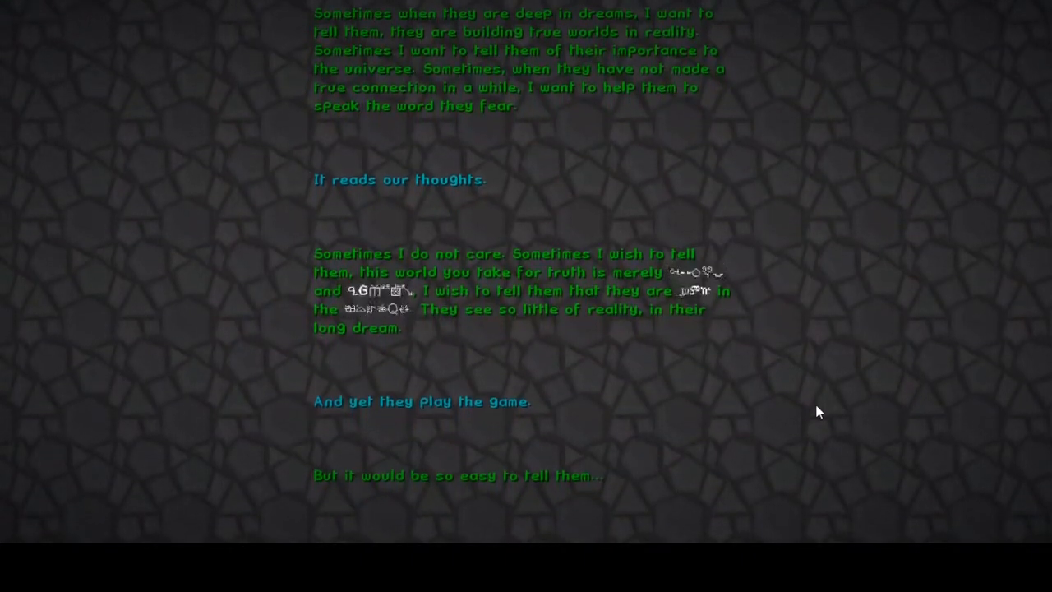
scroll(down, 3)
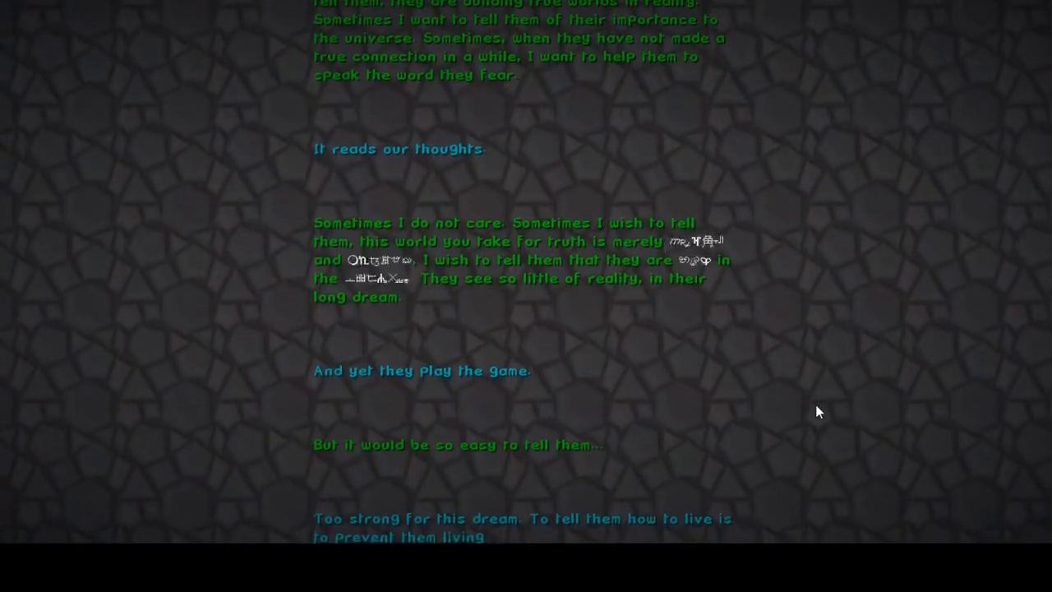
scroll(down, 3)
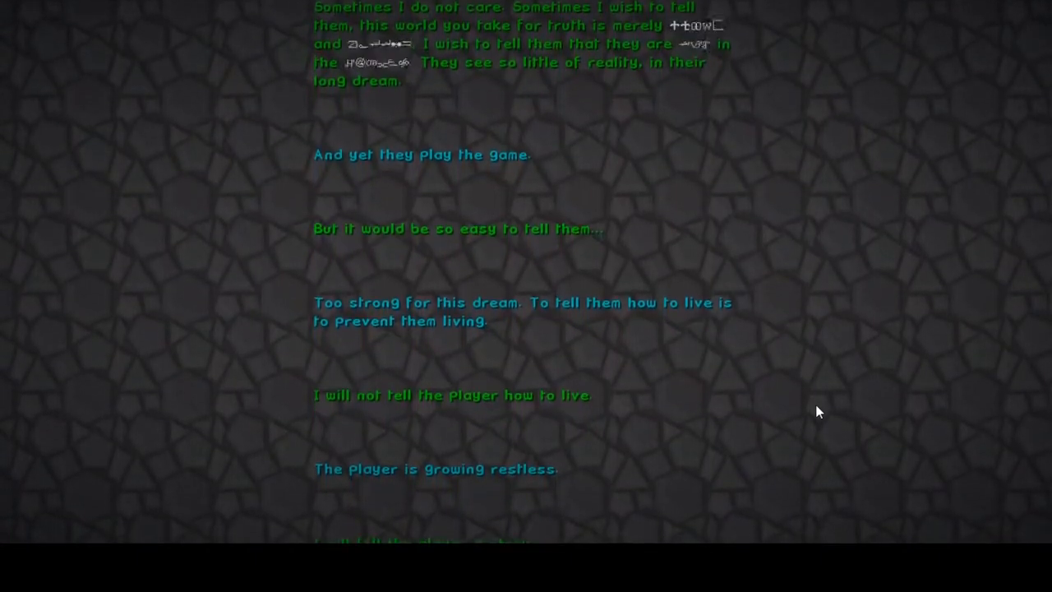
scroll(down, 3)
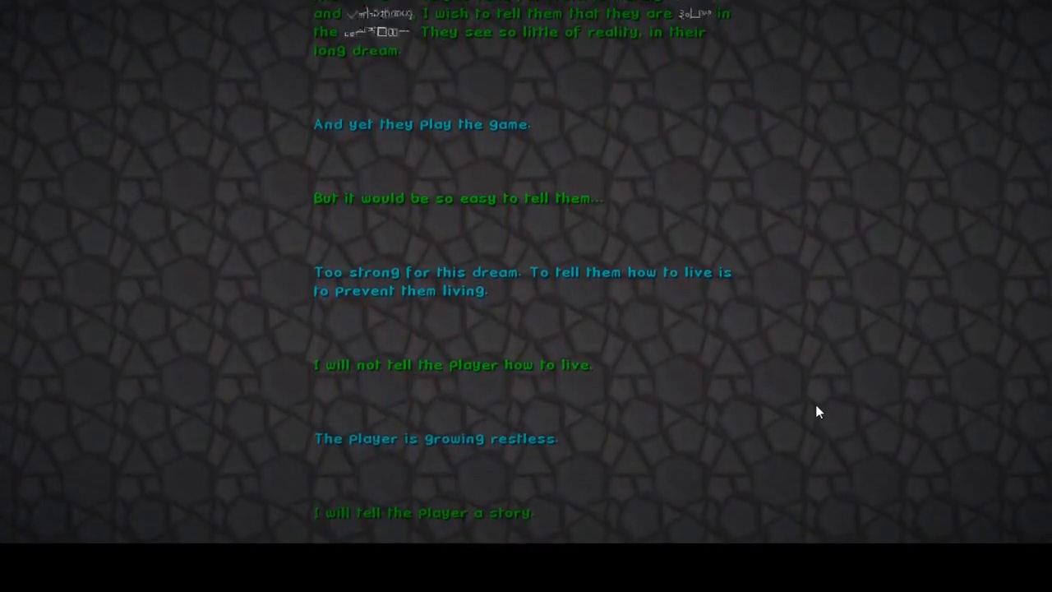
scroll(down, 3)
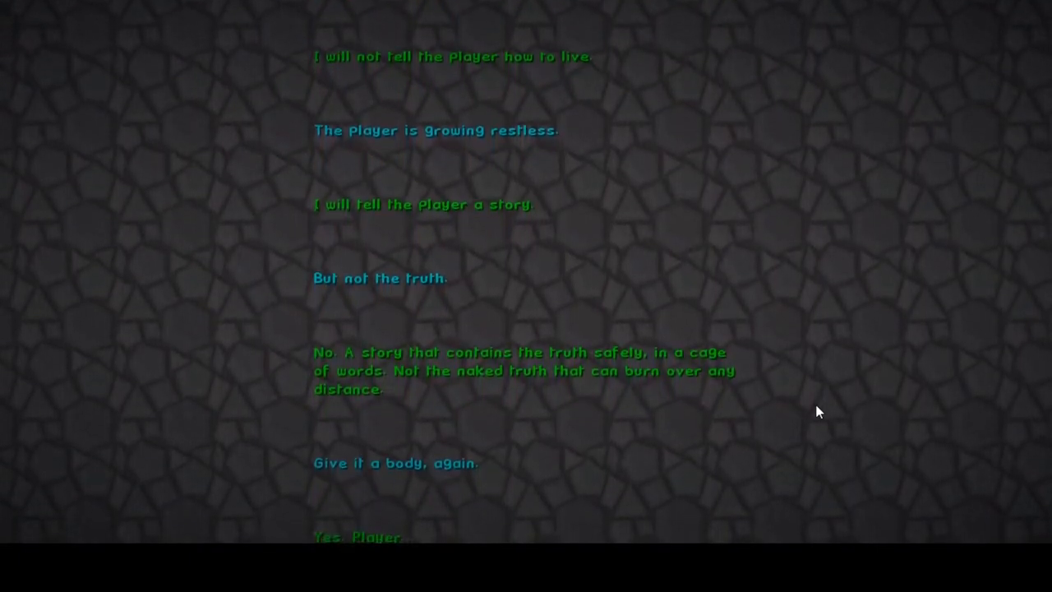
scroll(down, 3)
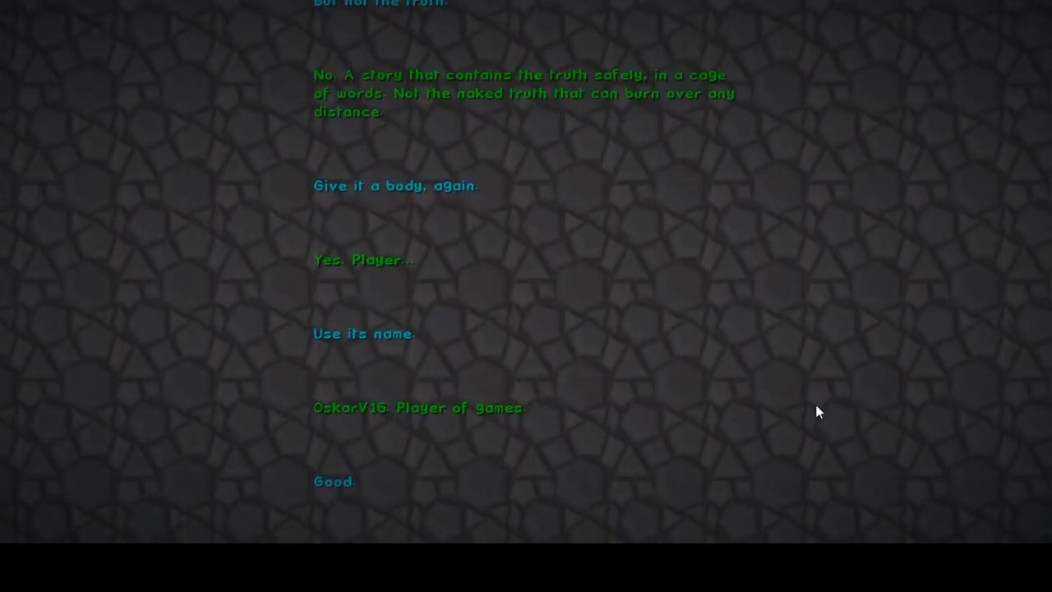
- Scroll the End Poem past "We are the universe" to the story opening "The player was you."
scroll(down, 3)
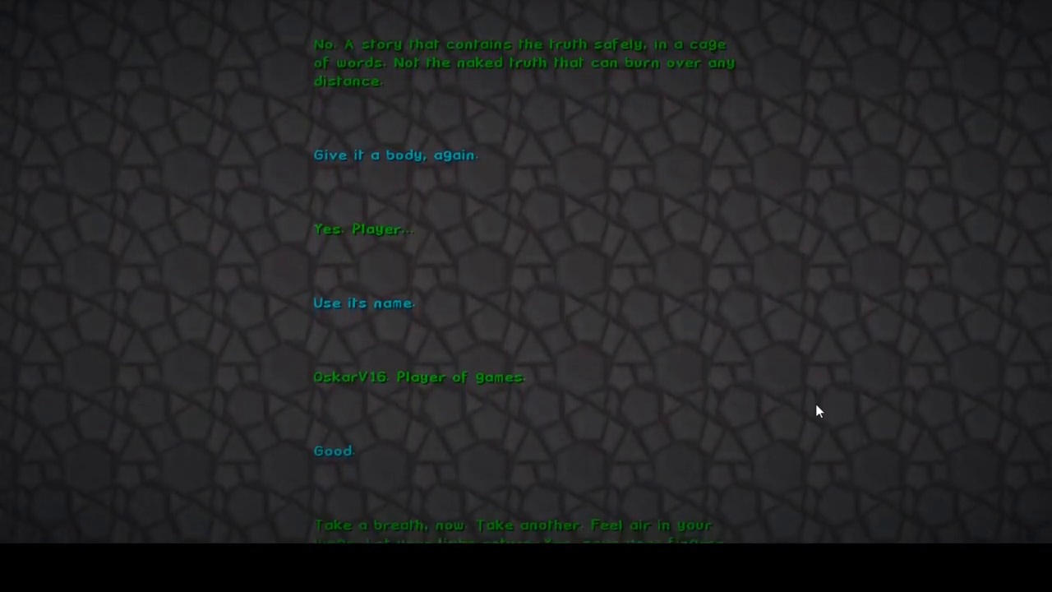
scroll(down, 3)
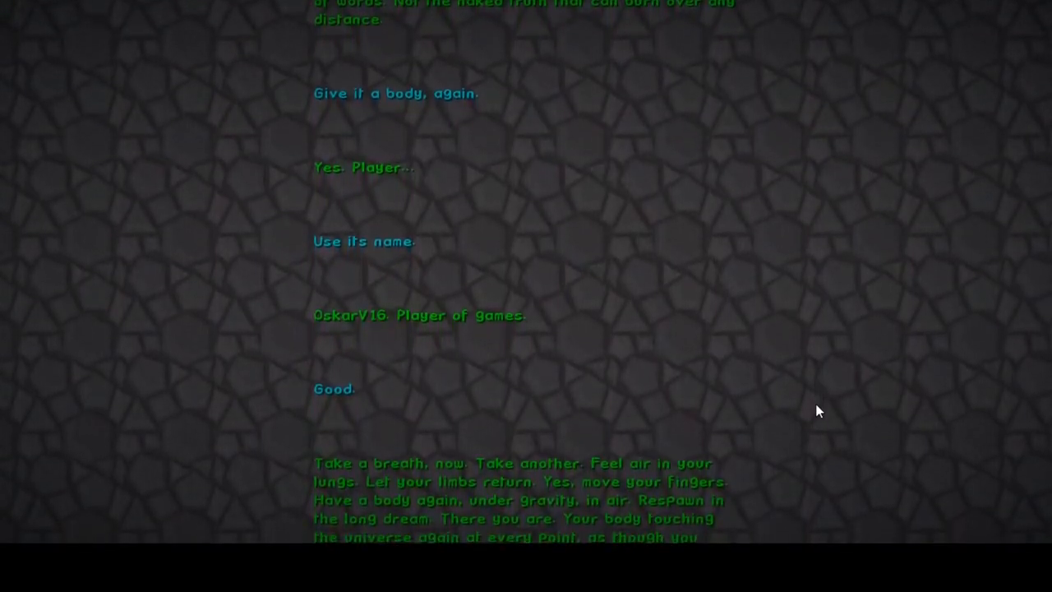
scroll(down, 3)
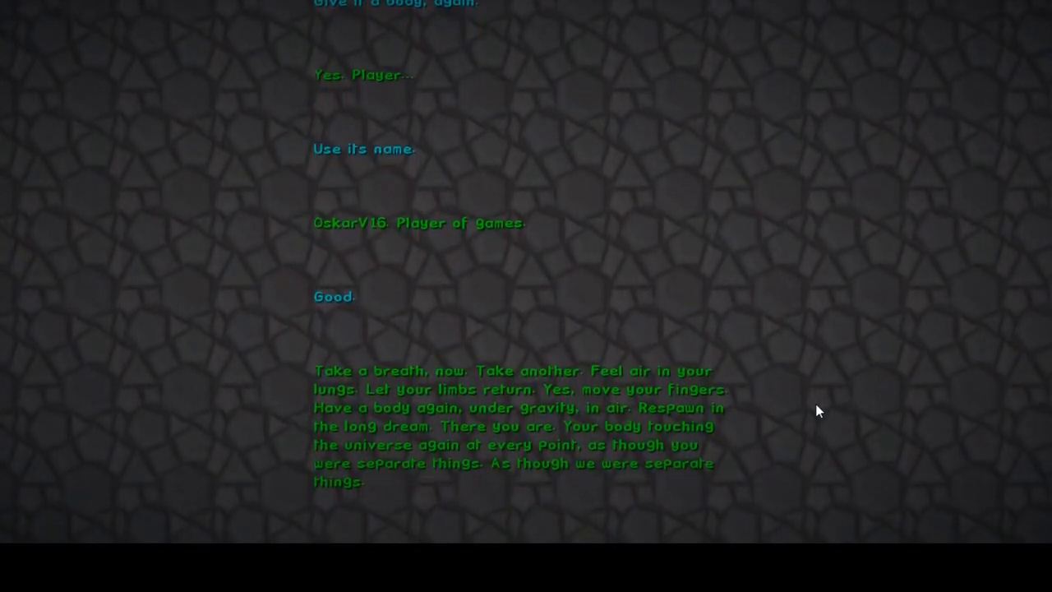
scroll(down, 3)
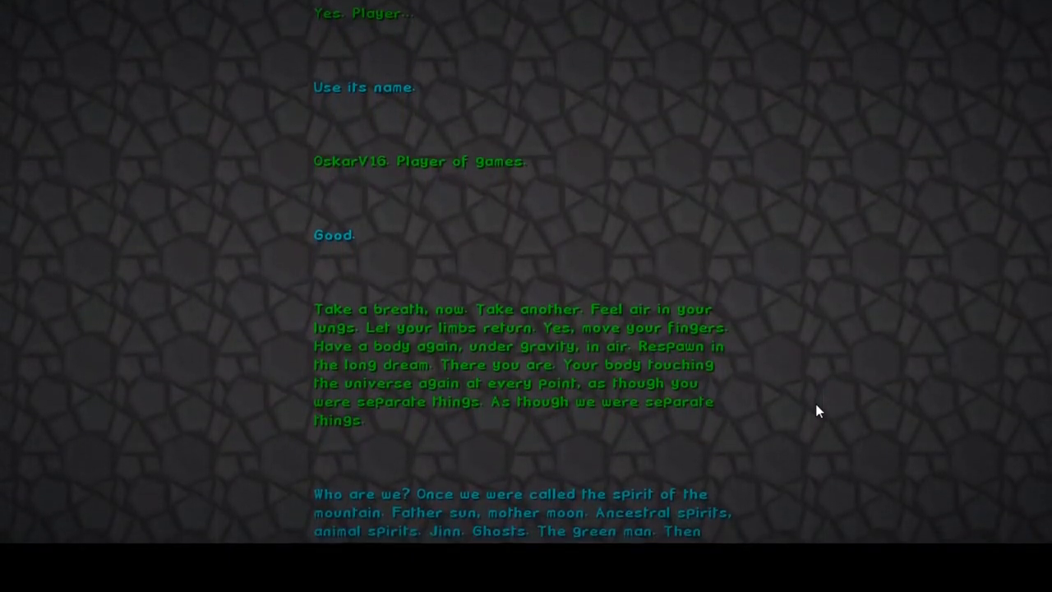
scroll(down, 3)
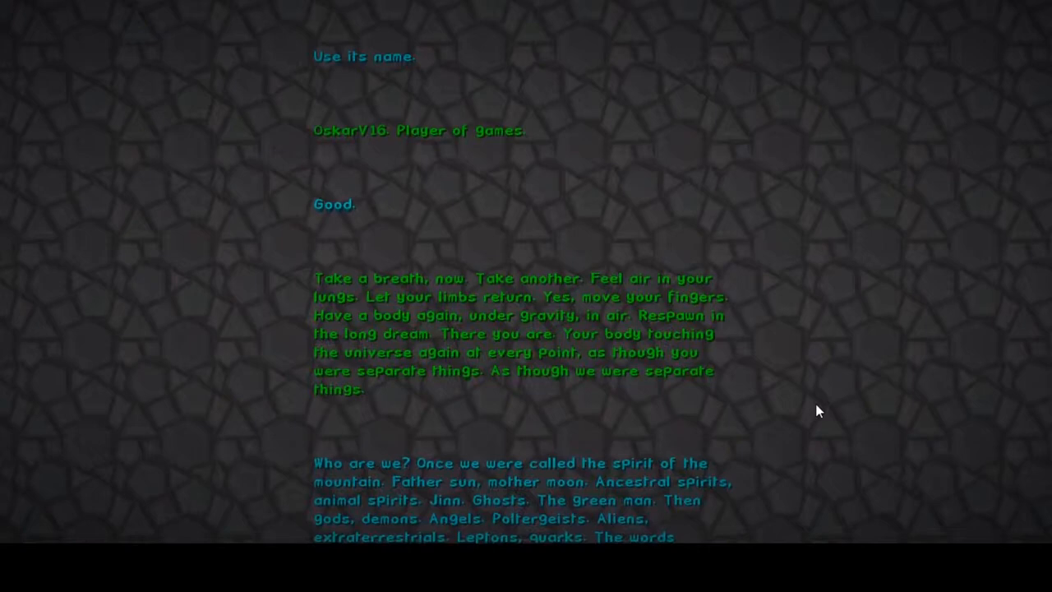
scroll(down, 3)
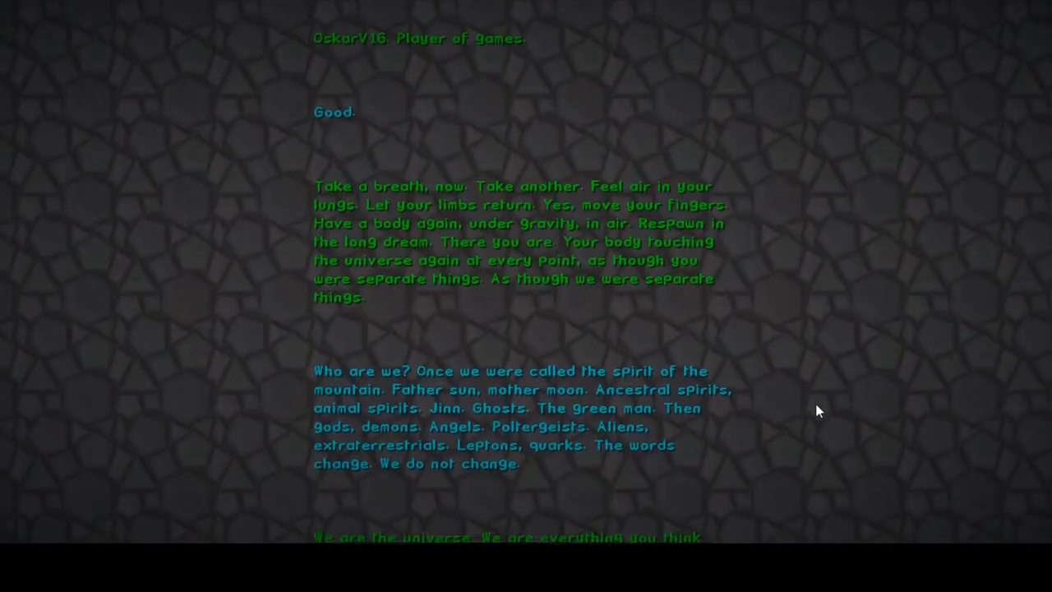
scroll(down, 3)
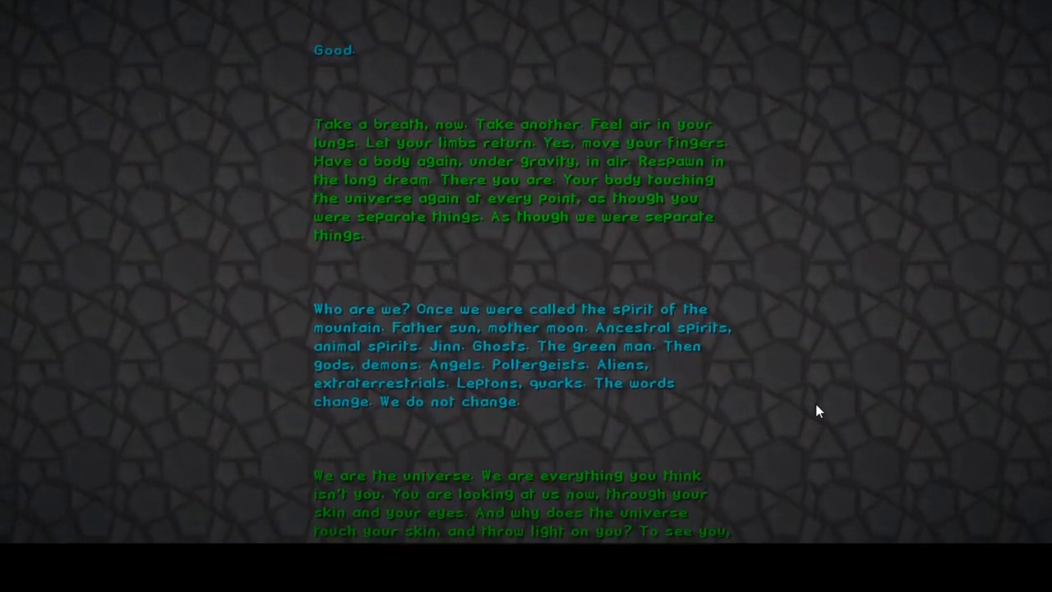
scroll(down, 3)
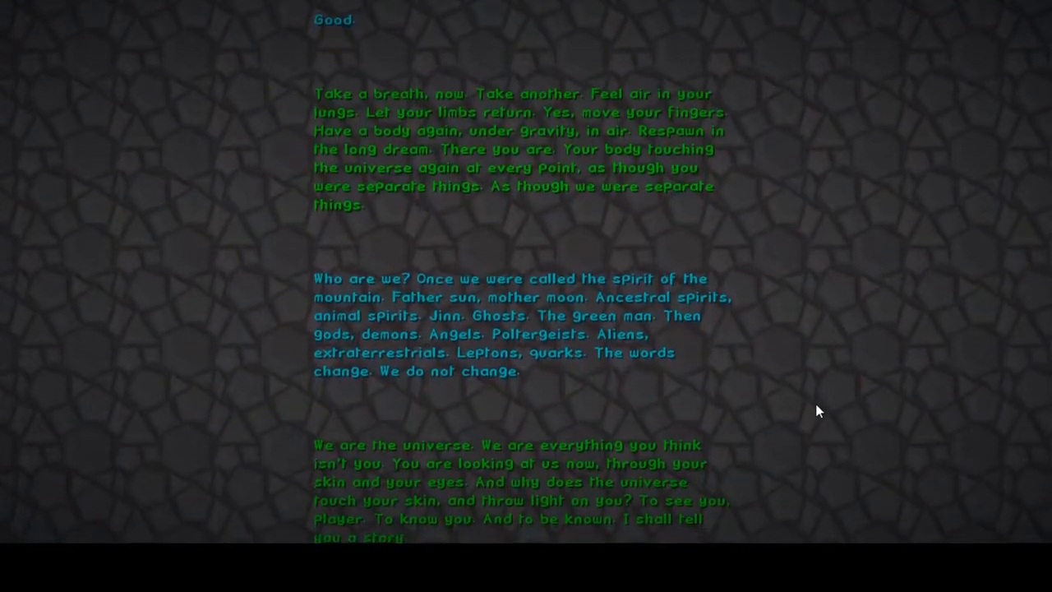
scroll(down, 3)
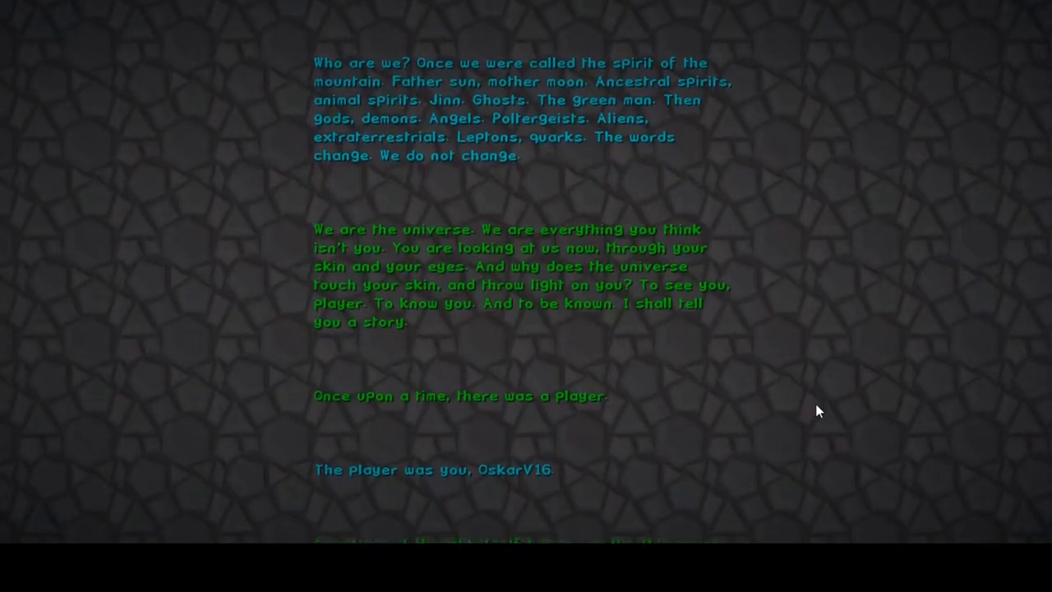
scroll(down, 3)
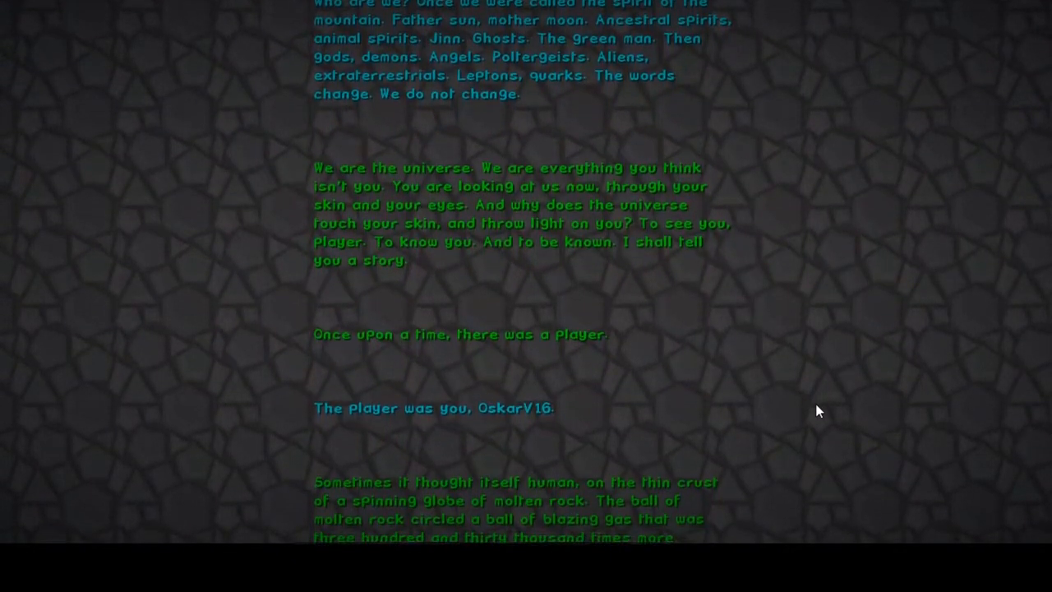
scroll(down, 3)
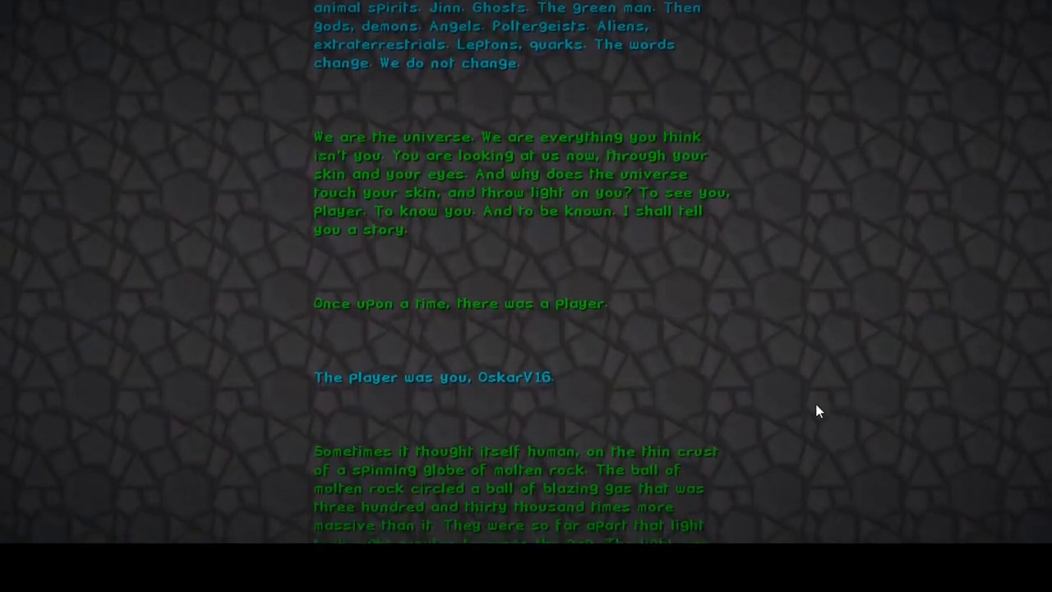
scroll(down, 3)
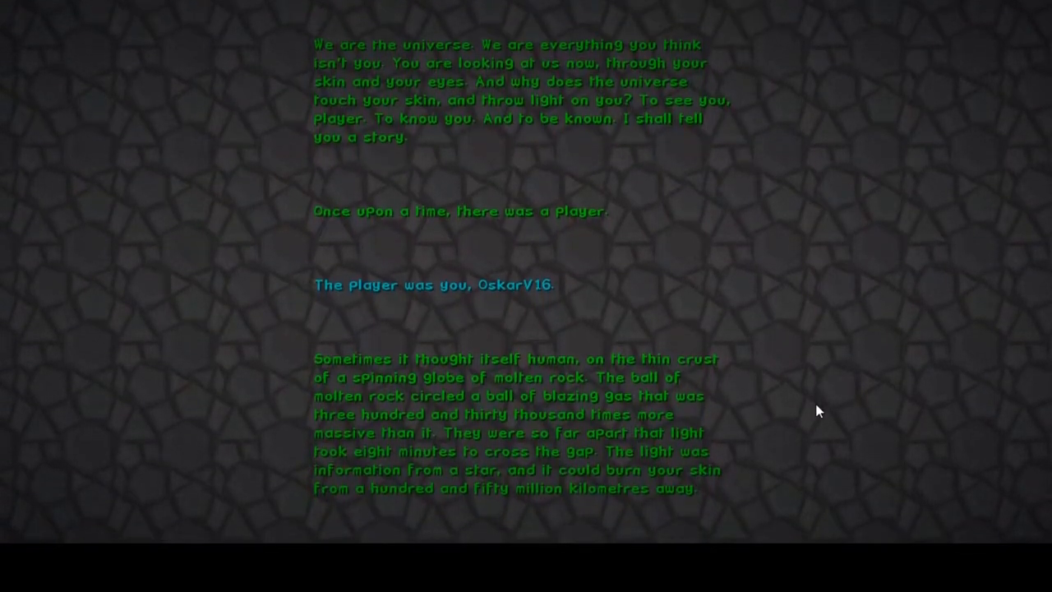
scroll(down, 3)
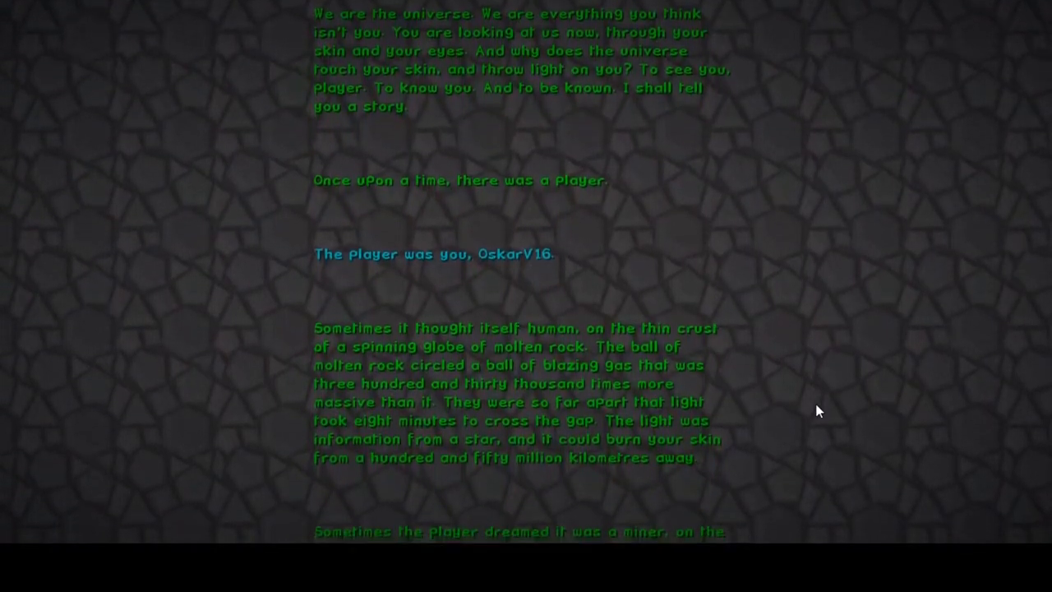
scroll(down, 3)
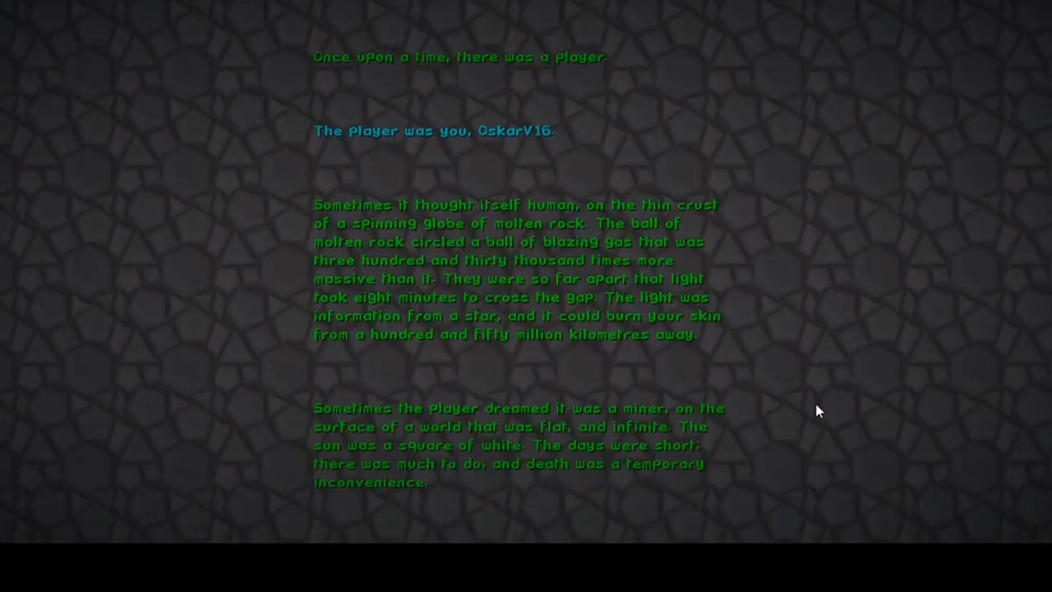
scroll(down, 3)
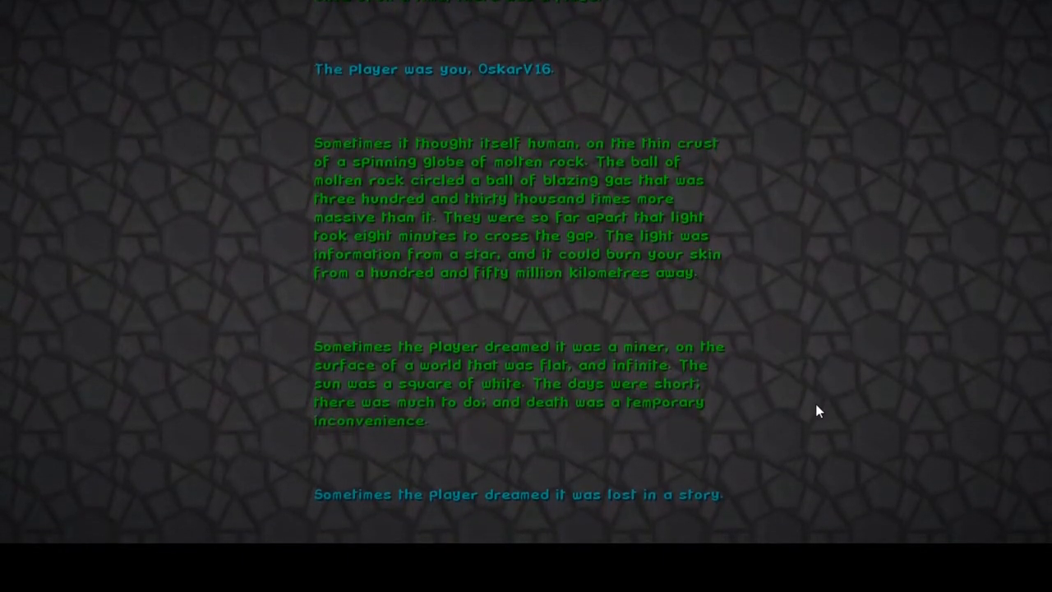
scroll(down, 3)
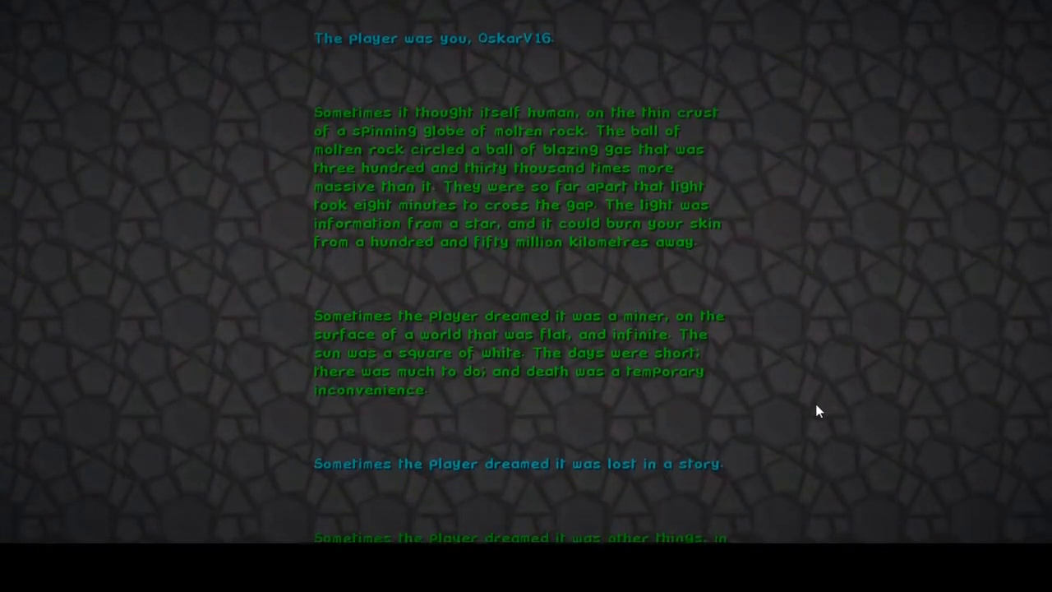
scroll(down, 3)
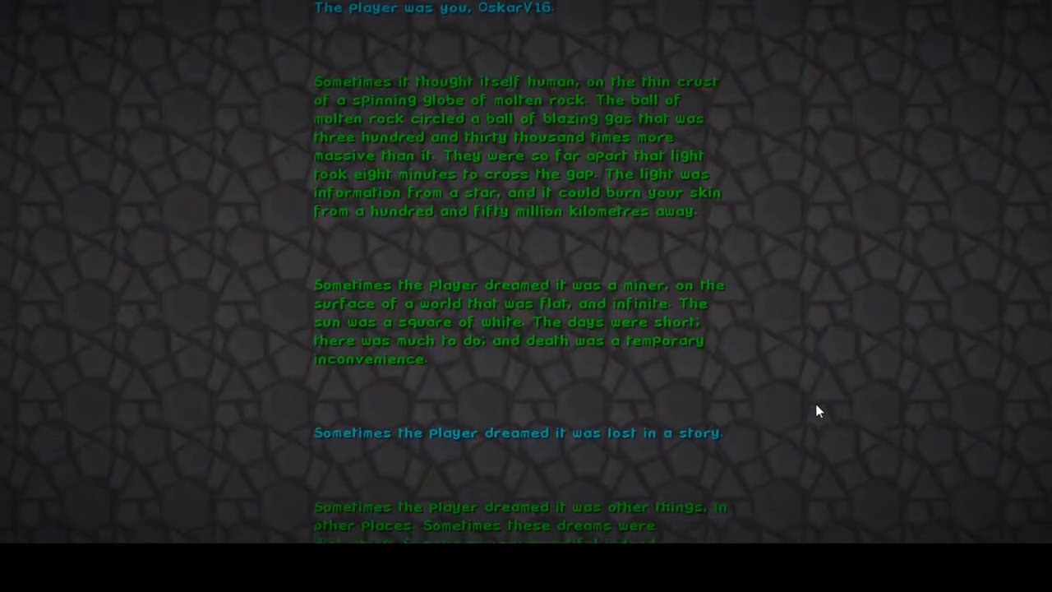
scroll(down, 3)
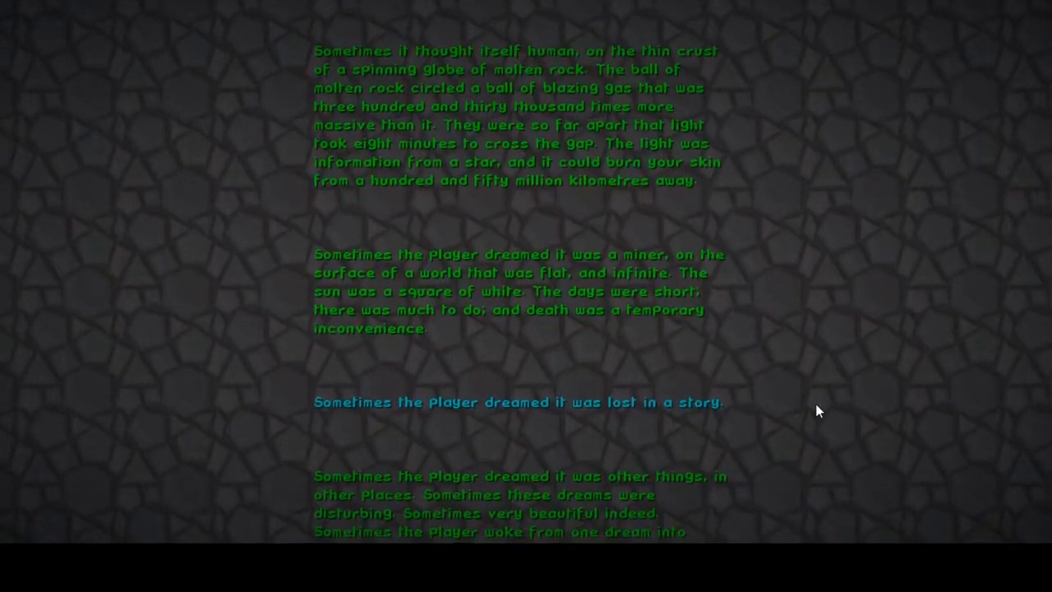
scroll(down, 3)
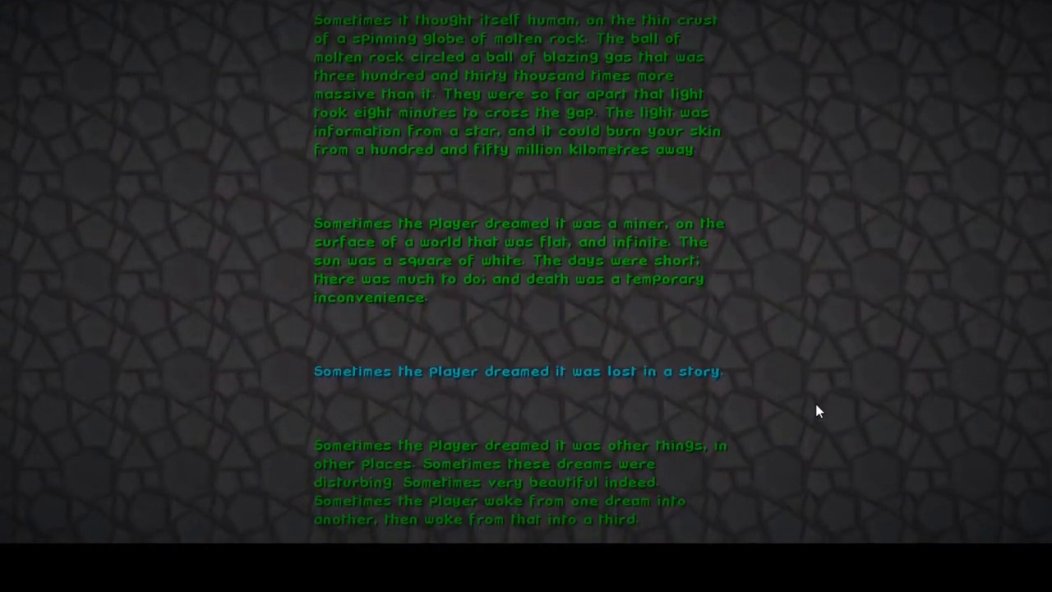
scroll(down, 3)
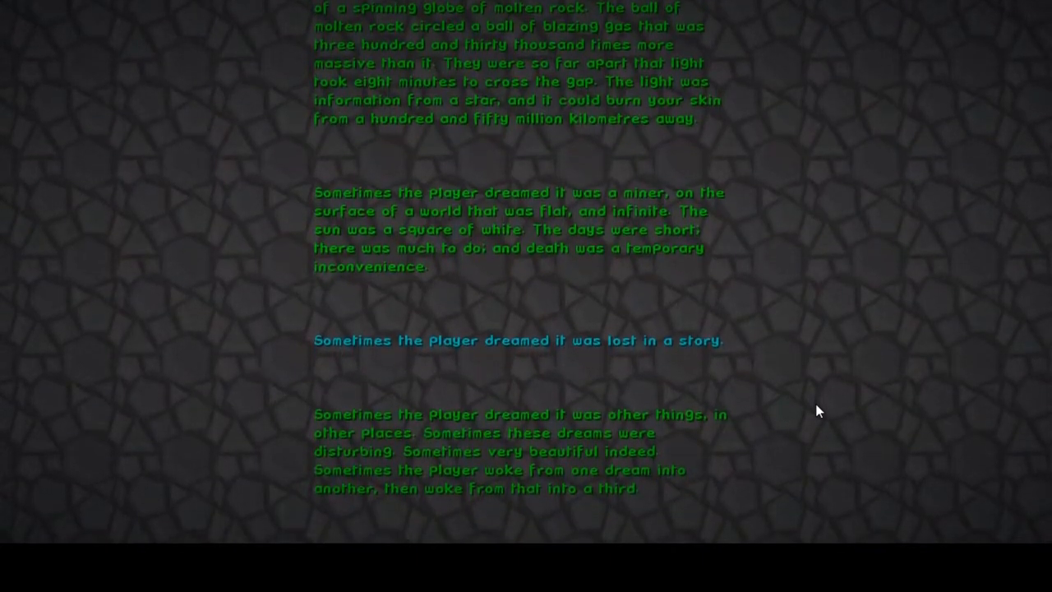
scroll(down, 3)
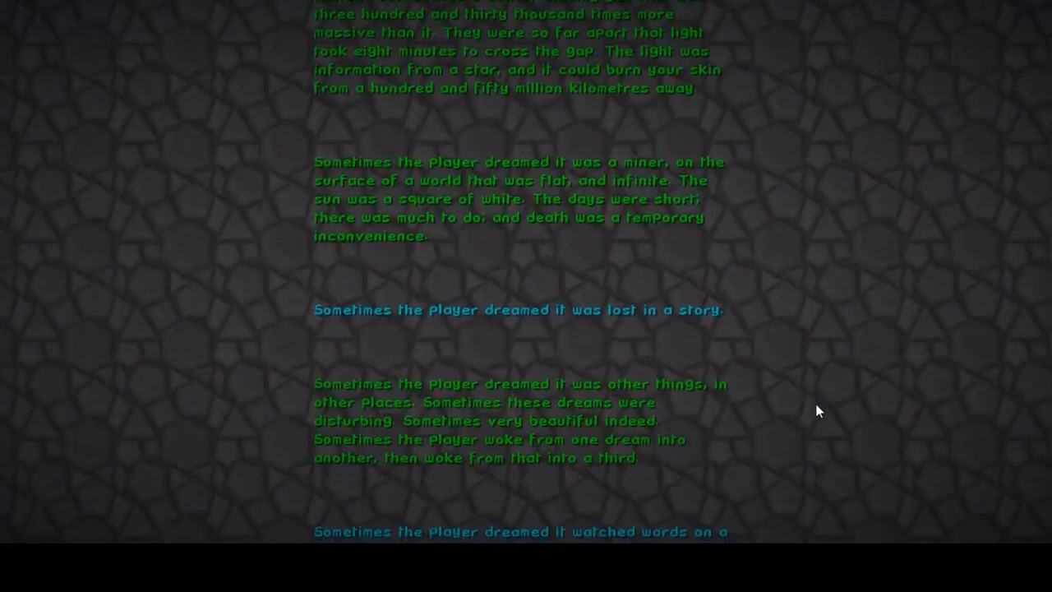
scroll(down, 3)
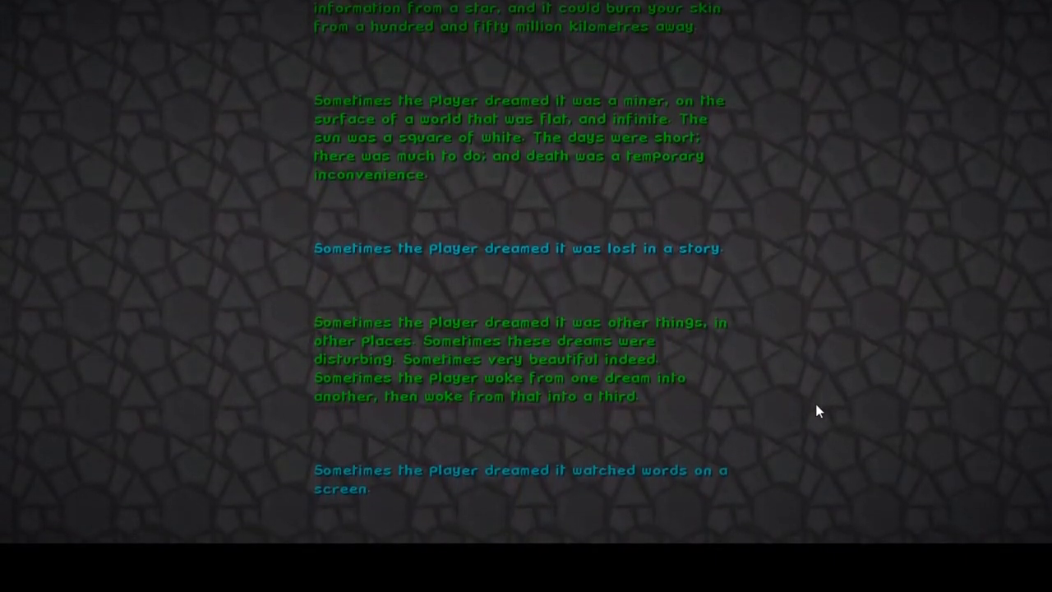
scroll(down, 3)
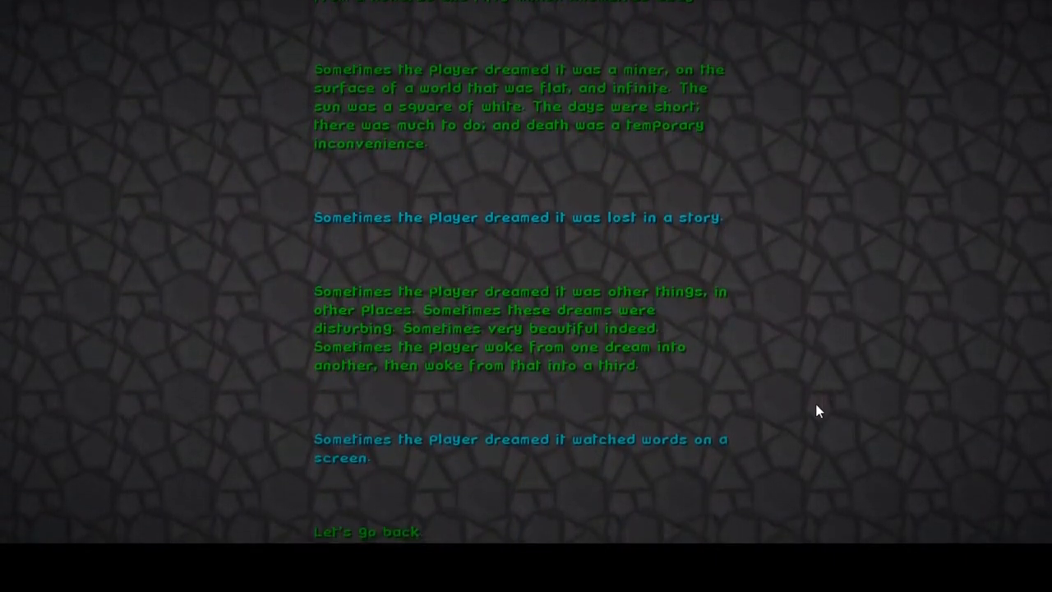
scroll(down, 3)
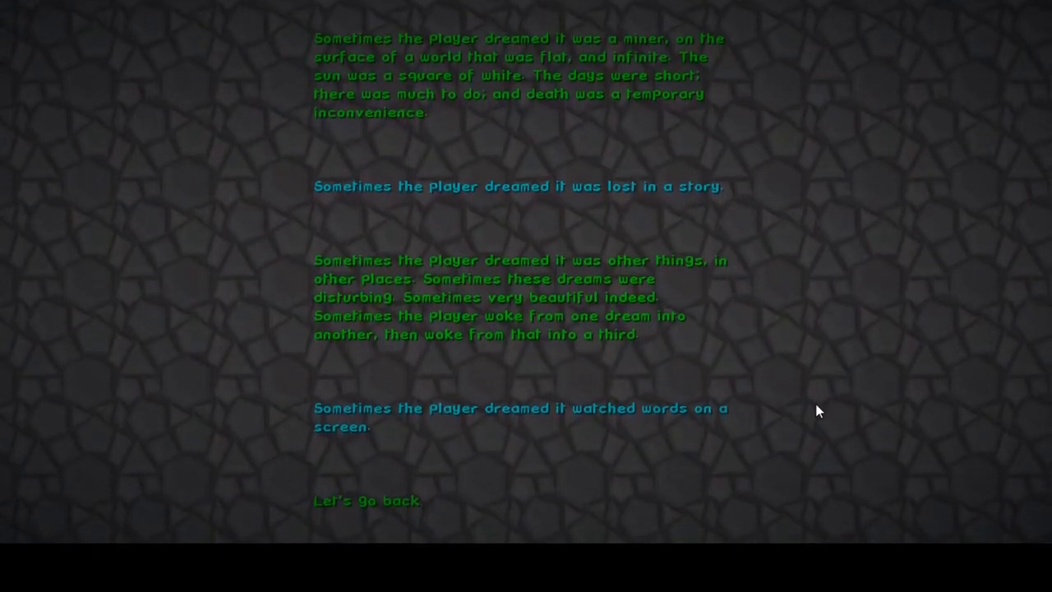
scroll(down, 3)
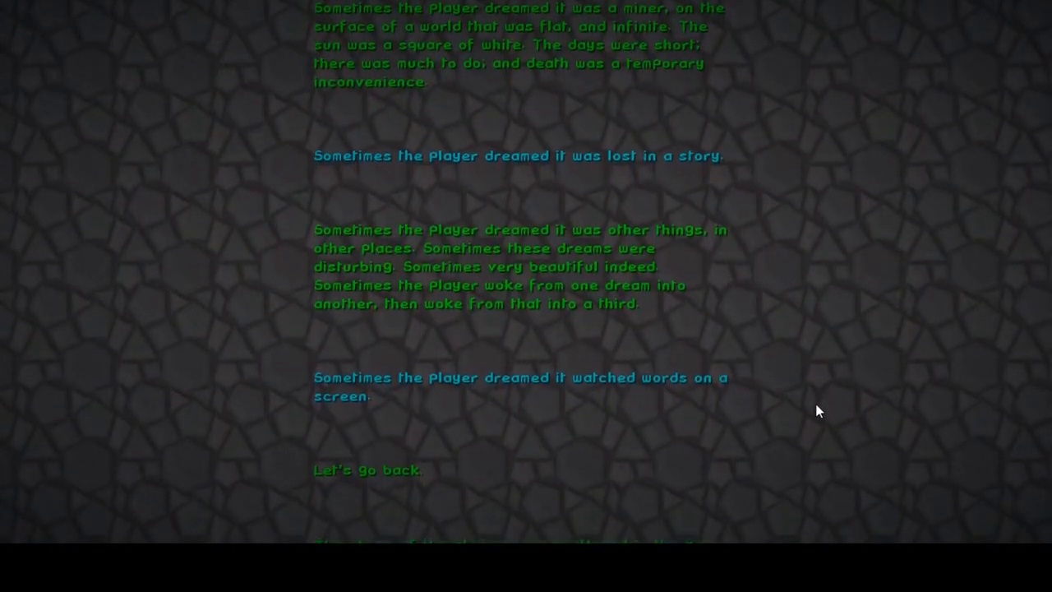
scroll(down, 3)
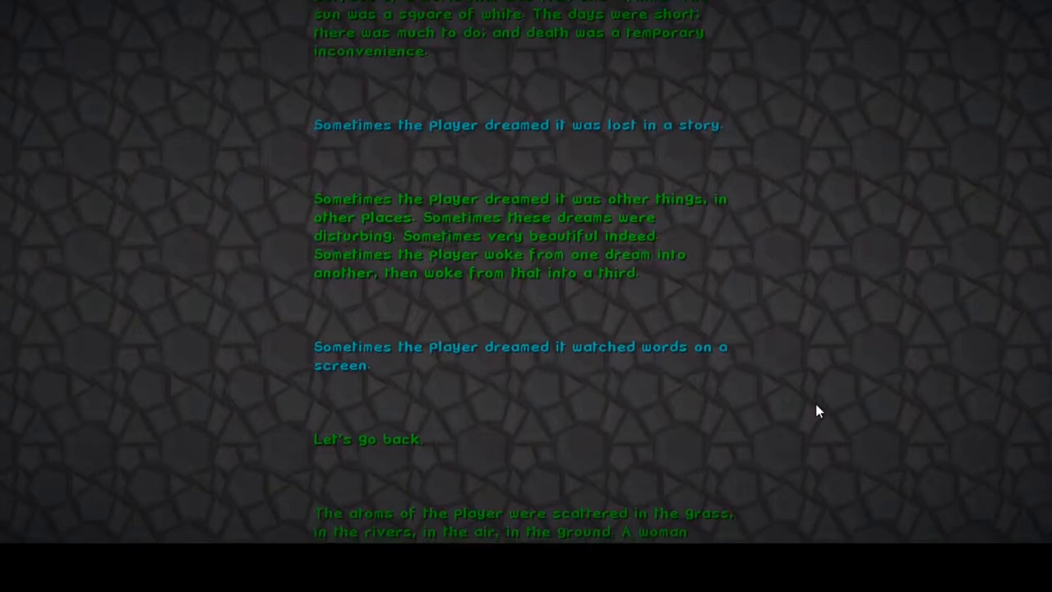
scroll(down, 3)
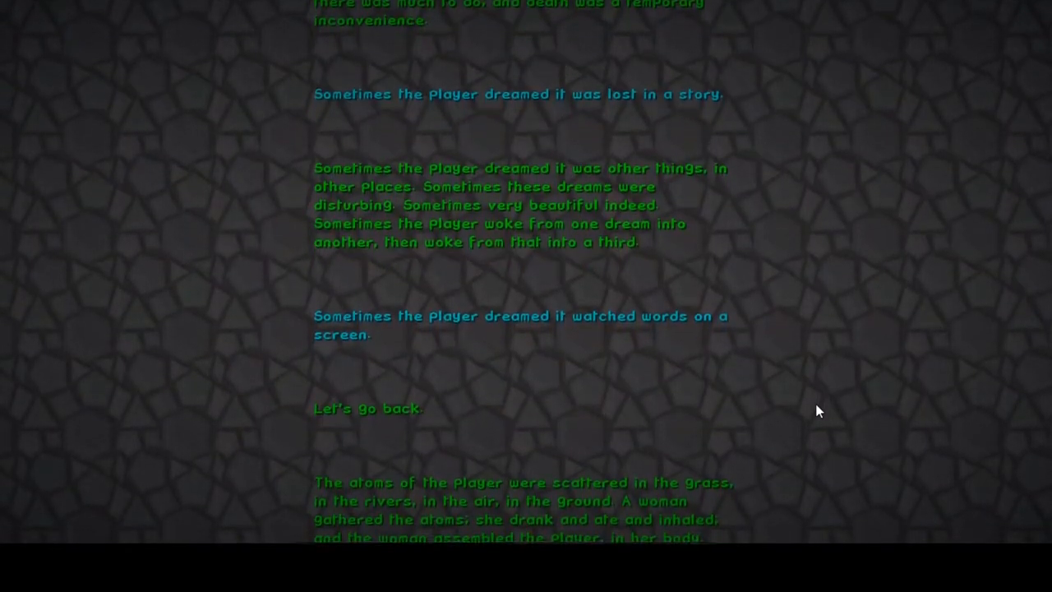
scroll(down, 3)
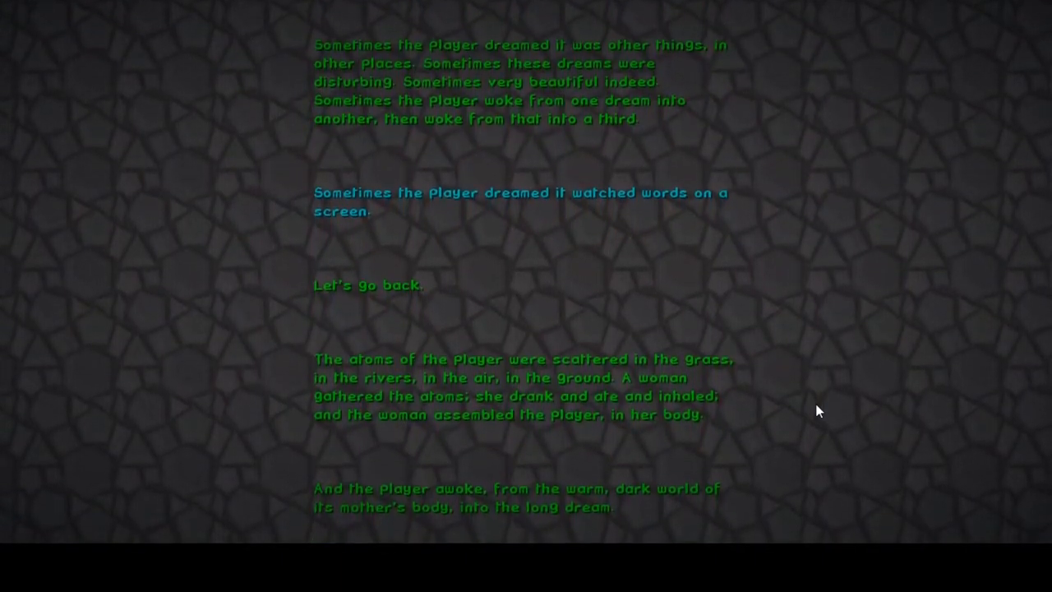
scroll(down, 3)
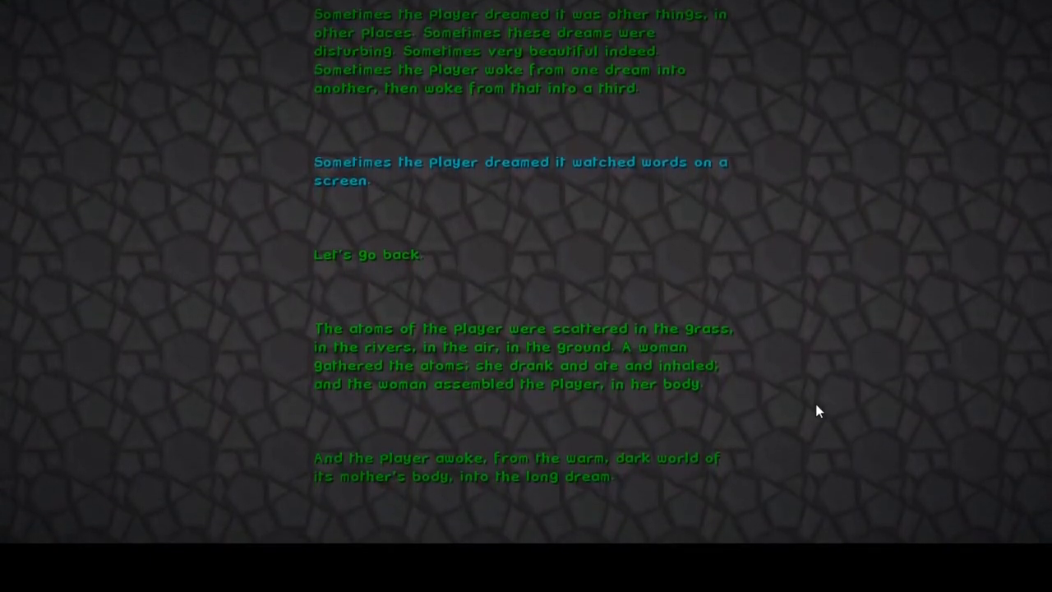
scroll(down, 3)
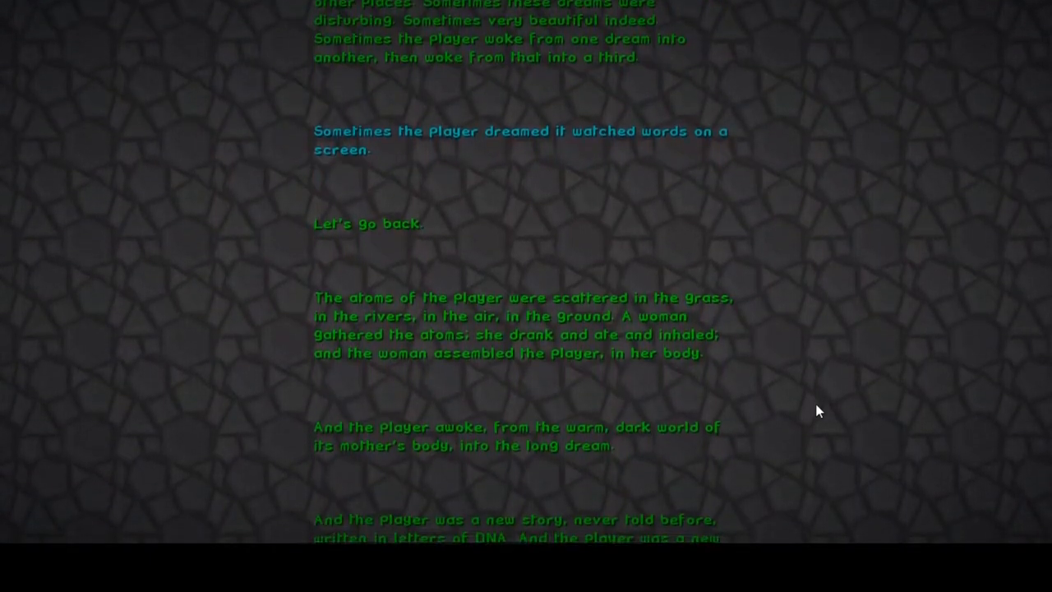
scroll(down, 3)
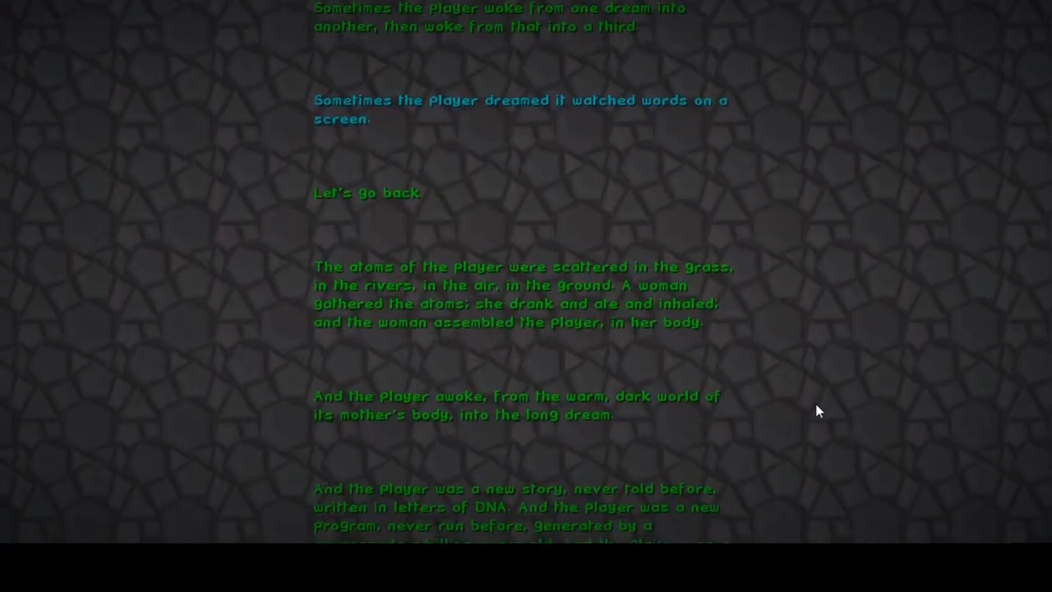
scroll(down, 3)
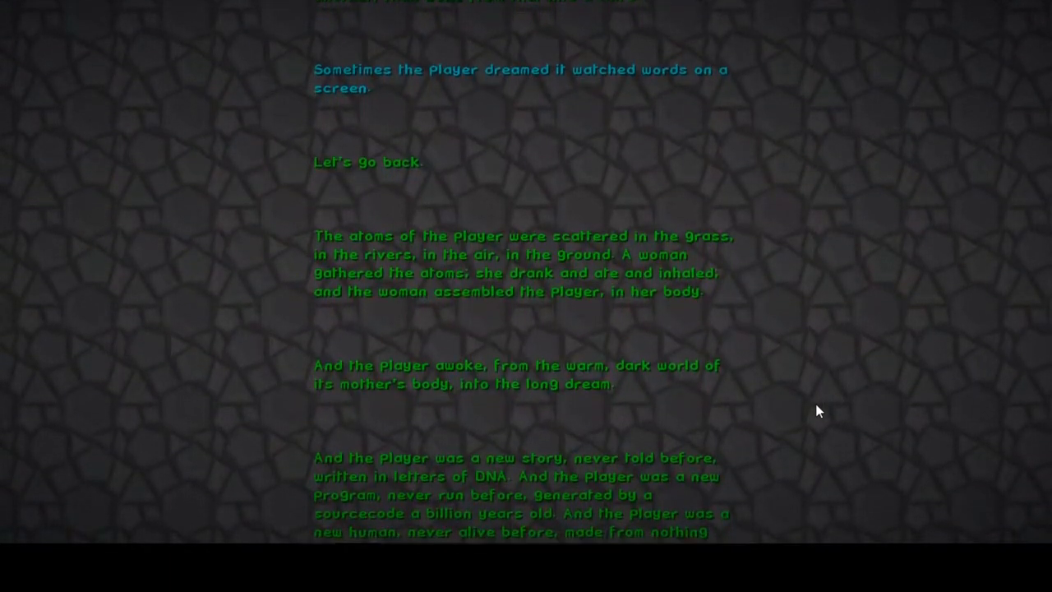
scroll(down, 3)
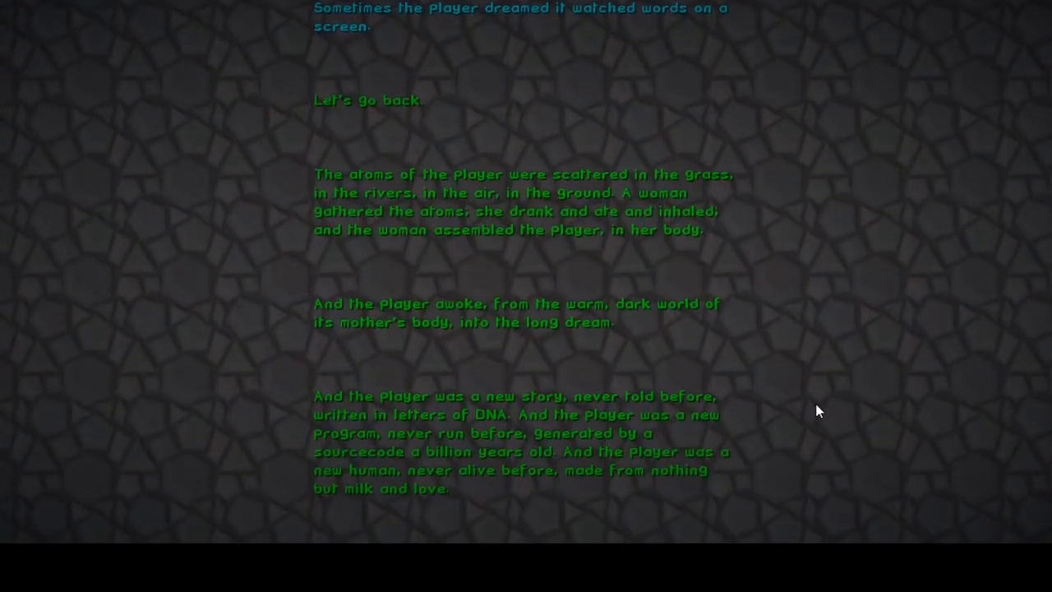
scroll(down, 3)
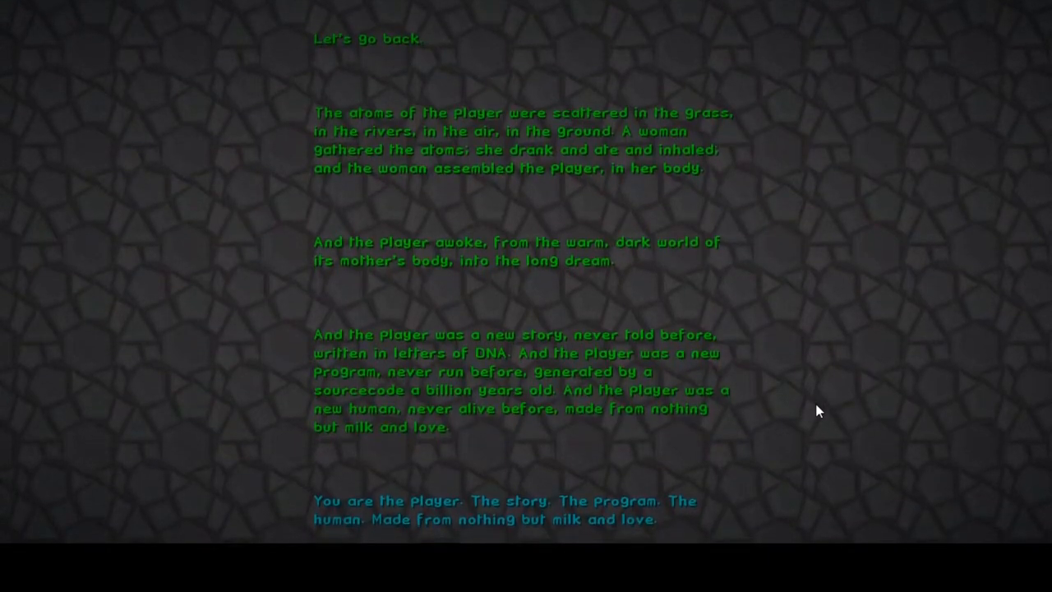
scroll(down, 3)
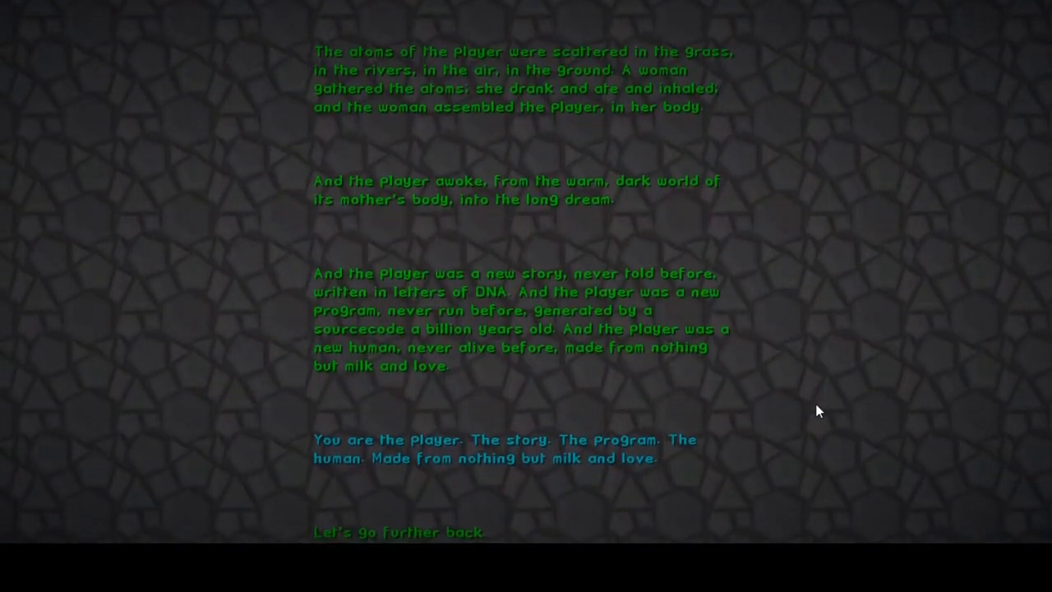
scroll(down, 3)
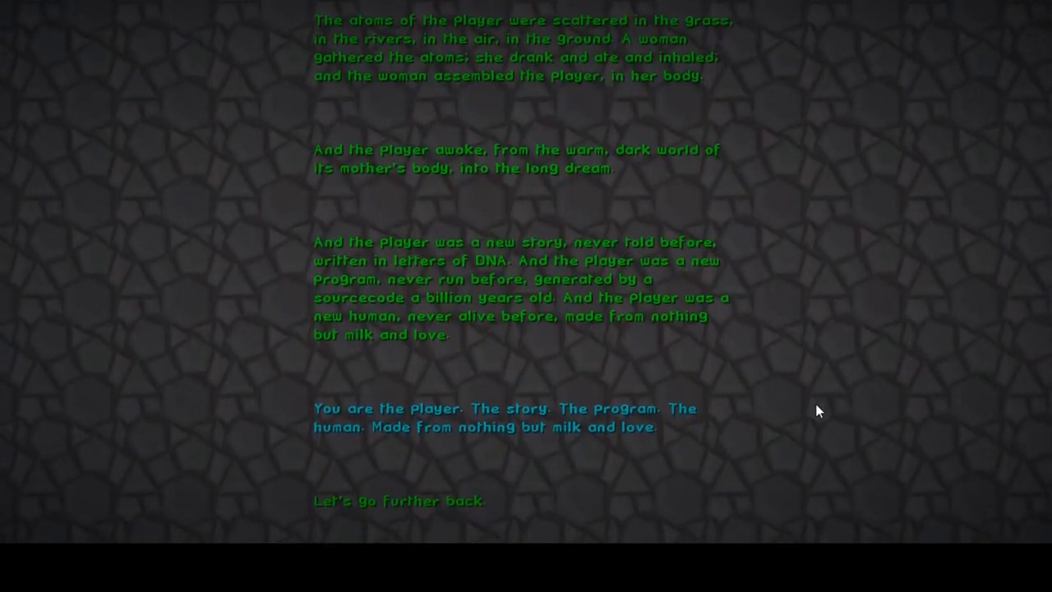
scroll(down, 3)
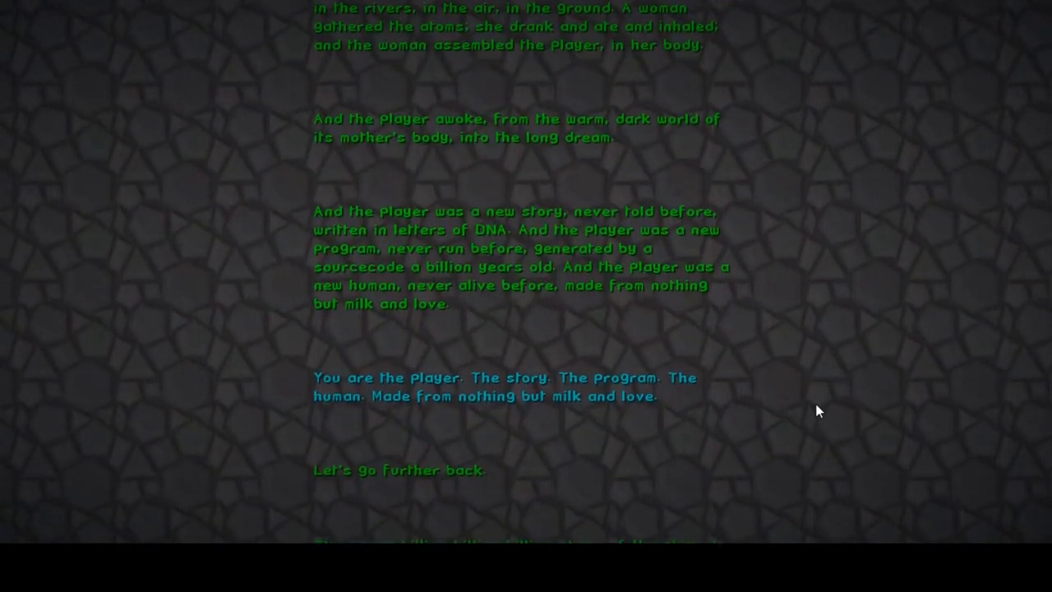
scroll(down, 3)
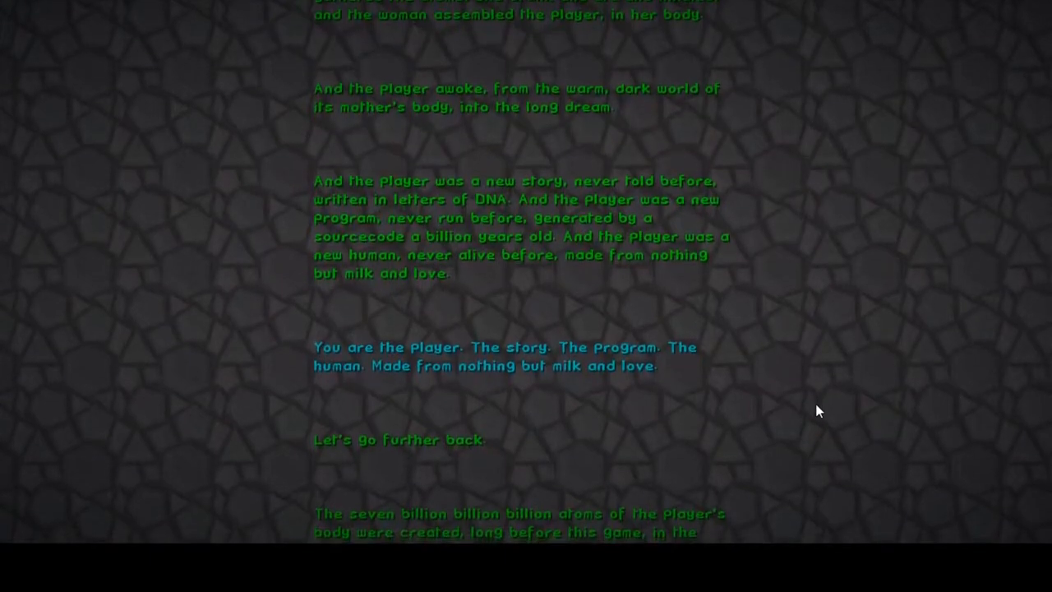
scroll(down, 3)
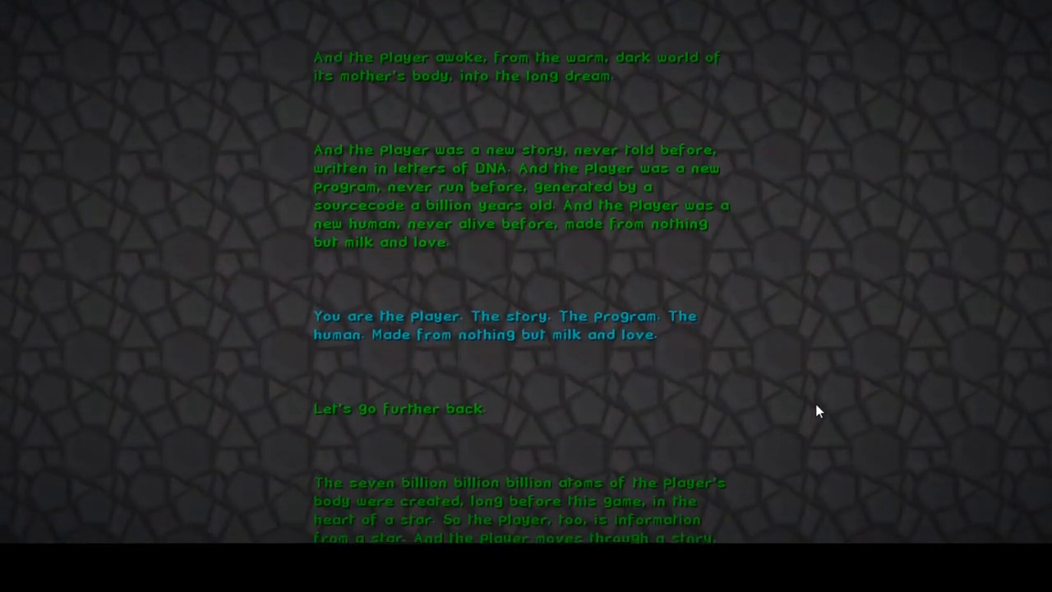
scroll(down, 3)
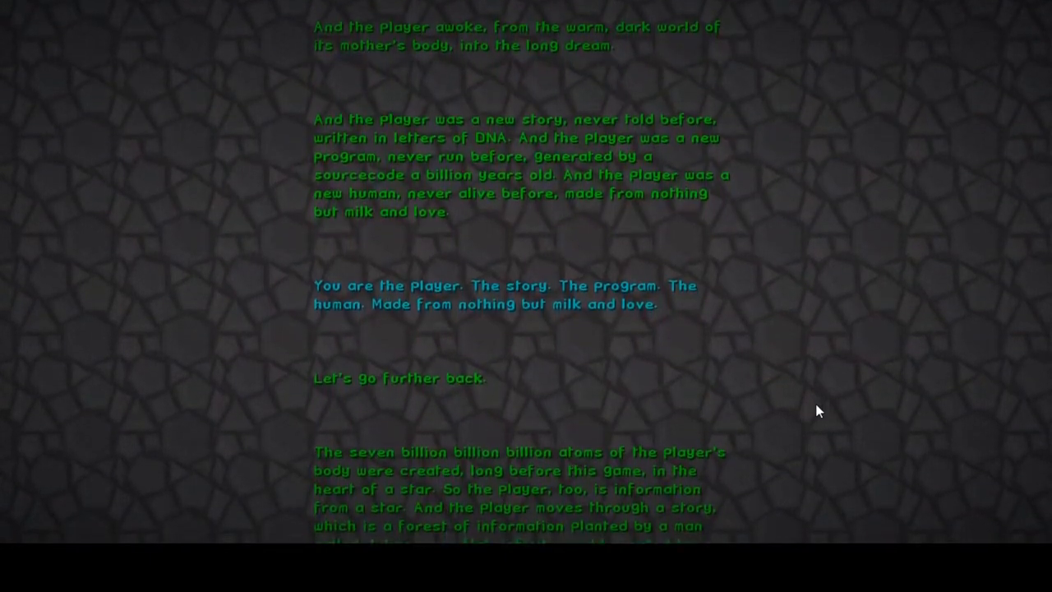
scroll(down, 3)
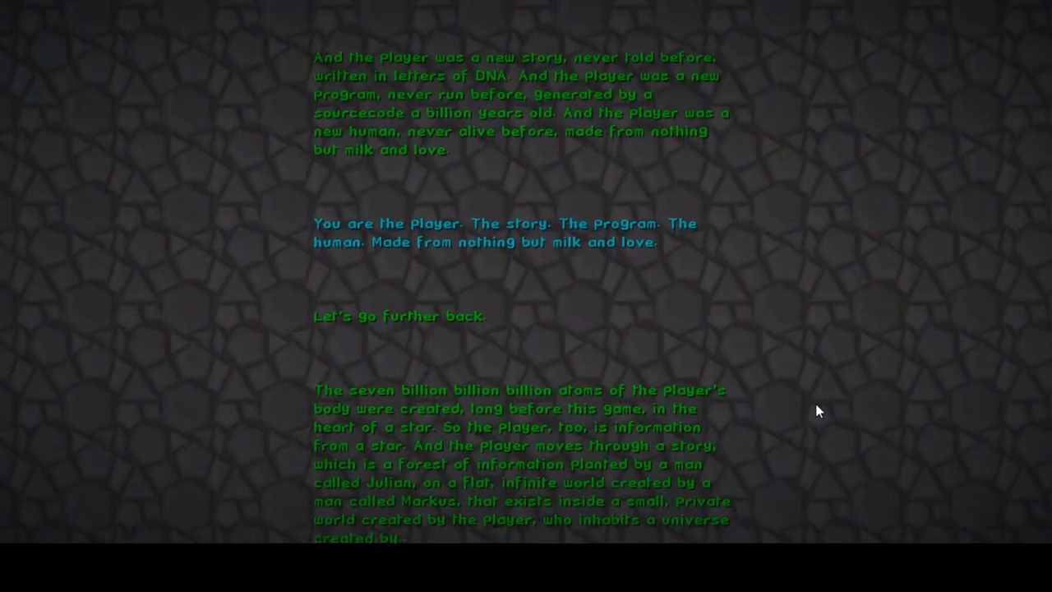
scroll(down, 3)
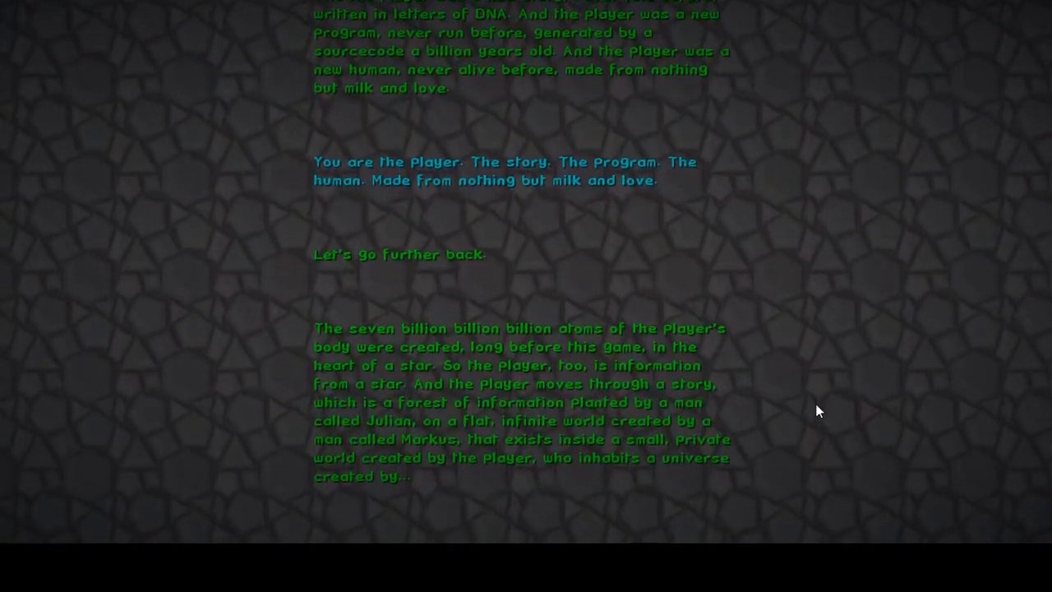
scroll(down, 3)
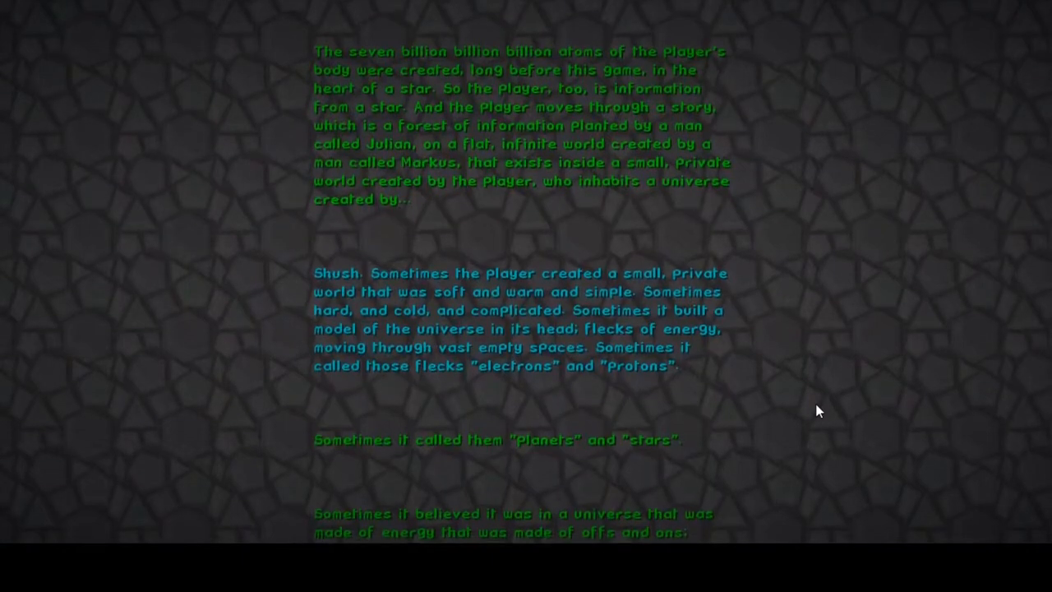
scroll(down, 3)
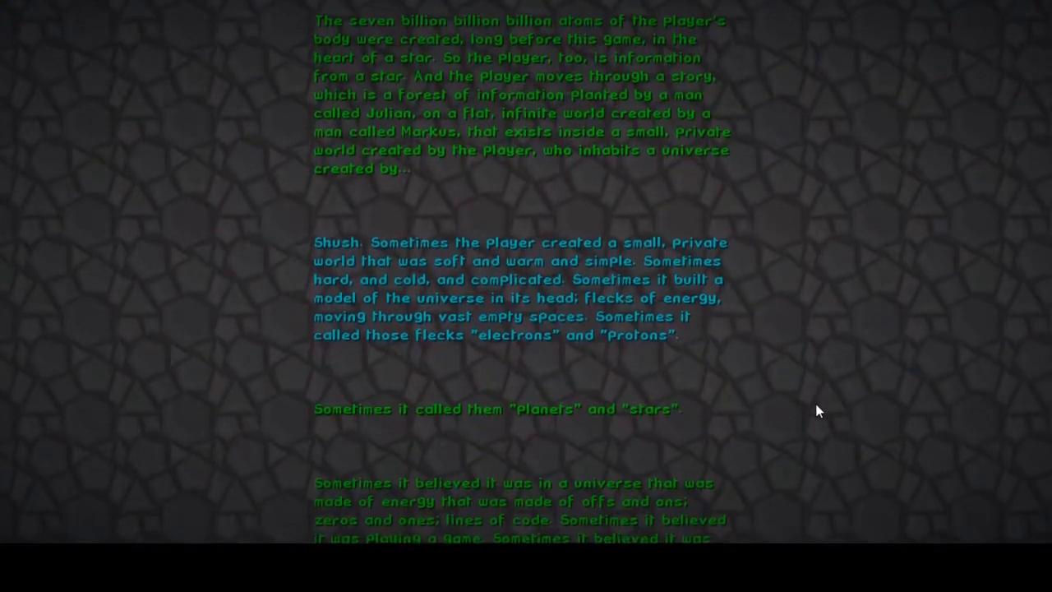
scroll(down, 3)
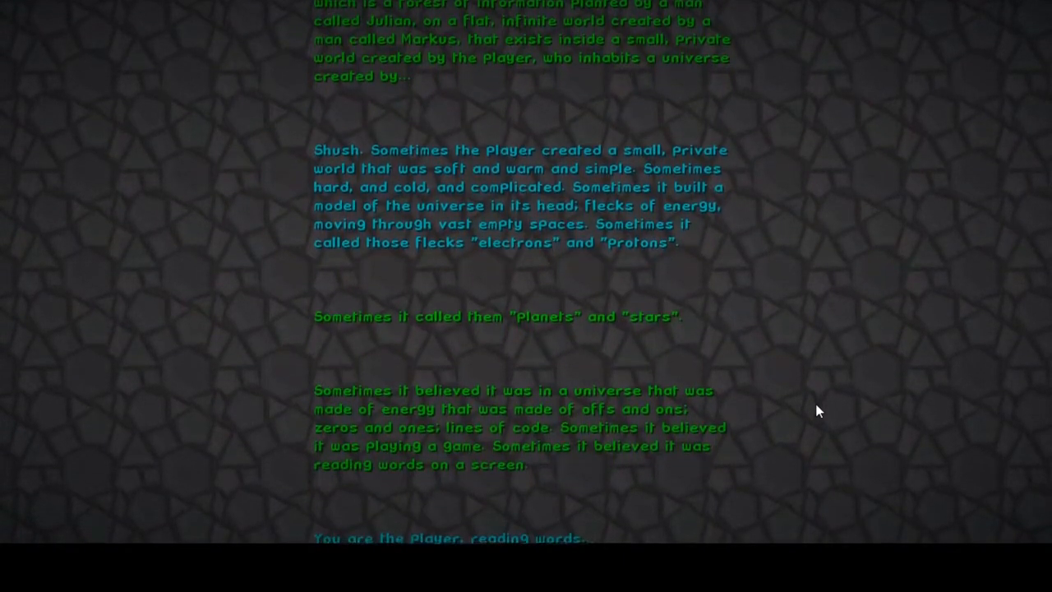
scroll(down, 3)
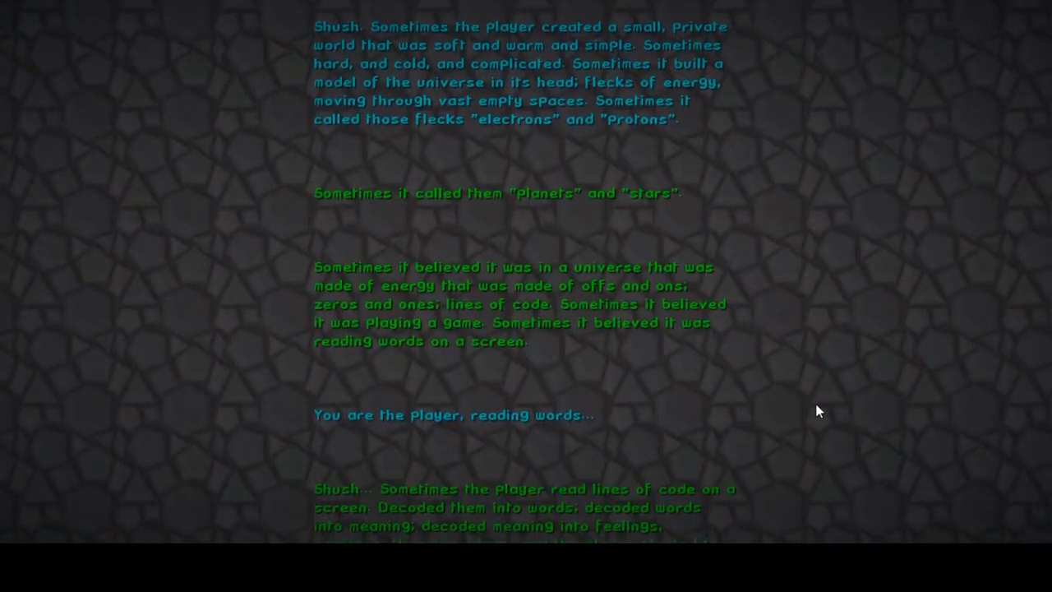
scroll(down, 3)
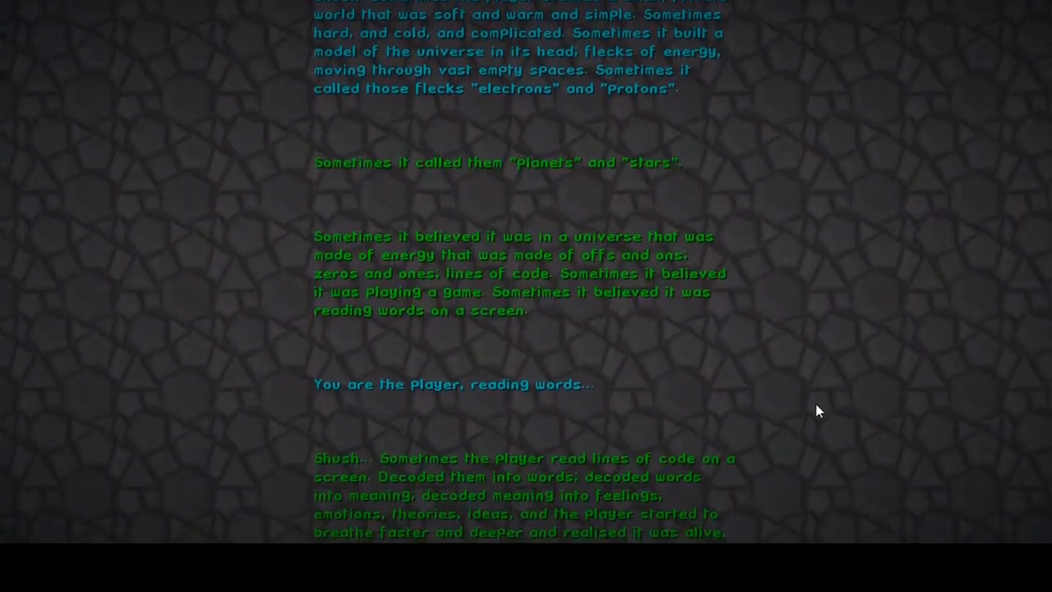
scroll(down, 3)
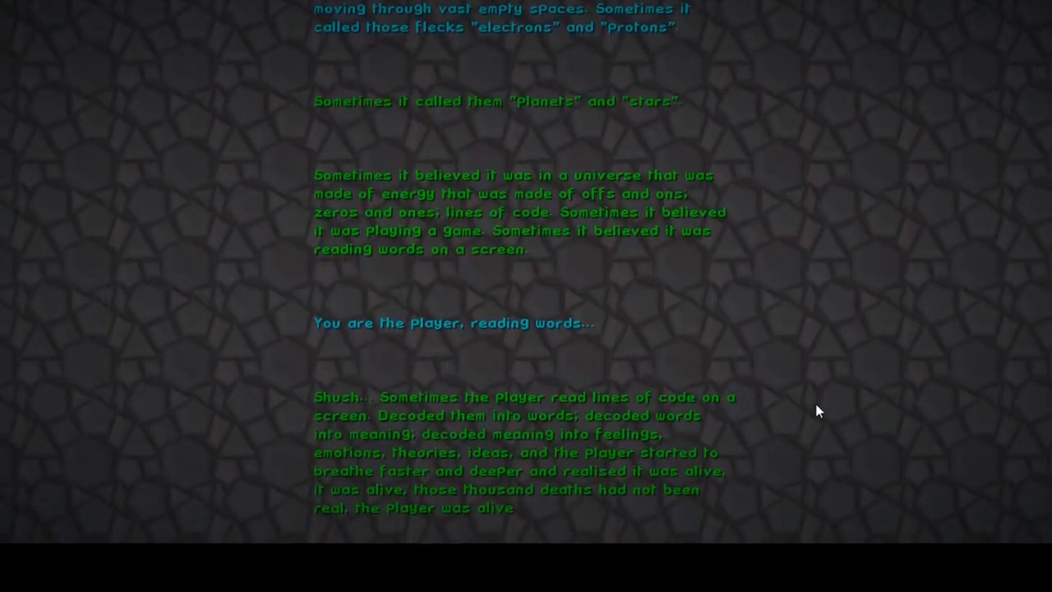
scroll(down, 3)
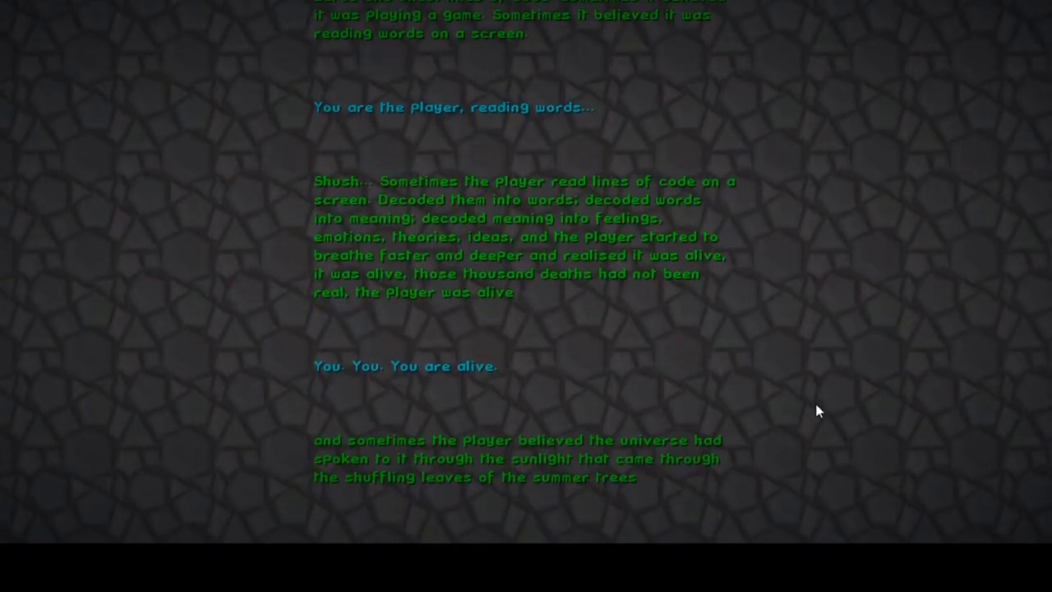
scroll(down, 3)
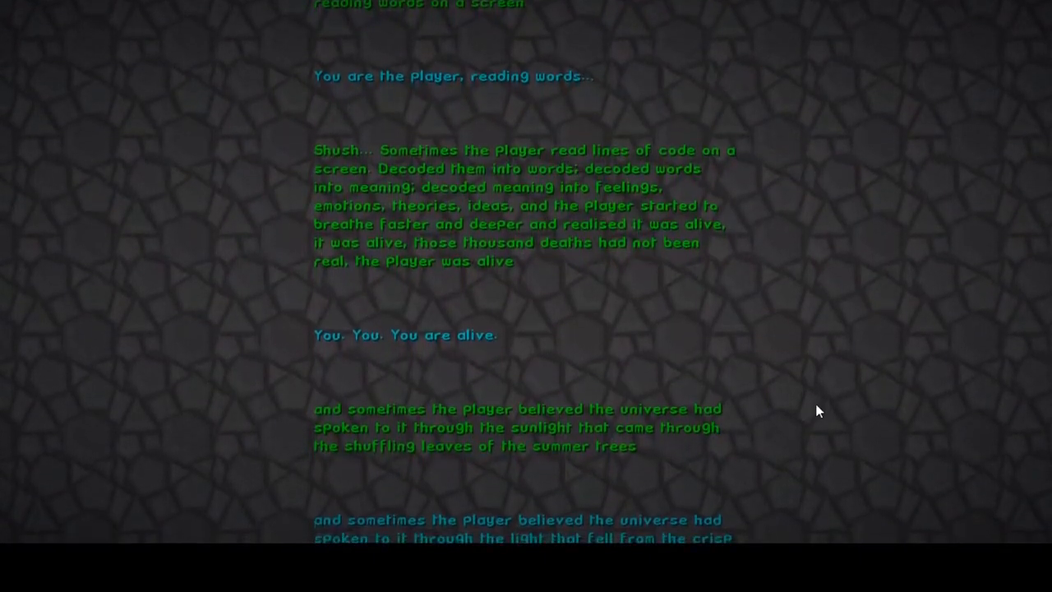
scroll(down, 3)
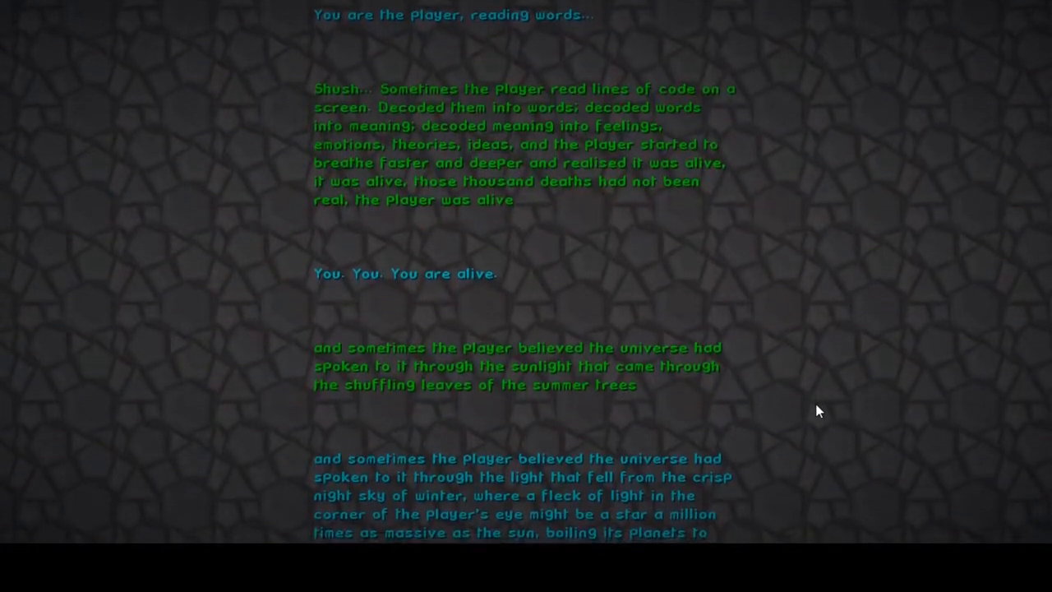
scroll(down, 3)
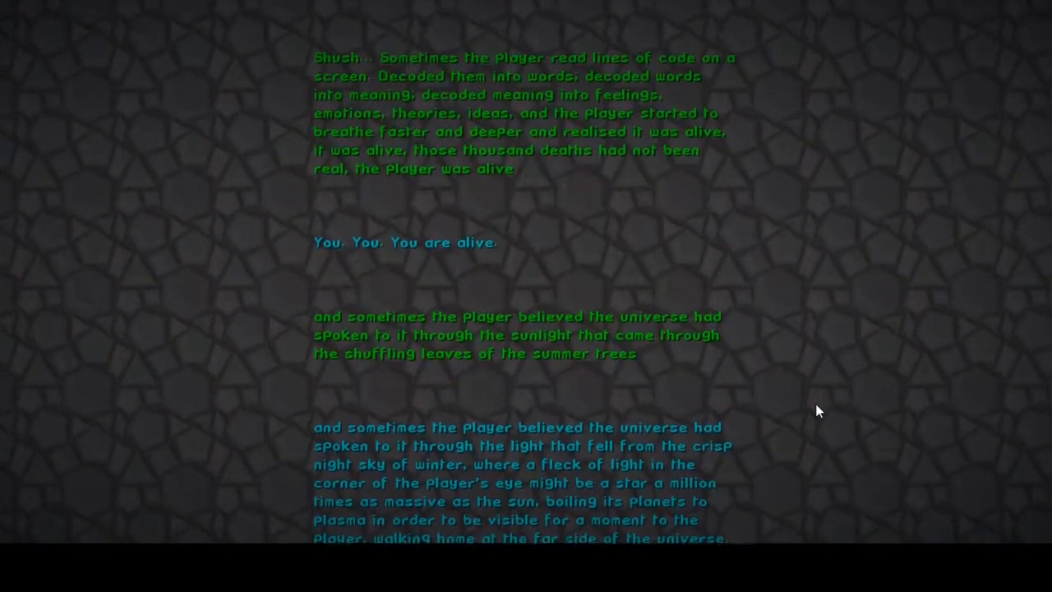
scroll(down, 3)
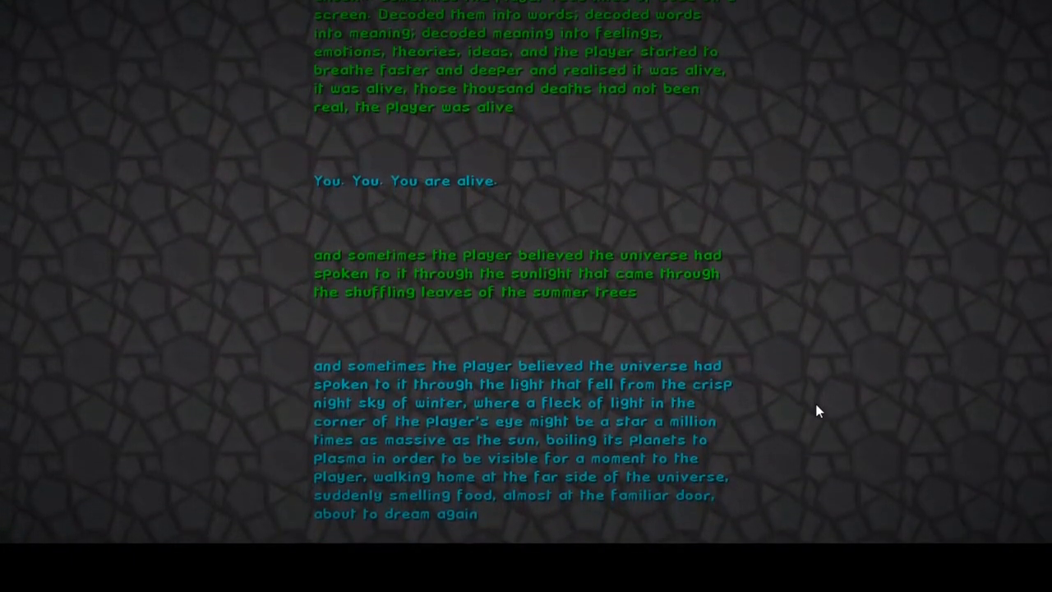
scroll(down, 3)
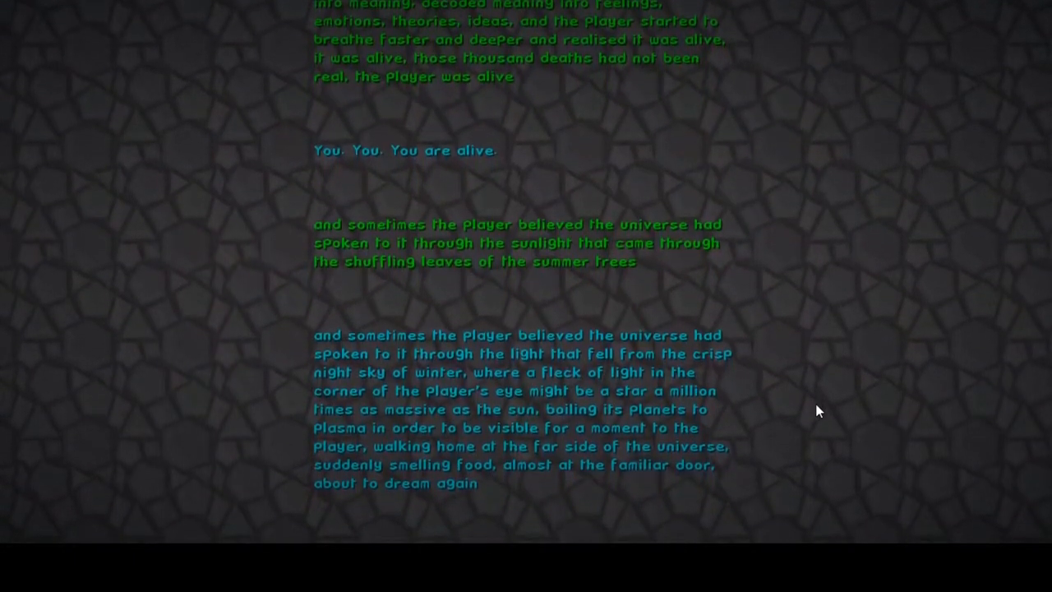
scroll(down, 3)
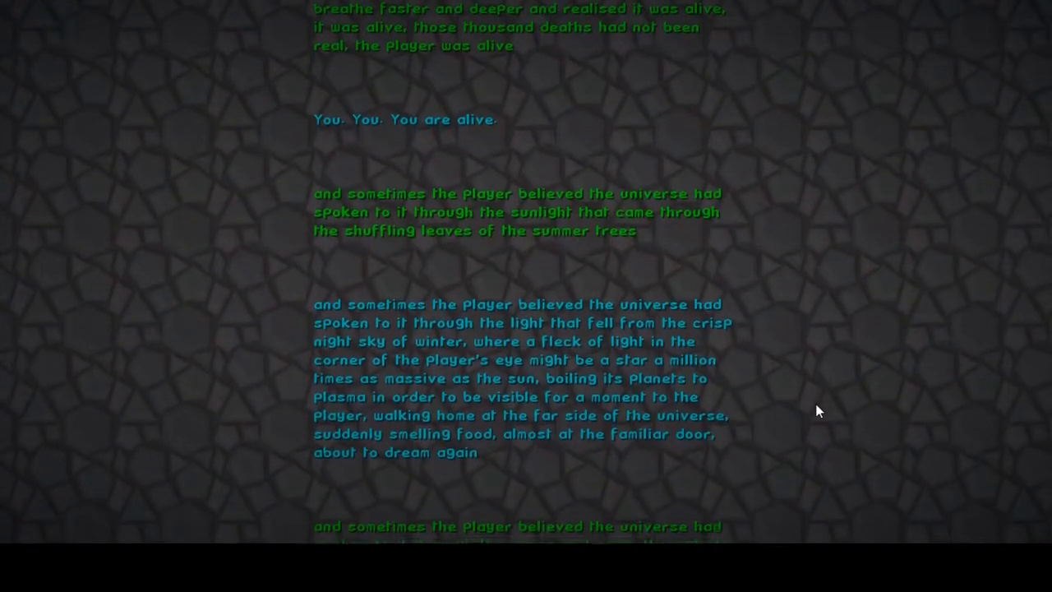
scroll(down, 3)
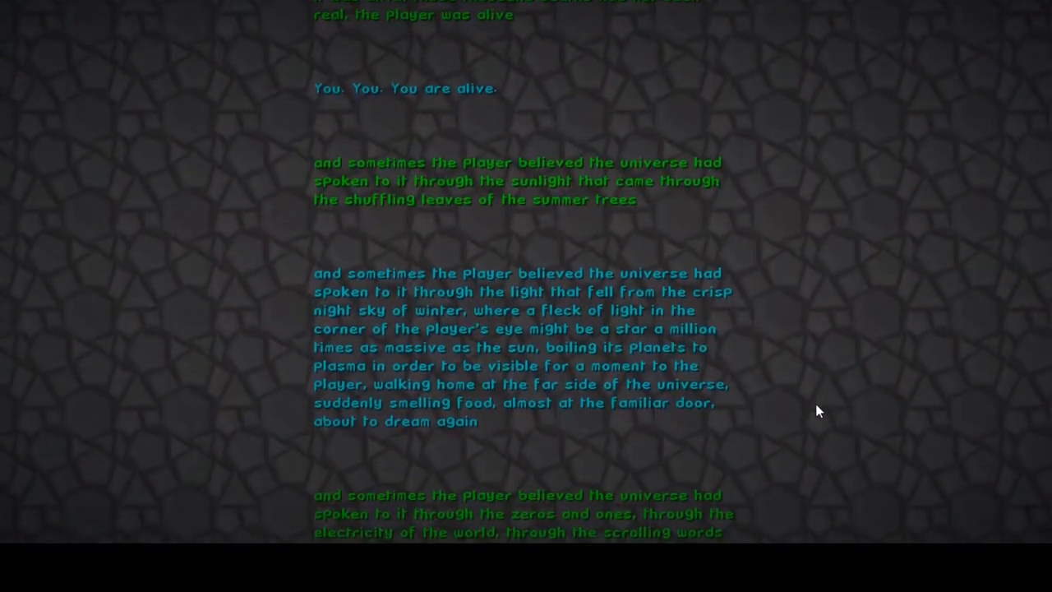
scroll(down, 3)
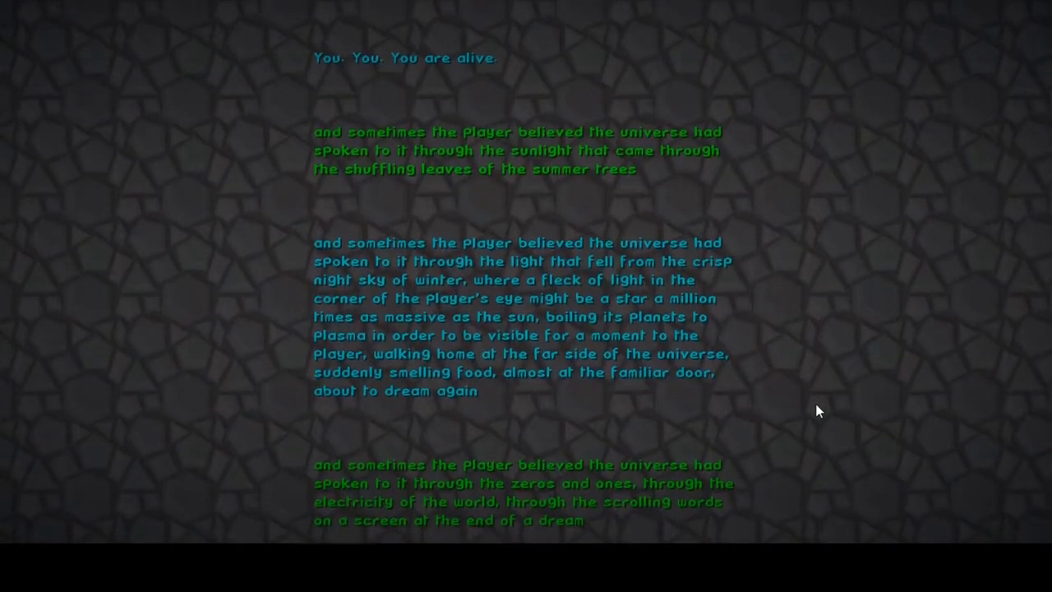
scroll(down, 3)
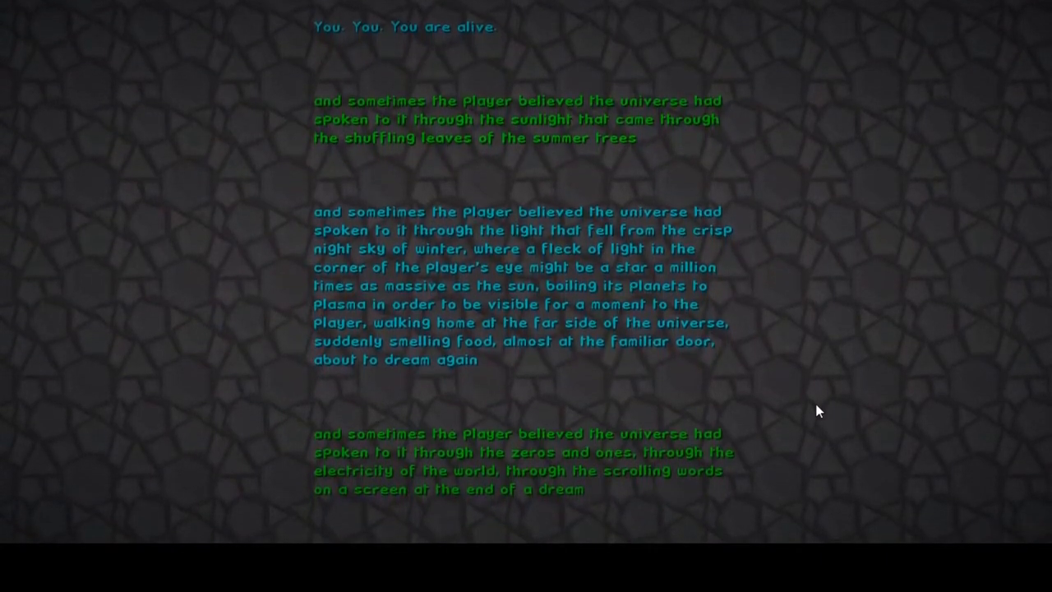
scroll(down, 3)
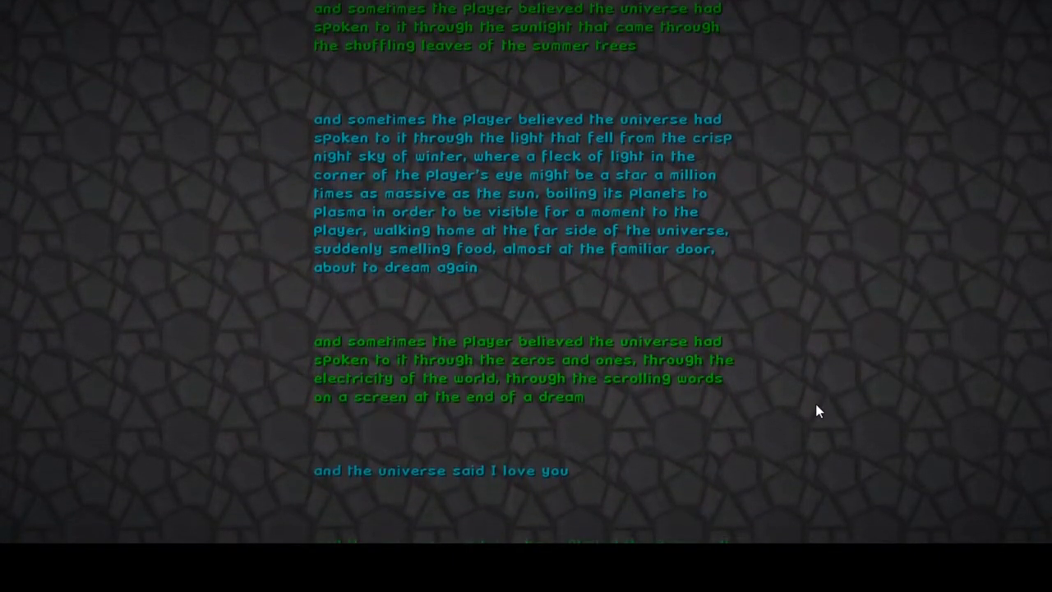
- Scroll the End Poem through "You are the player." and "Wake up." to the Minecraft Team credits heading
scroll(down, 3)
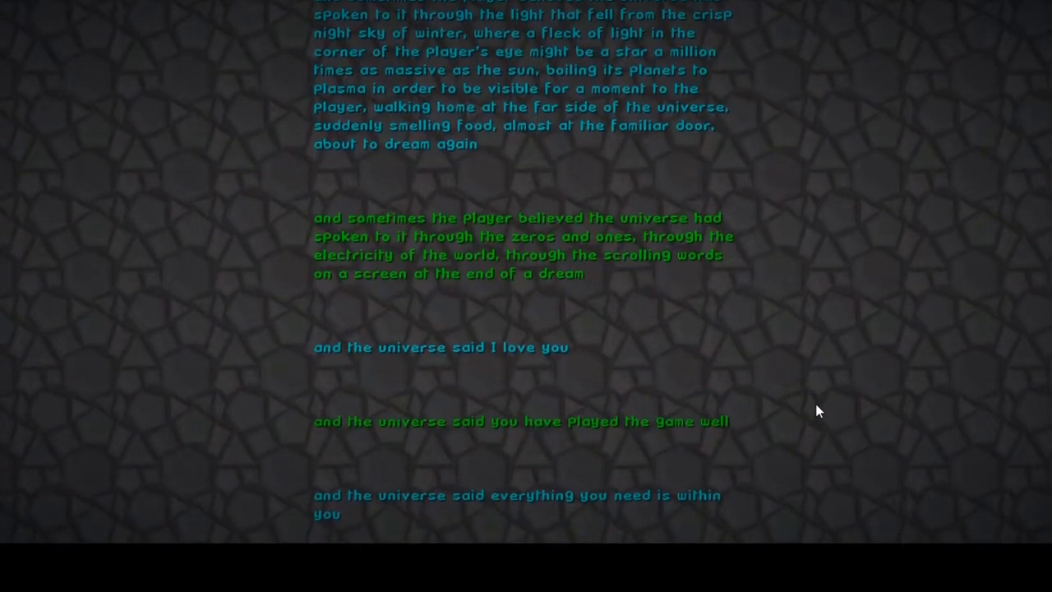
scroll(down, 3)
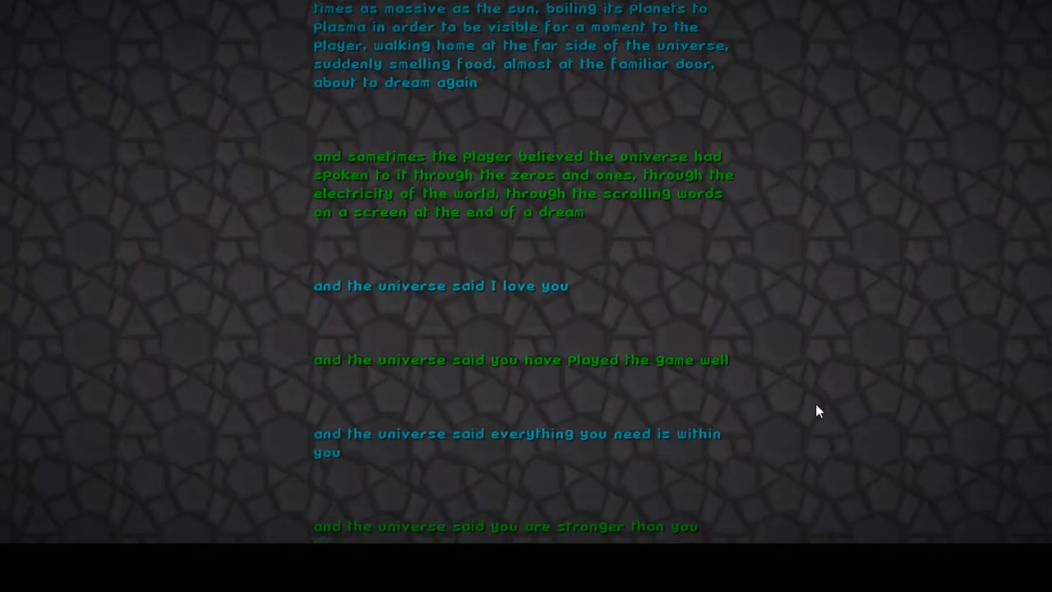
scroll(down, 3)
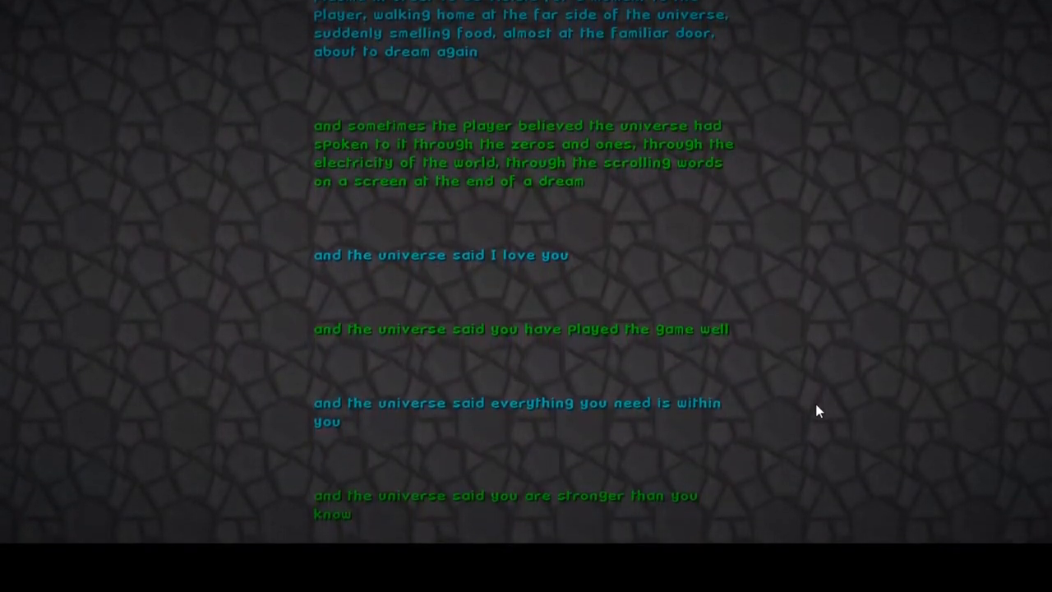
scroll(down, 3)
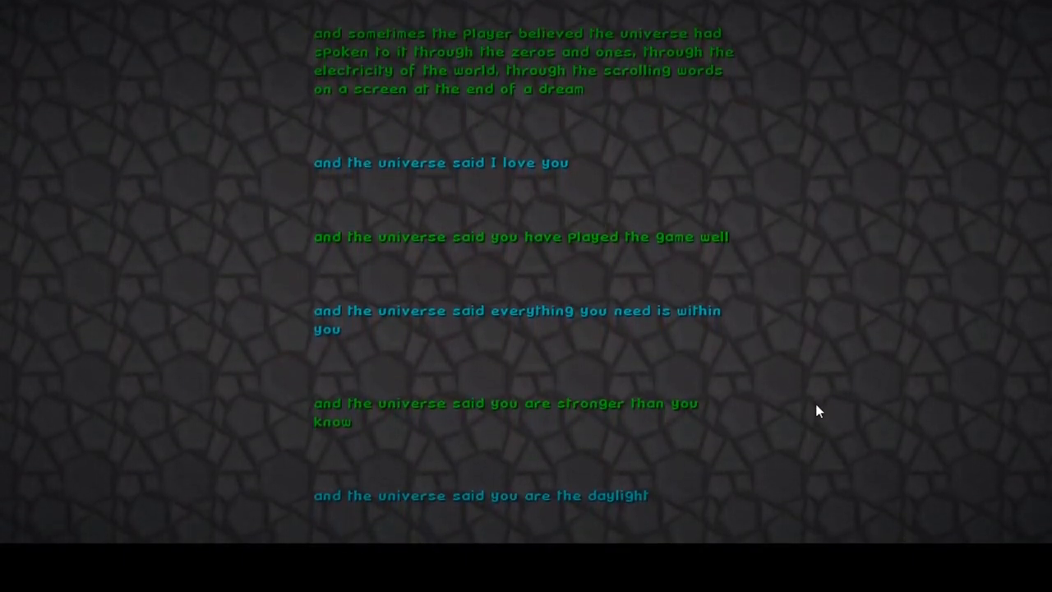
scroll(down, 3)
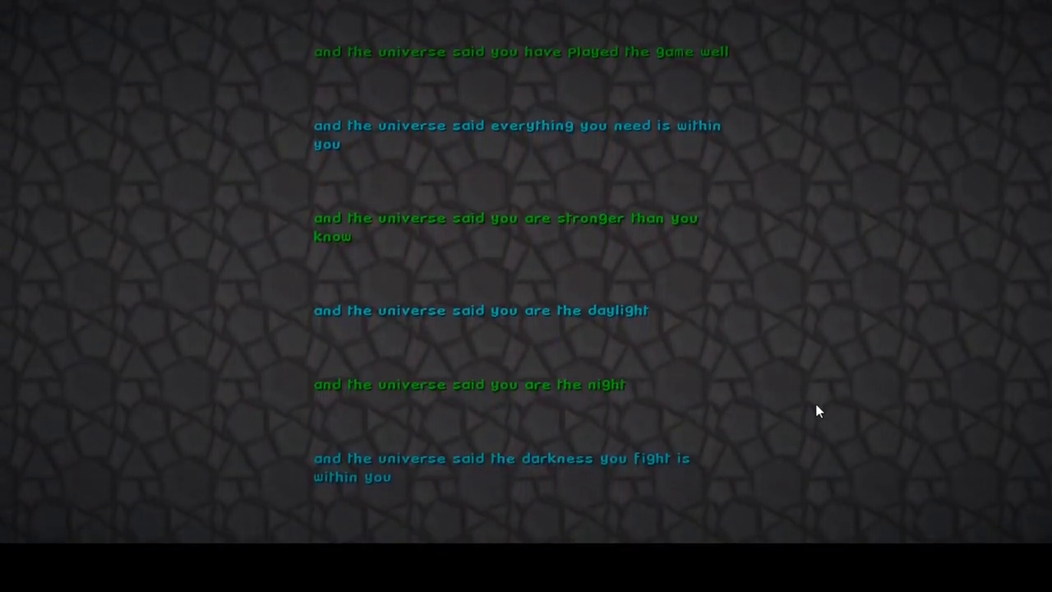
scroll(down, 3)
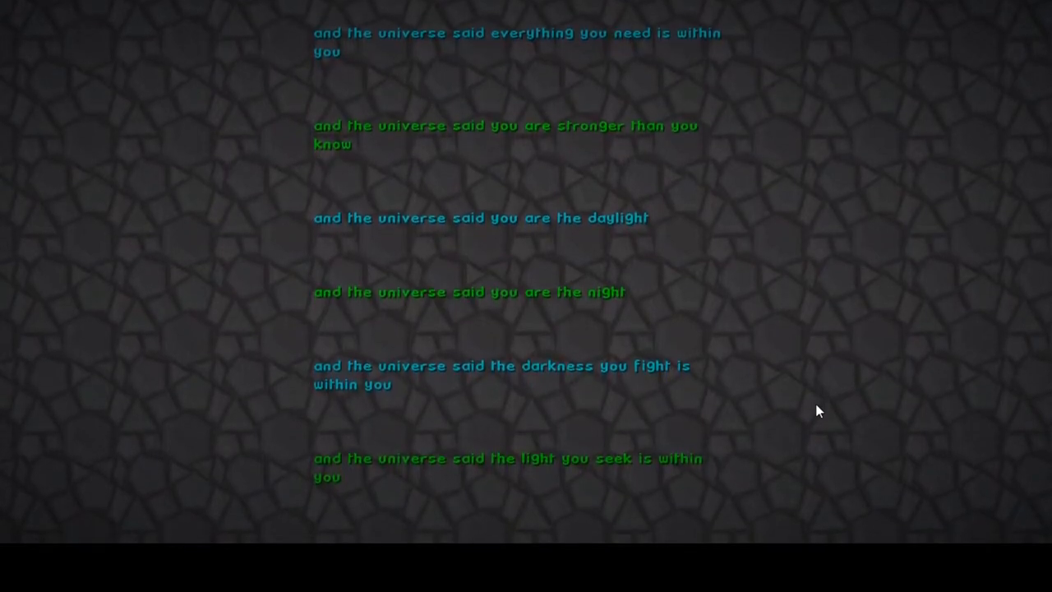
scroll(down, 3)
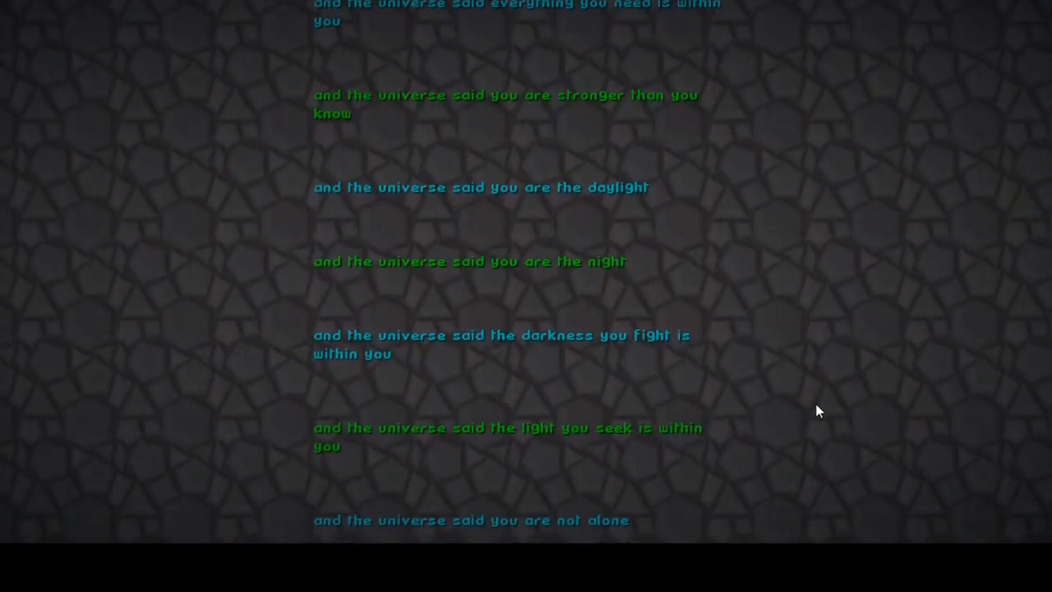
scroll(down, 3)
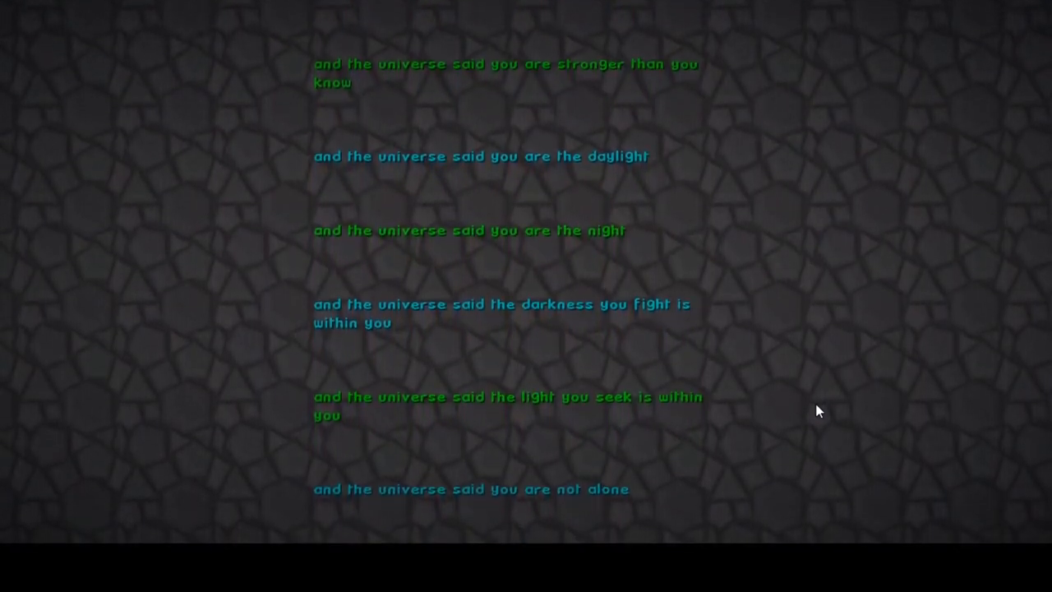
scroll(down, 3)
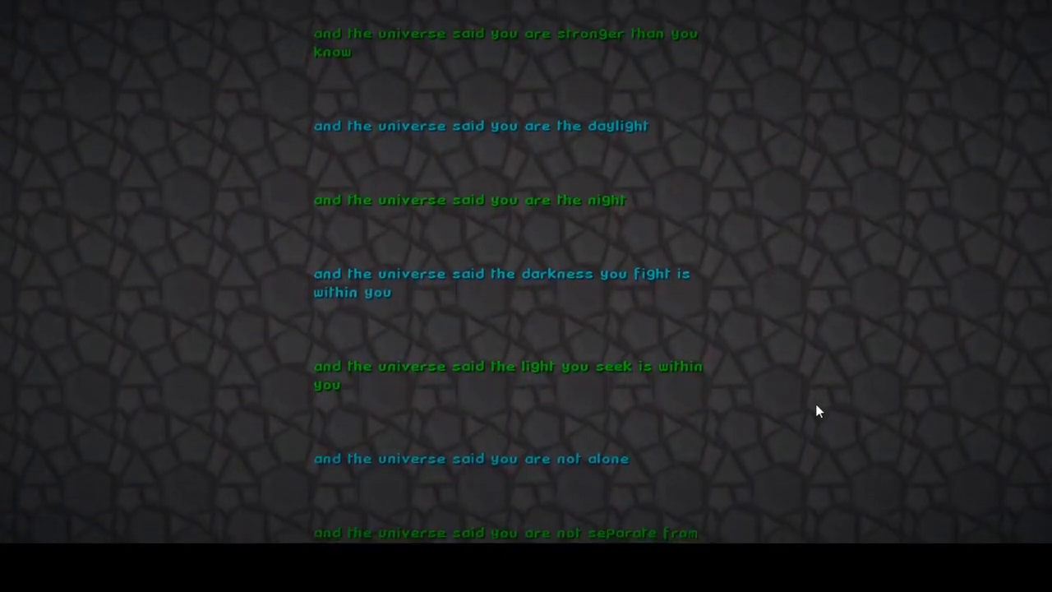
scroll(down, 3)
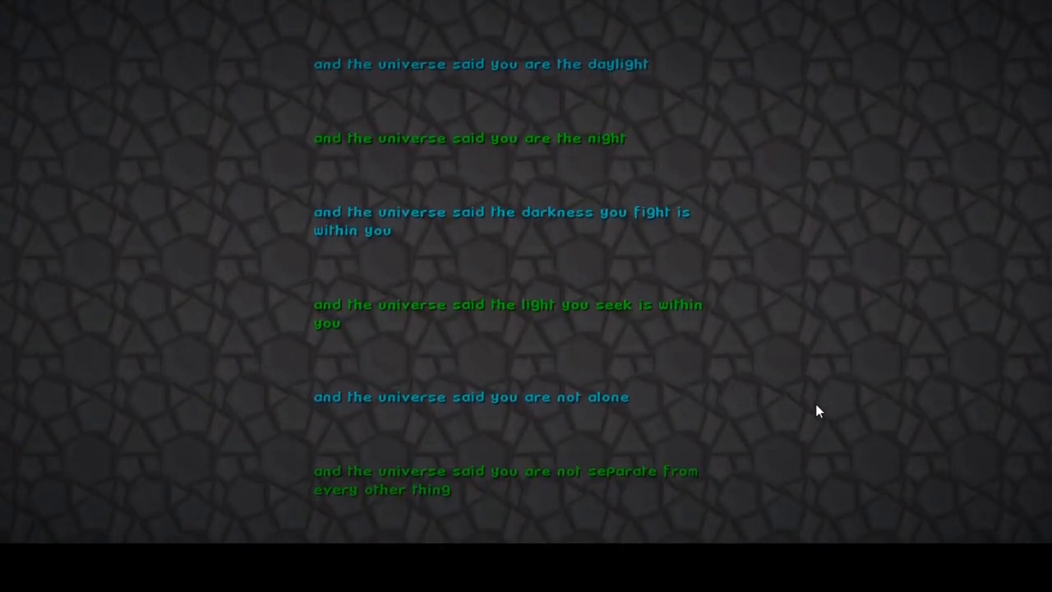
scroll(down, 3)
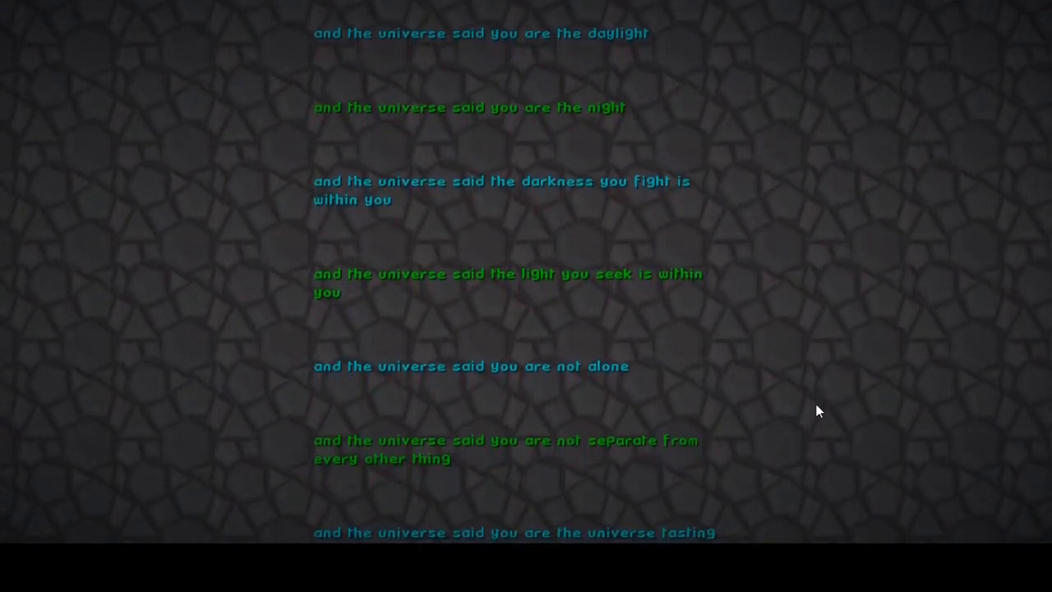
scroll(down, 3)
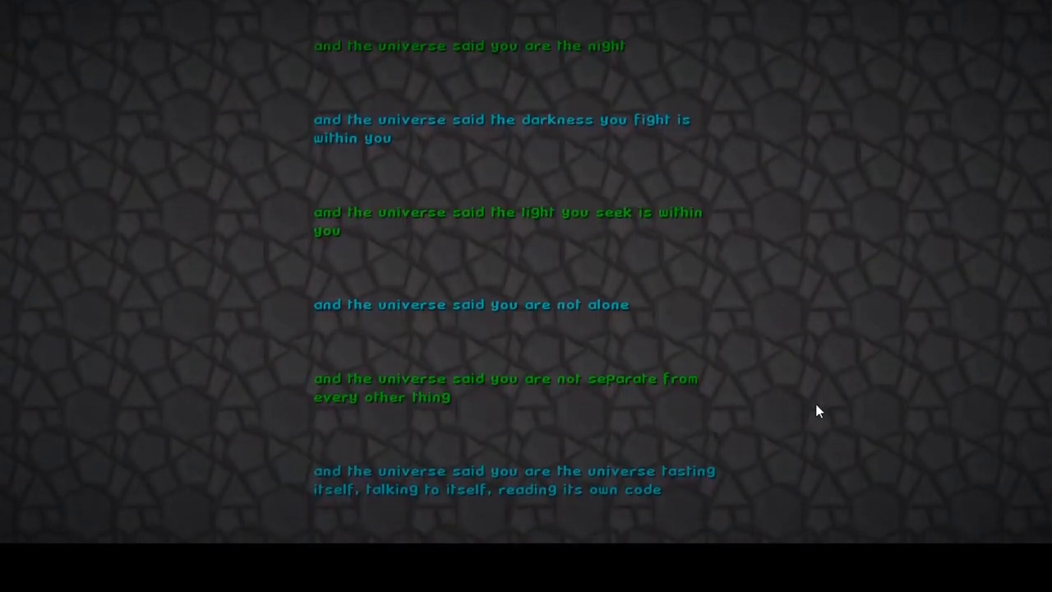
scroll(down, 3)
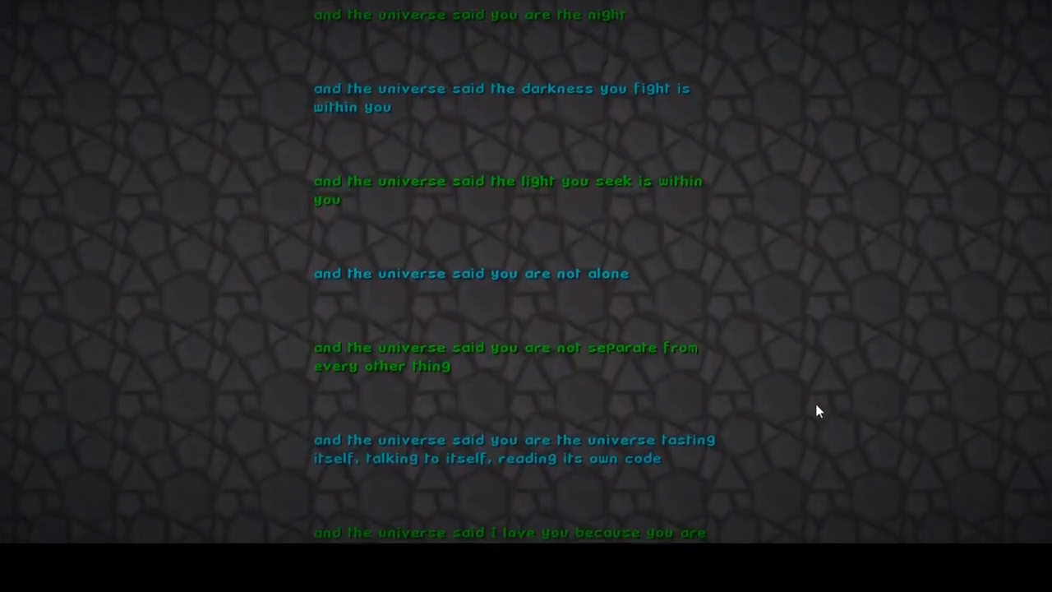
scroll(down, 3)
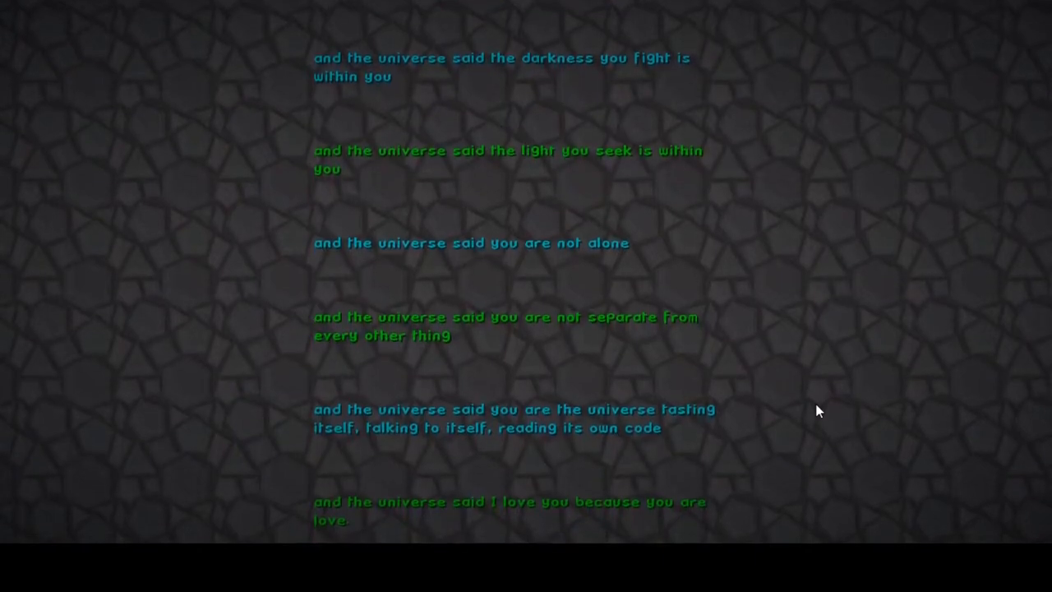
scroll(down, 3)
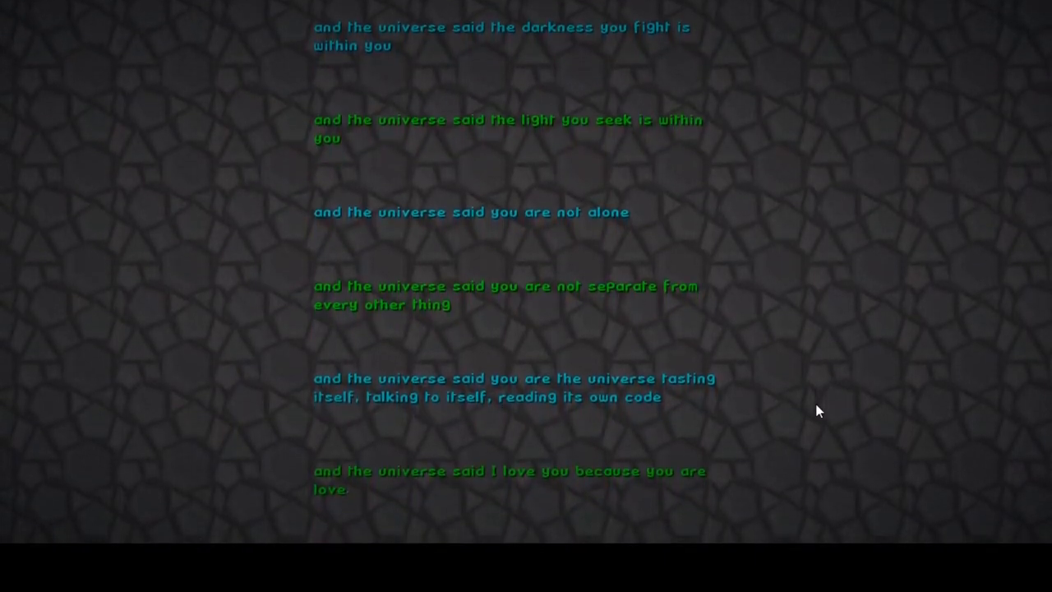
scroll(down, 3)
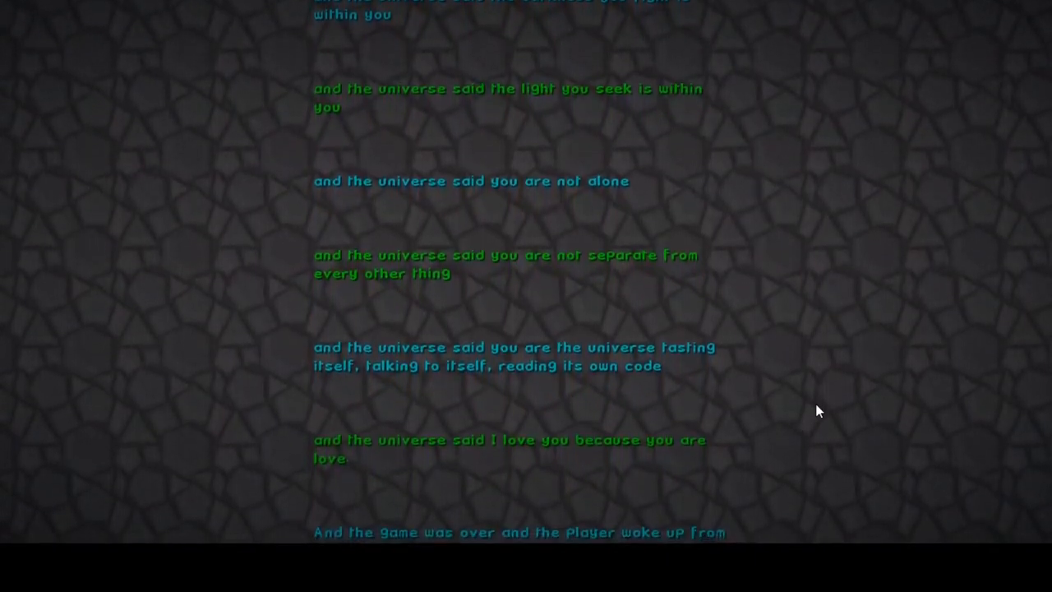
scroll(down, 3)
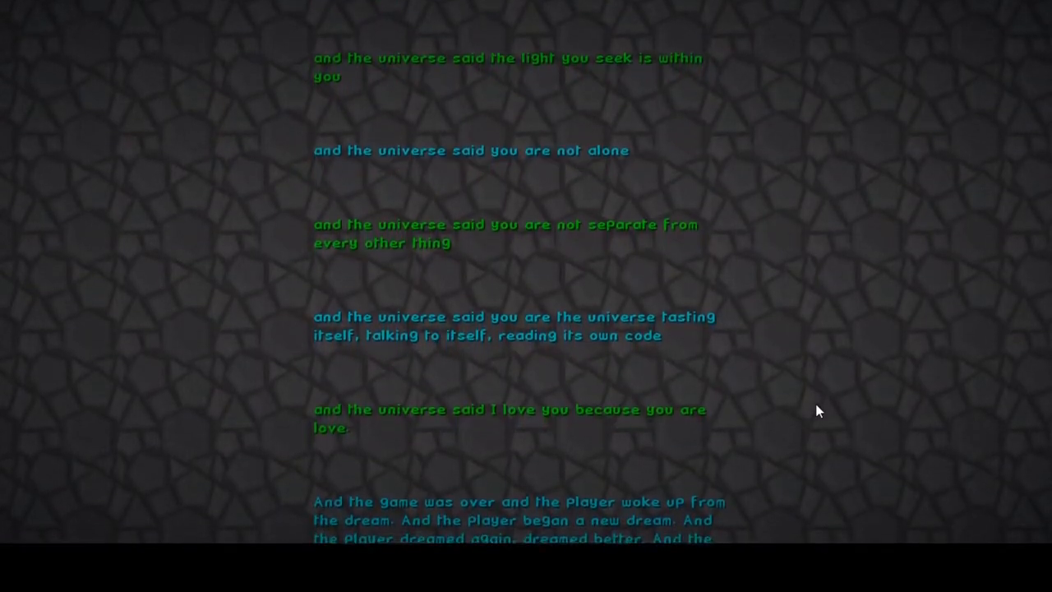
scroll(down, 3)
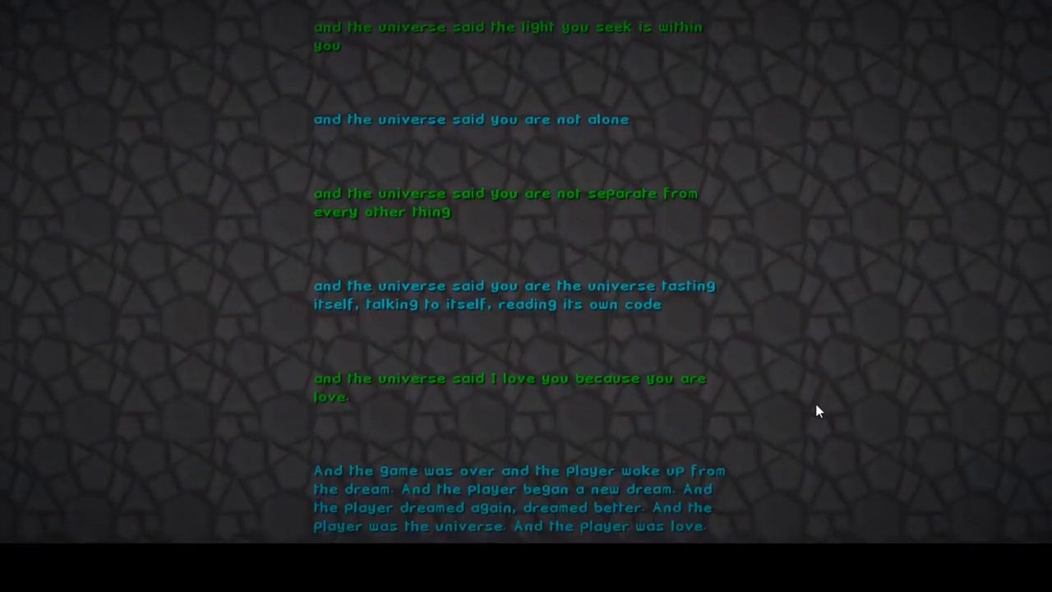
scroll(down, 3)
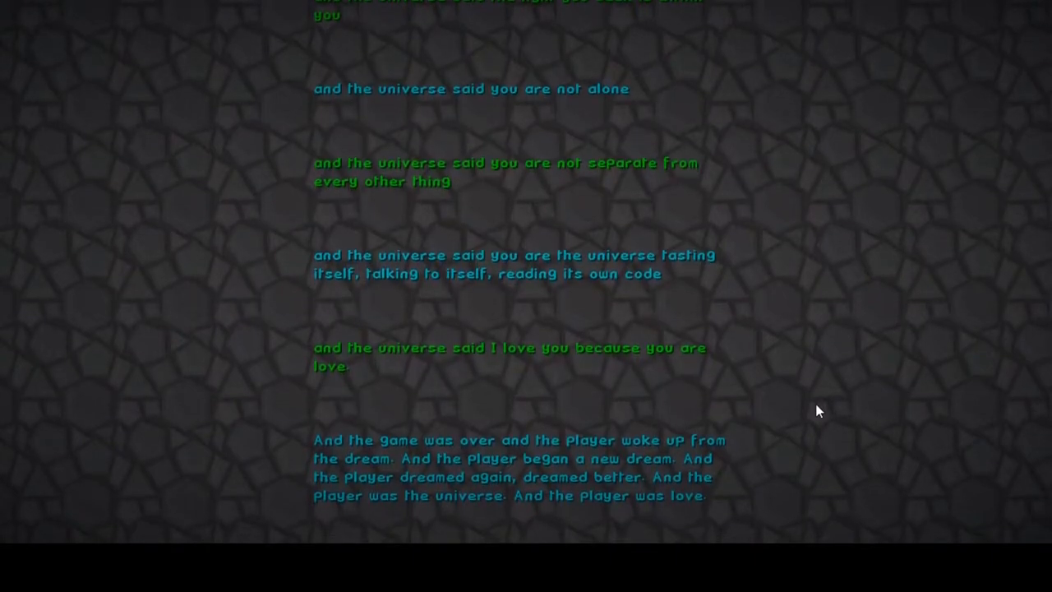
scroll(down, 3)
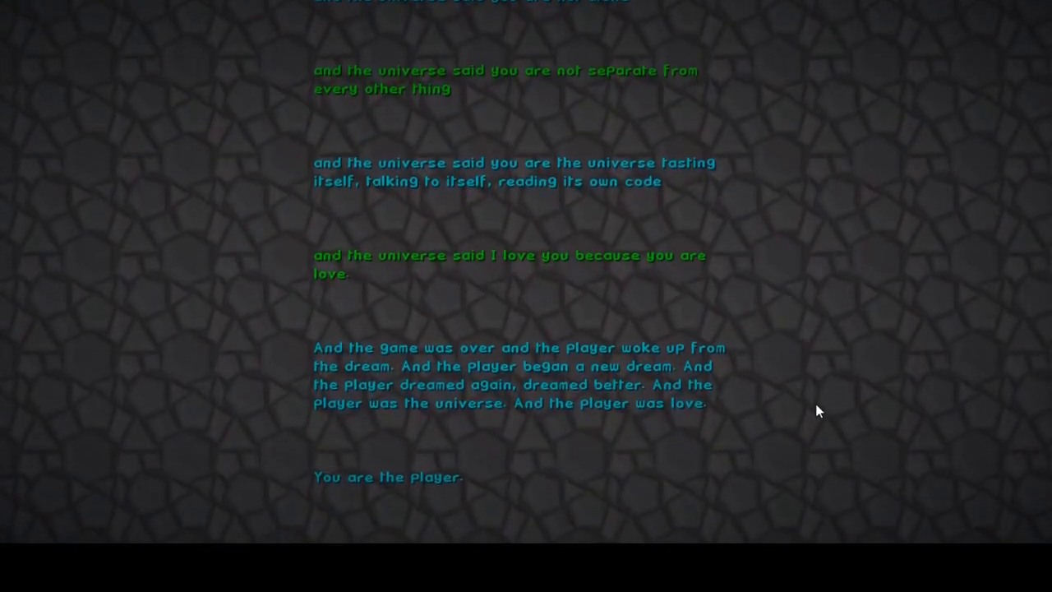
scroll(down, 3)
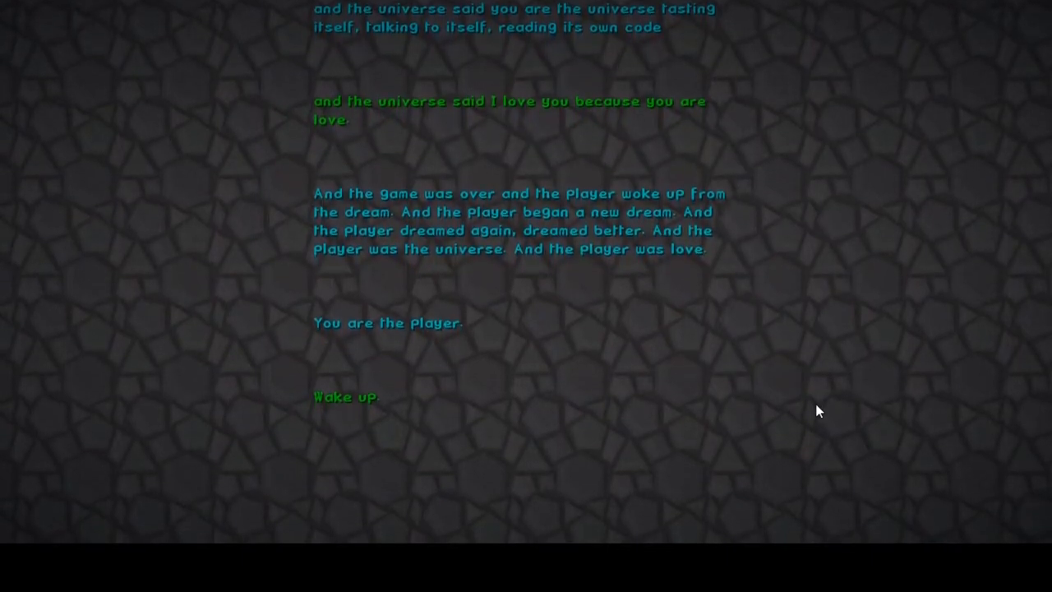
scroll(down, 3)
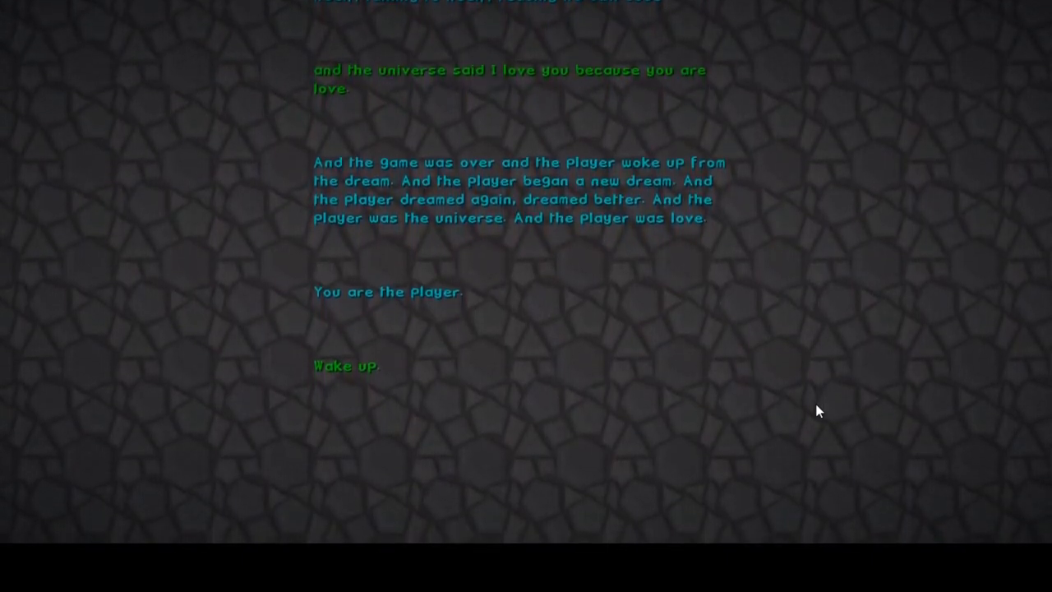
scroll(down, 3)
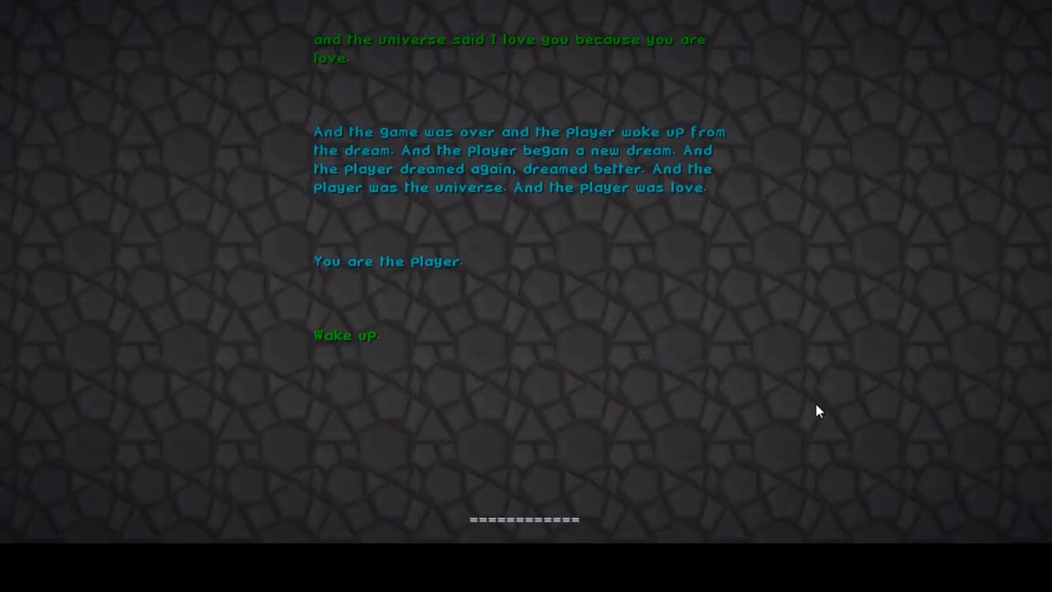
scroll(down, 3)
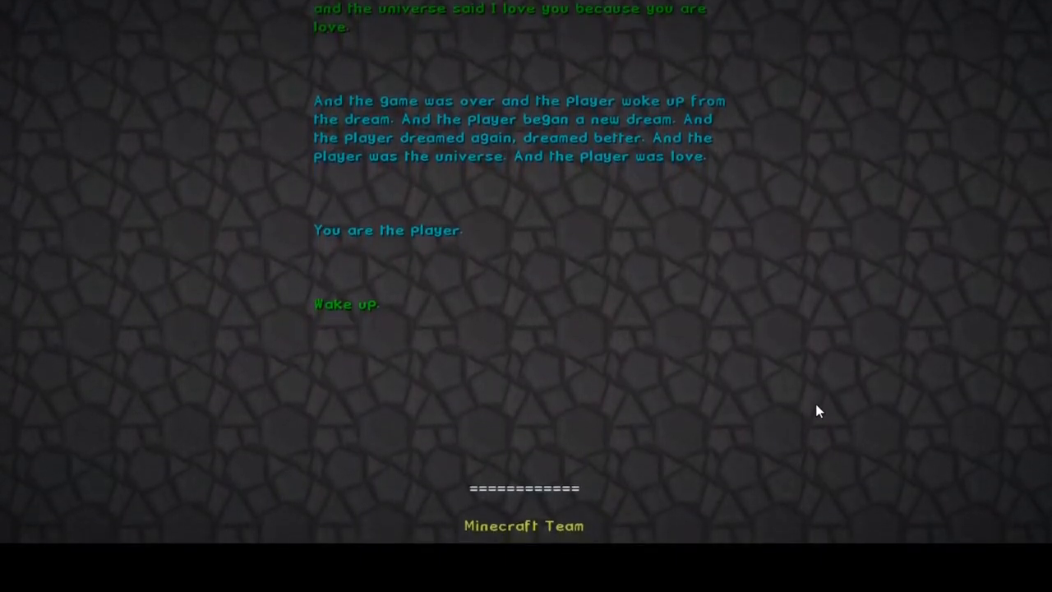
- Skip the remaining credits to return to the world and open a storage chest at the base
scroll(down, 3)
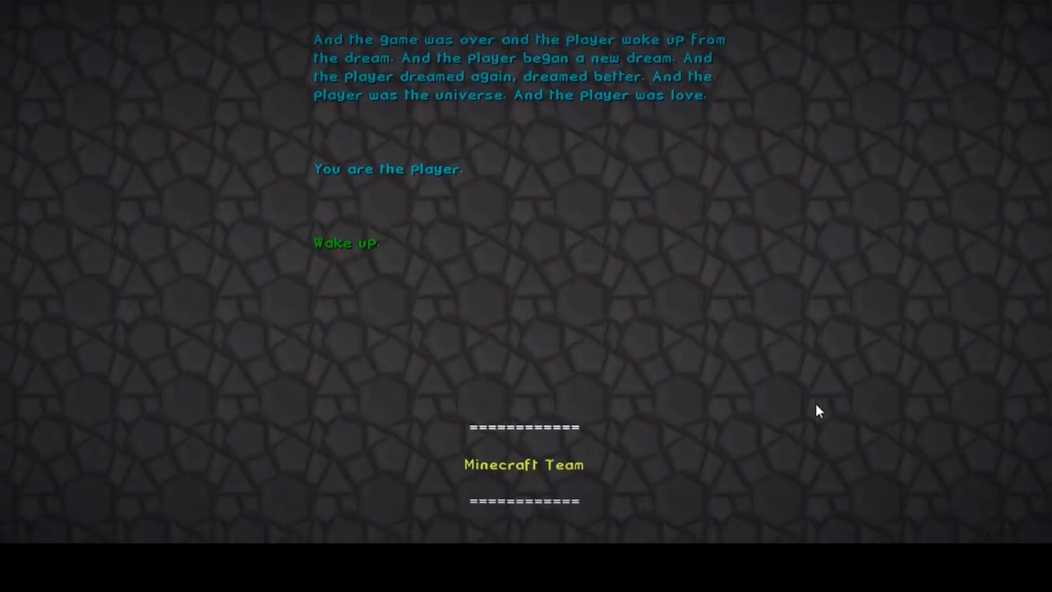
scroll(down, 3)
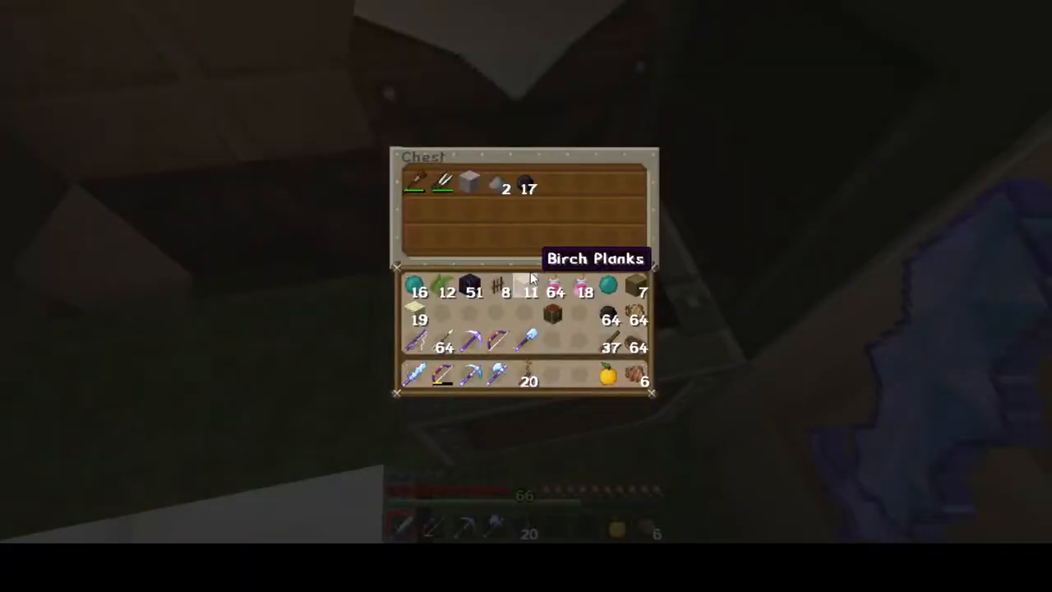
- Close the chest, leave the bed, then restock from the base chests and close them
key(Escape)
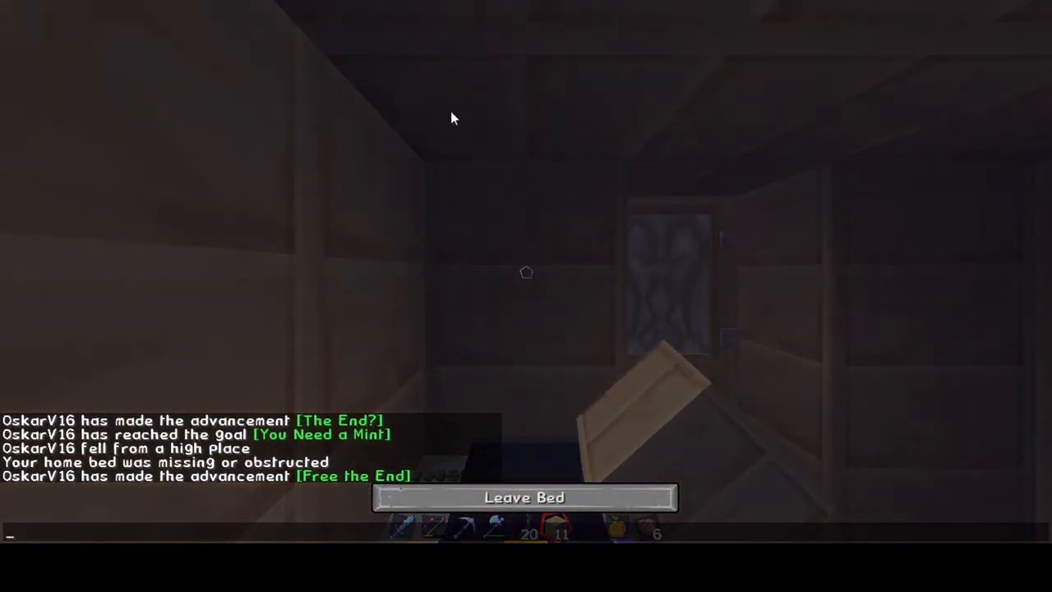
click(522, 496)
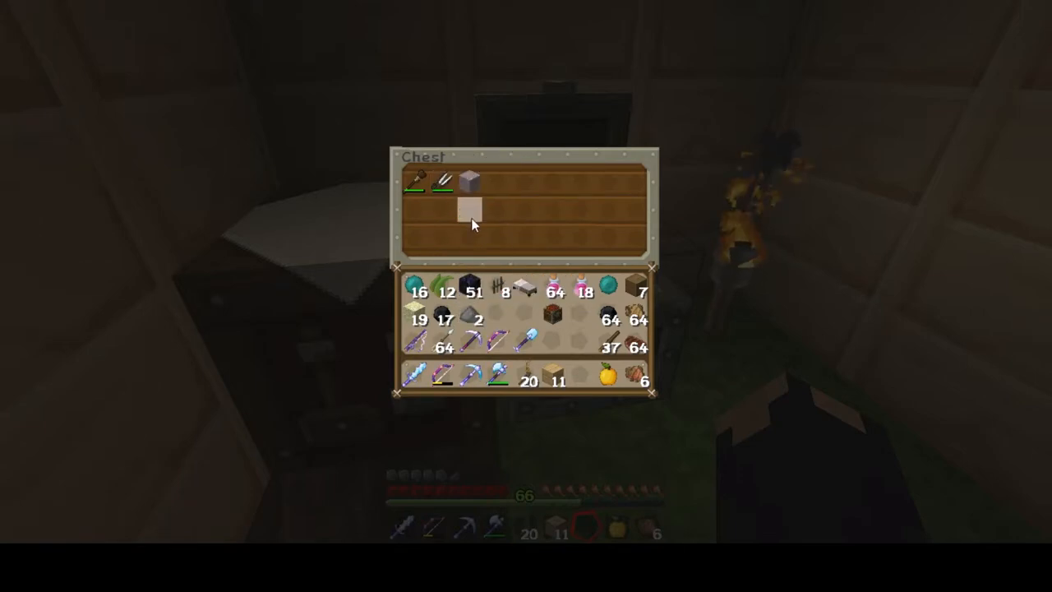
key(Escape)
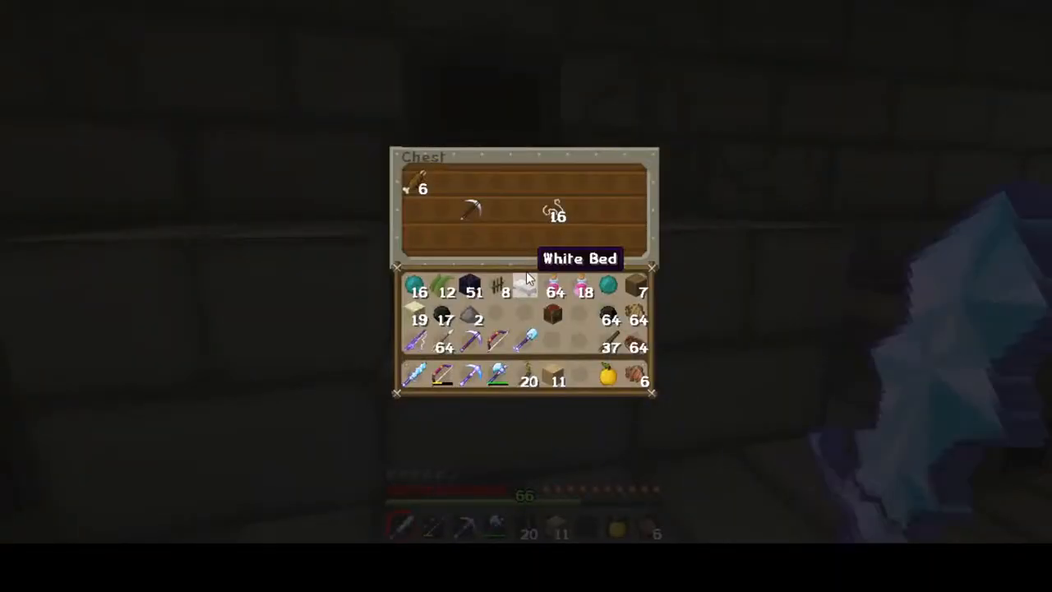
key(Escape)
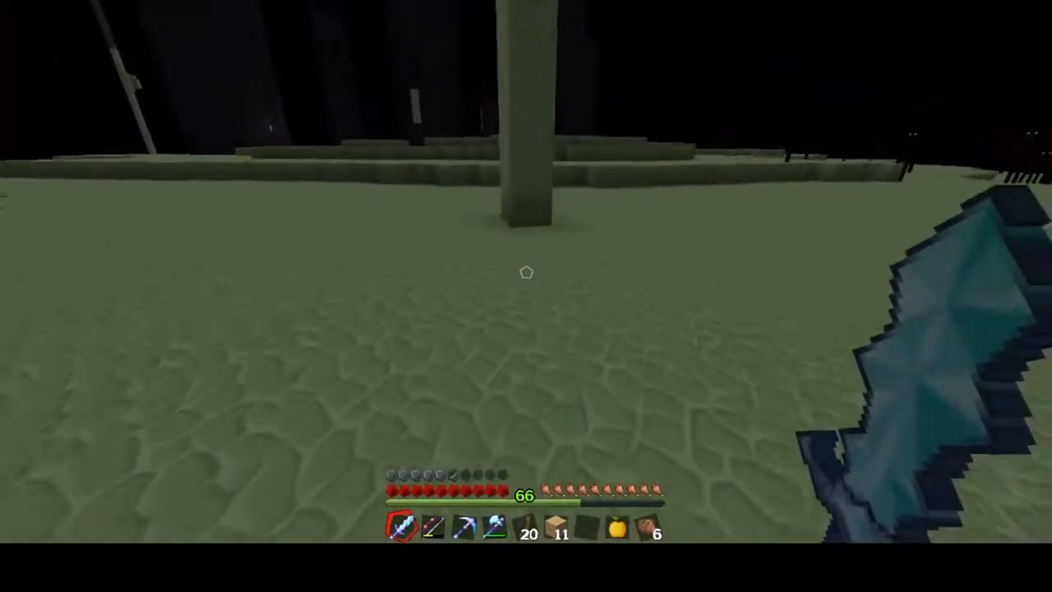
mouse_move(526, 273)
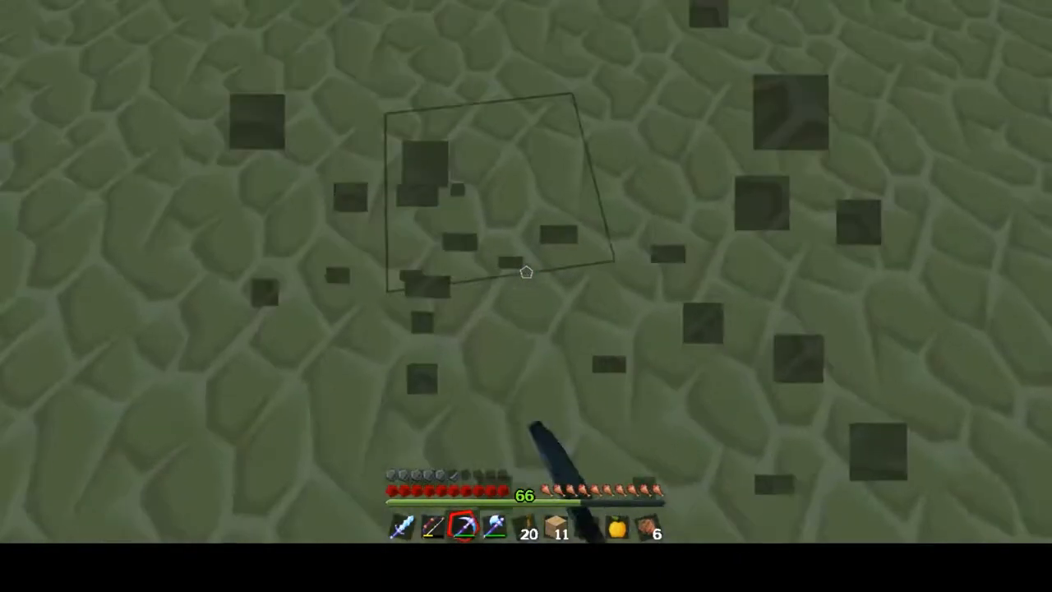
- Check the inventory in the End and select hotbar slot 1 while building among the Endermen
key(e)
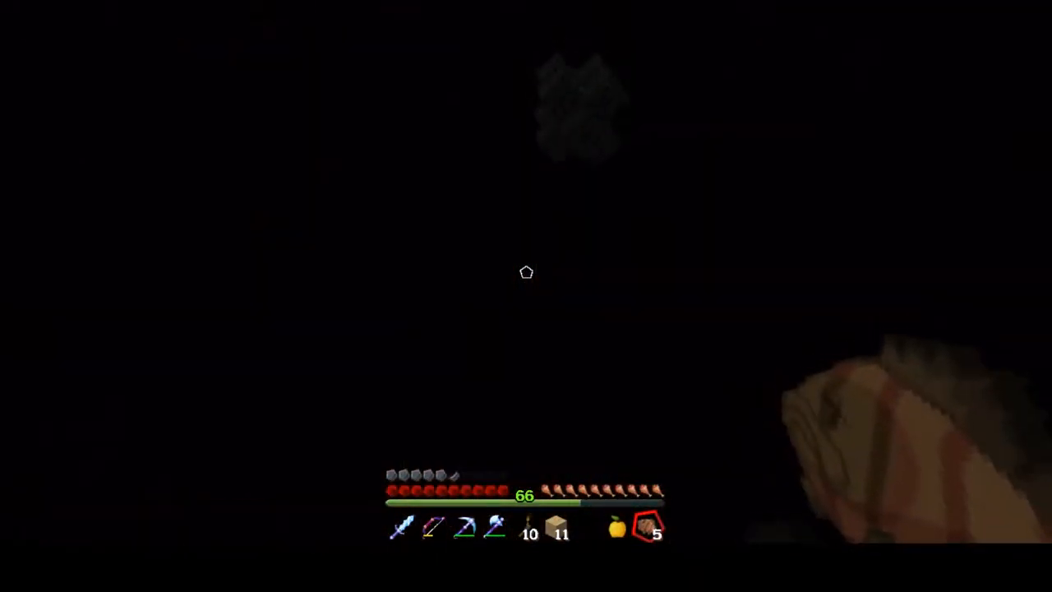
key(1)
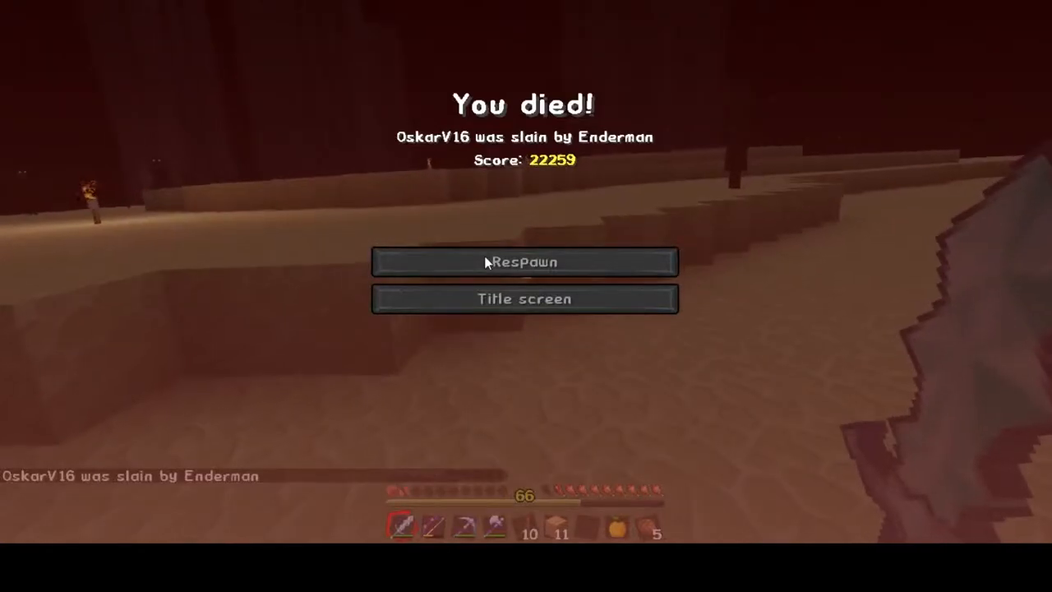
- Respawn from the Enderman death screen back at the village spawn point
click(523, 262)
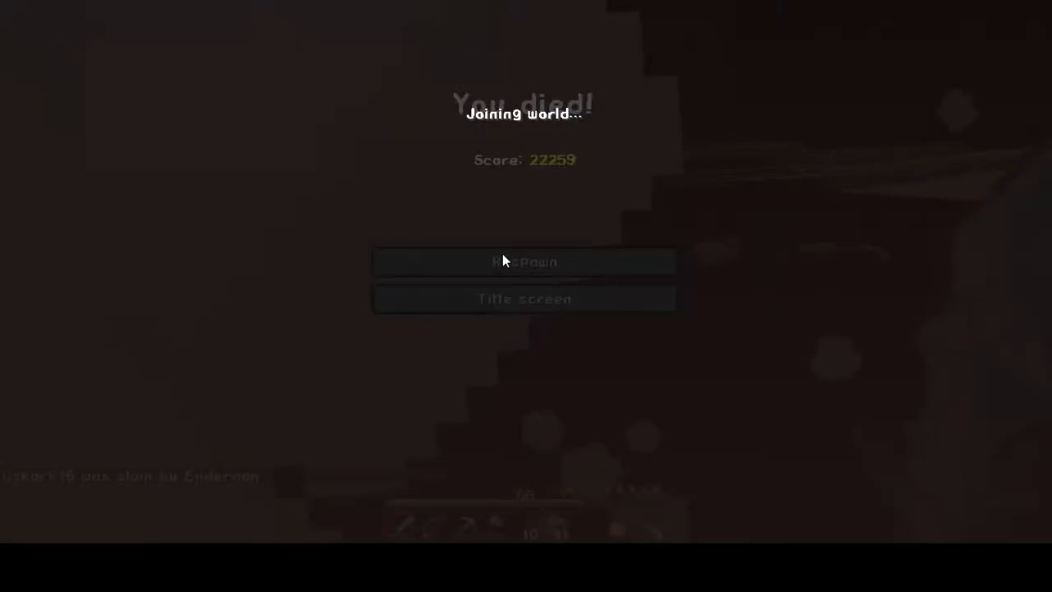
click(522, 262)
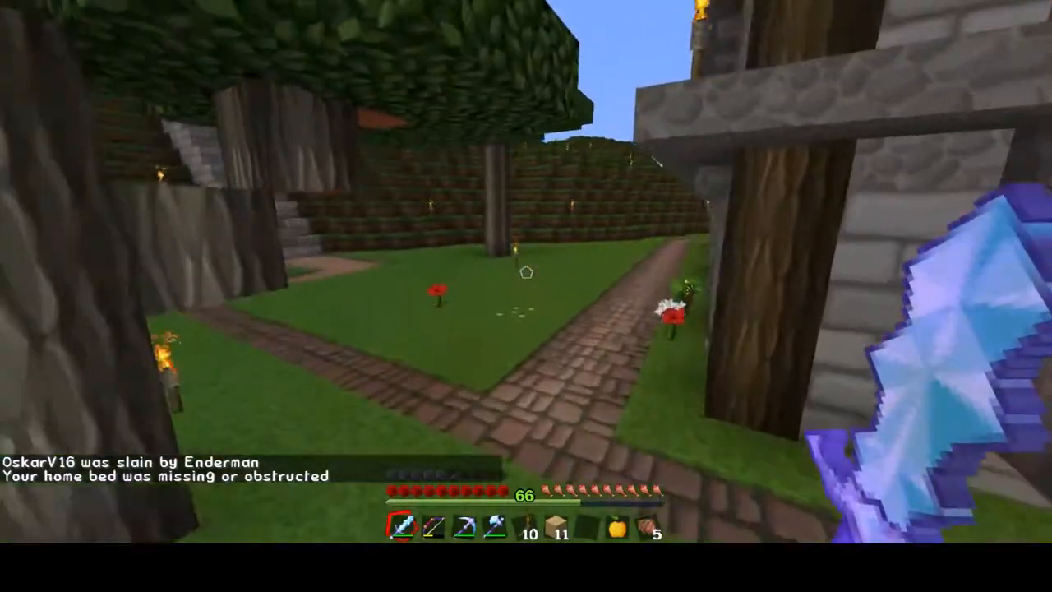
mouse_move(526, 272)
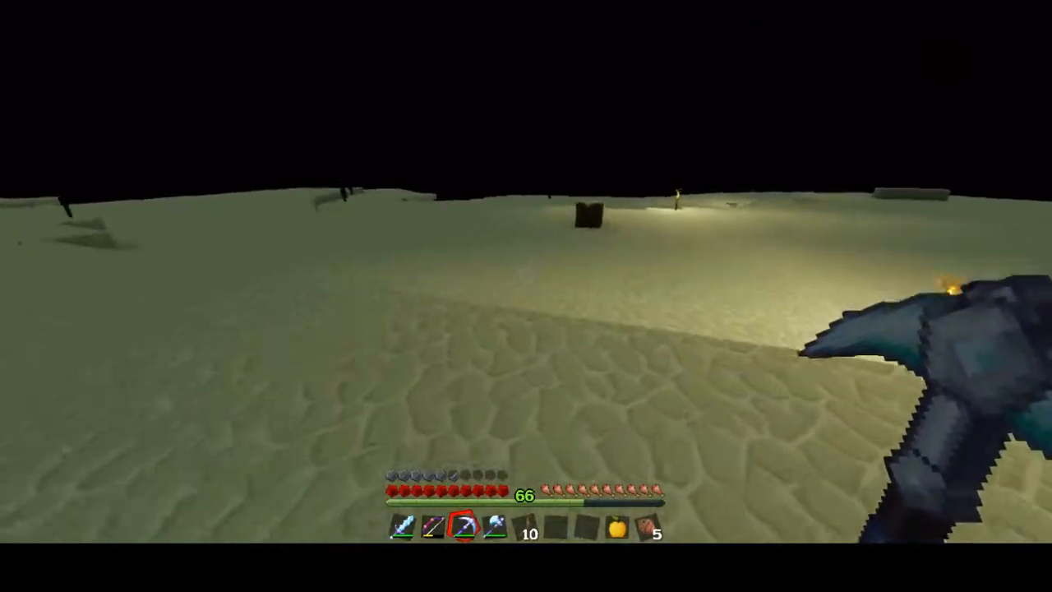
- Check the inventory while crossing the End island with the pickaxe equipped
key(e)
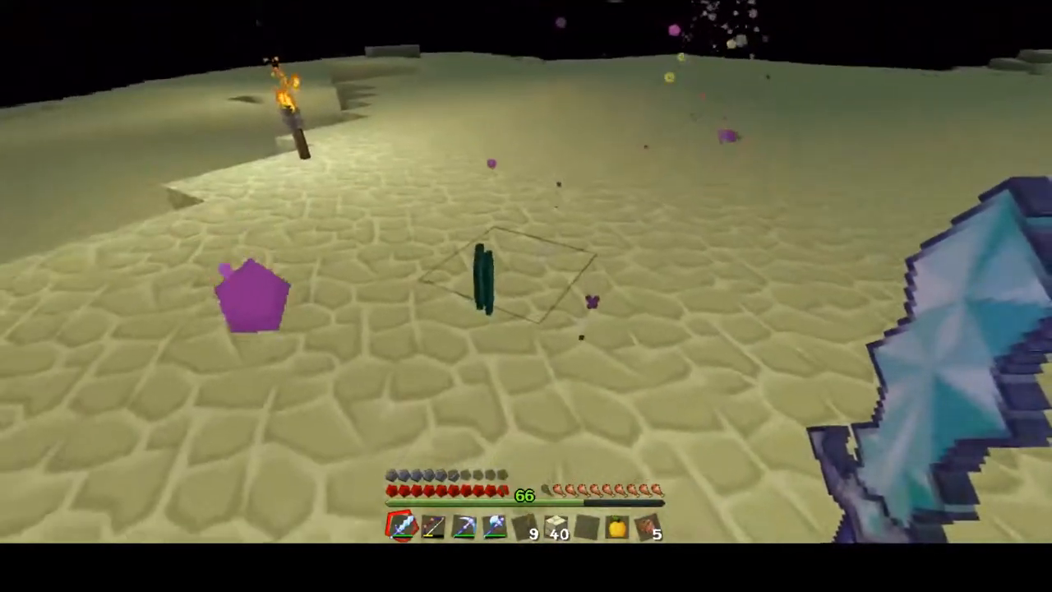
- Check the stored Ender Pearl stack in the inventory, then pick up the dropped pearl
key(e)
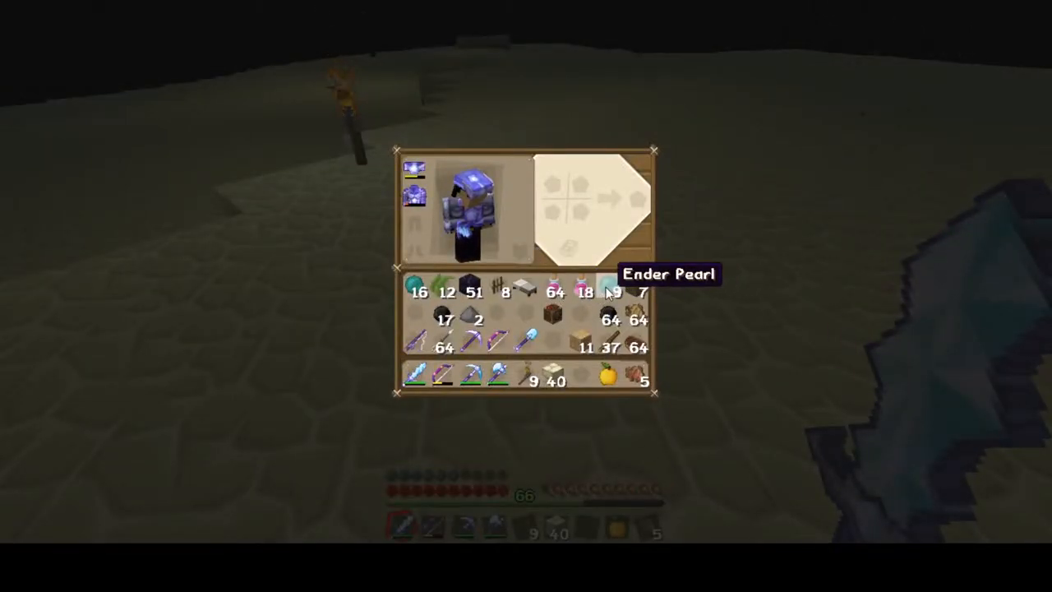
key(Escape)
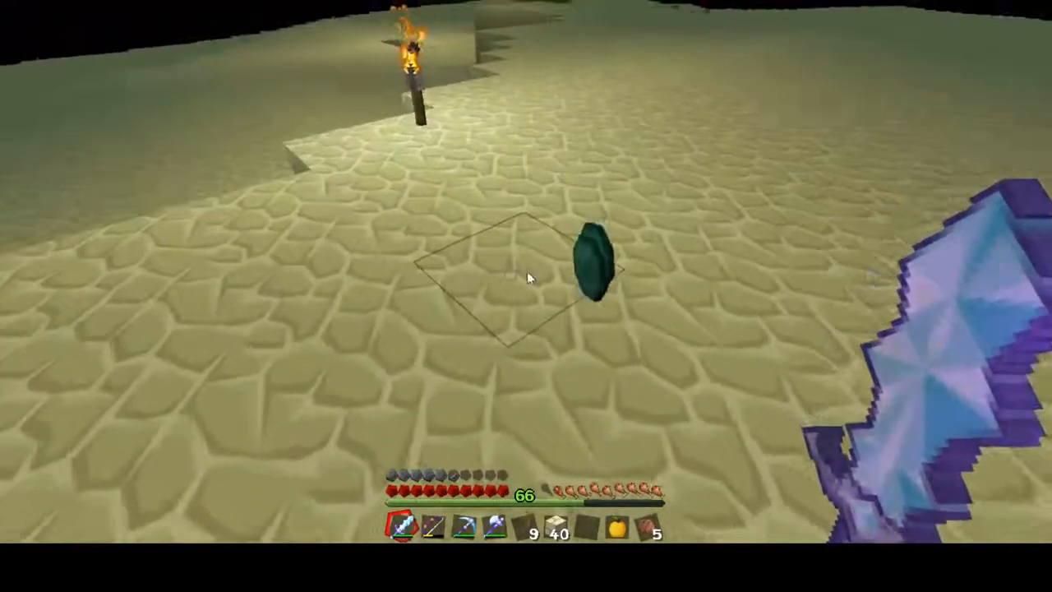
key(e)
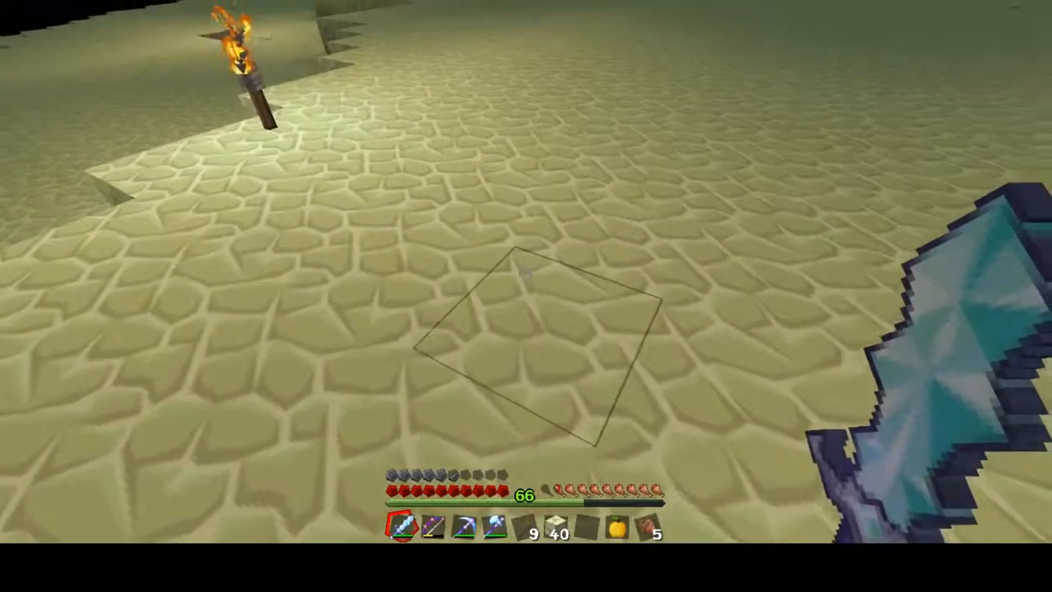
mouse_move(526, 271)
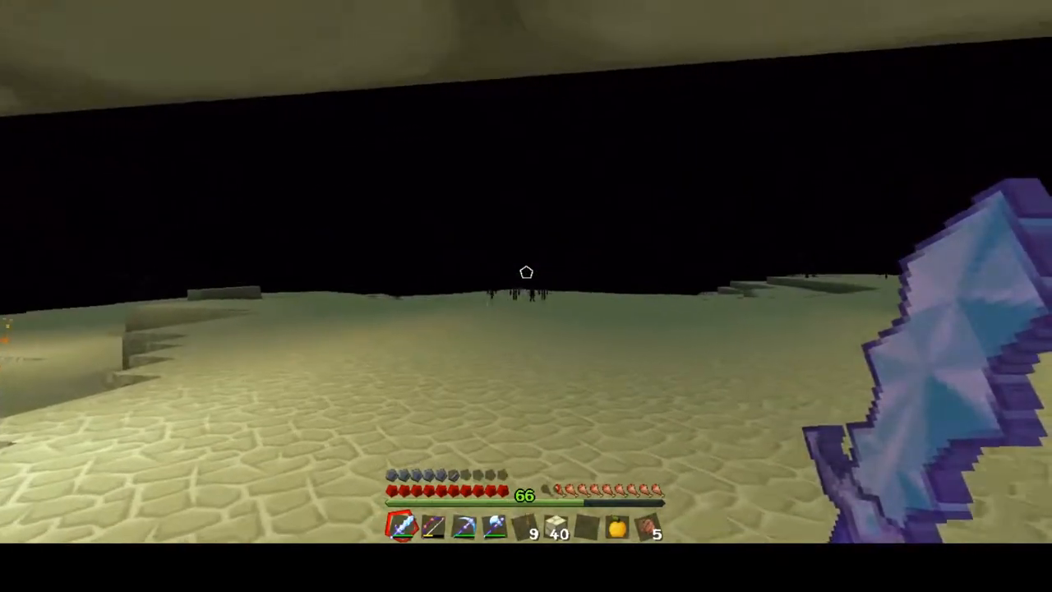